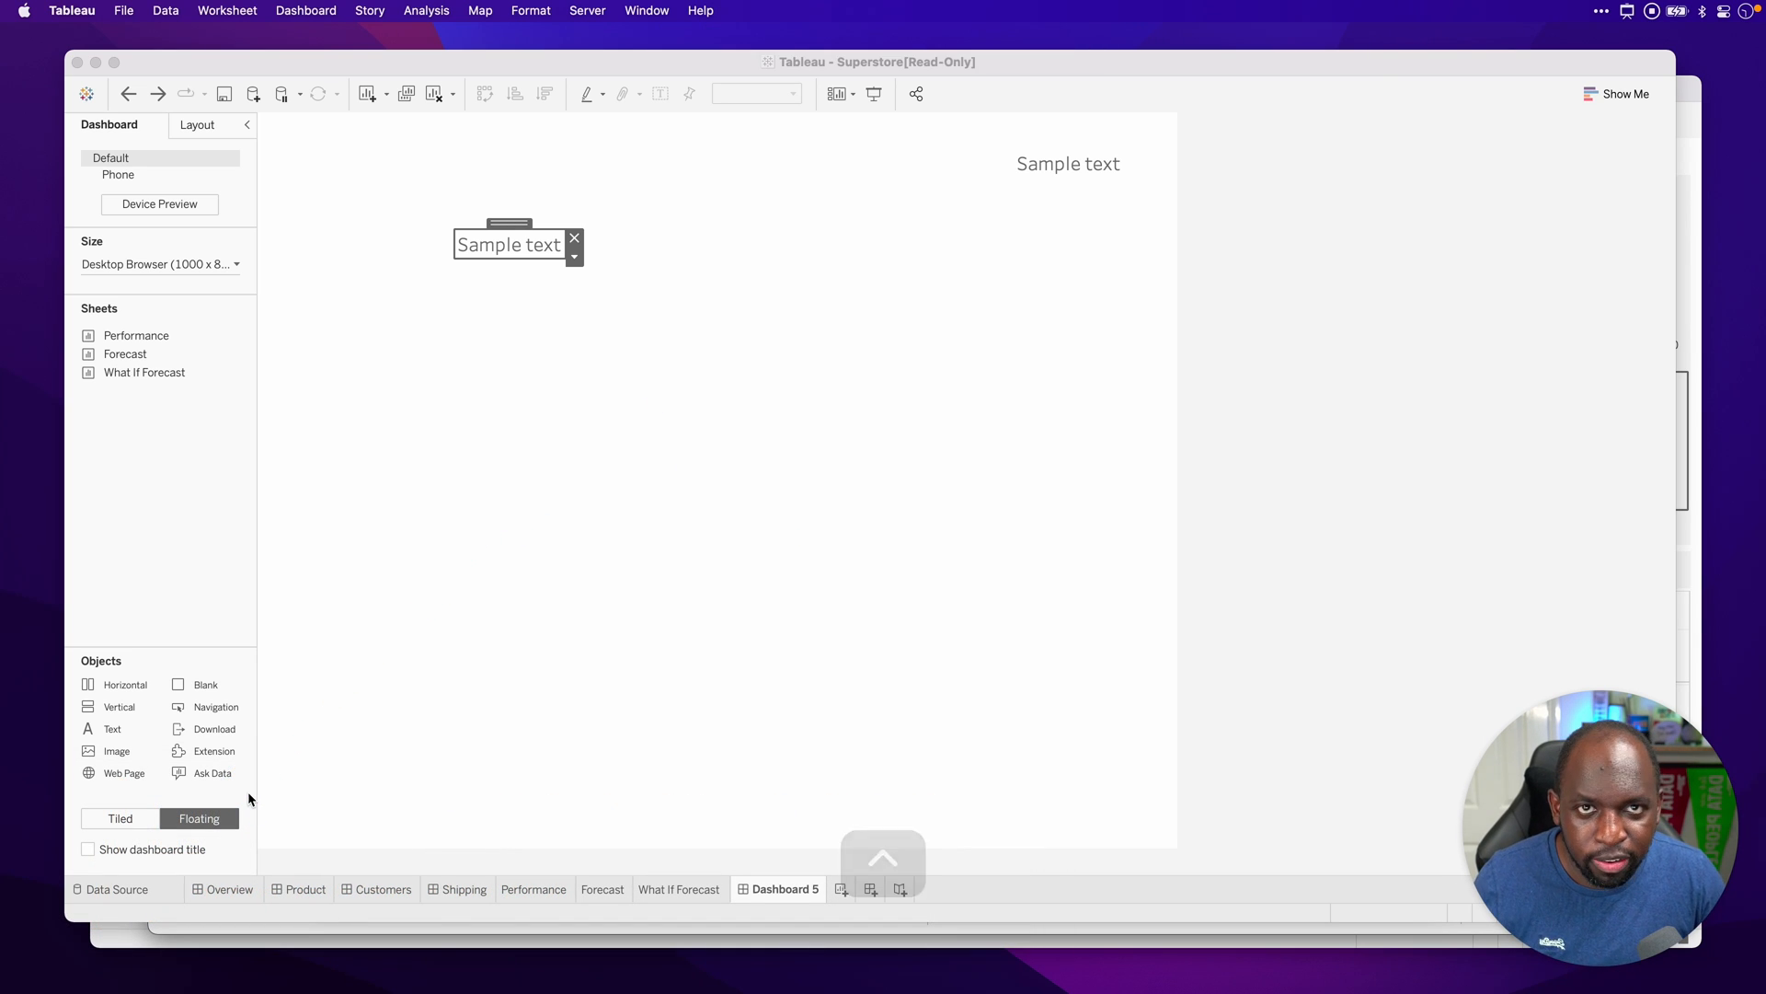
mouse_move(762, 322)
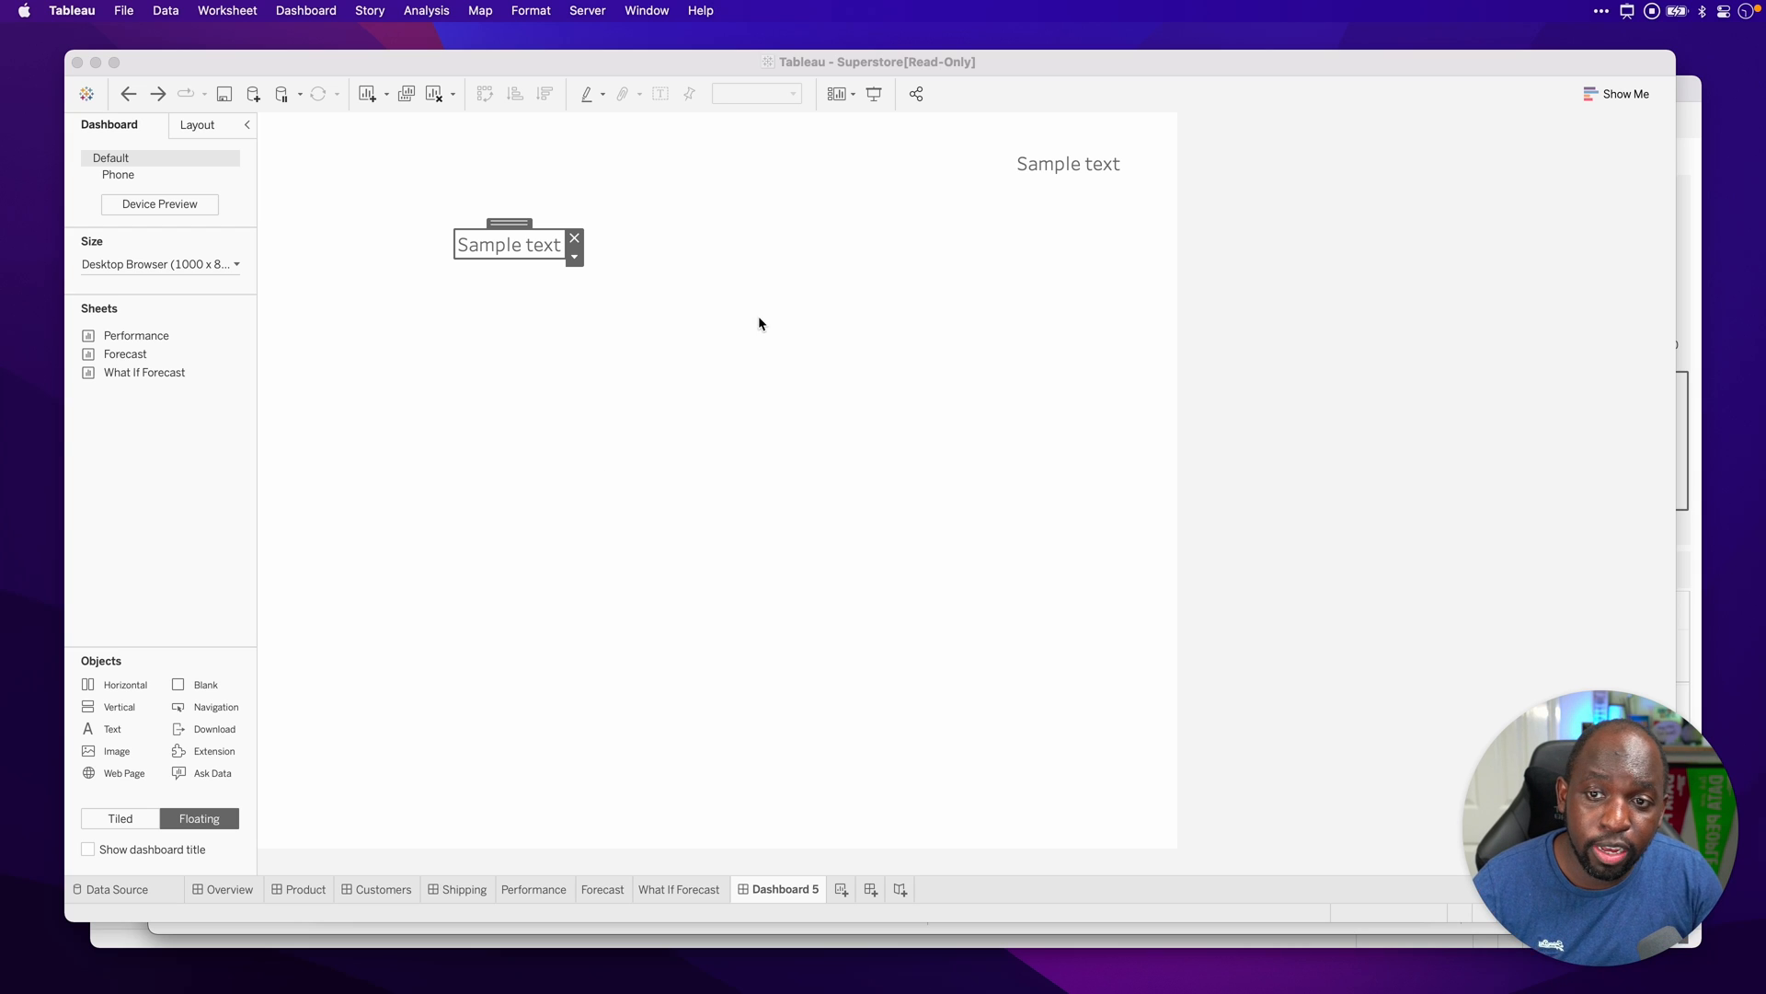
Step: Copy the floating Sample text object and paste about eight cascading duplicates of it
left_click(574, 258)
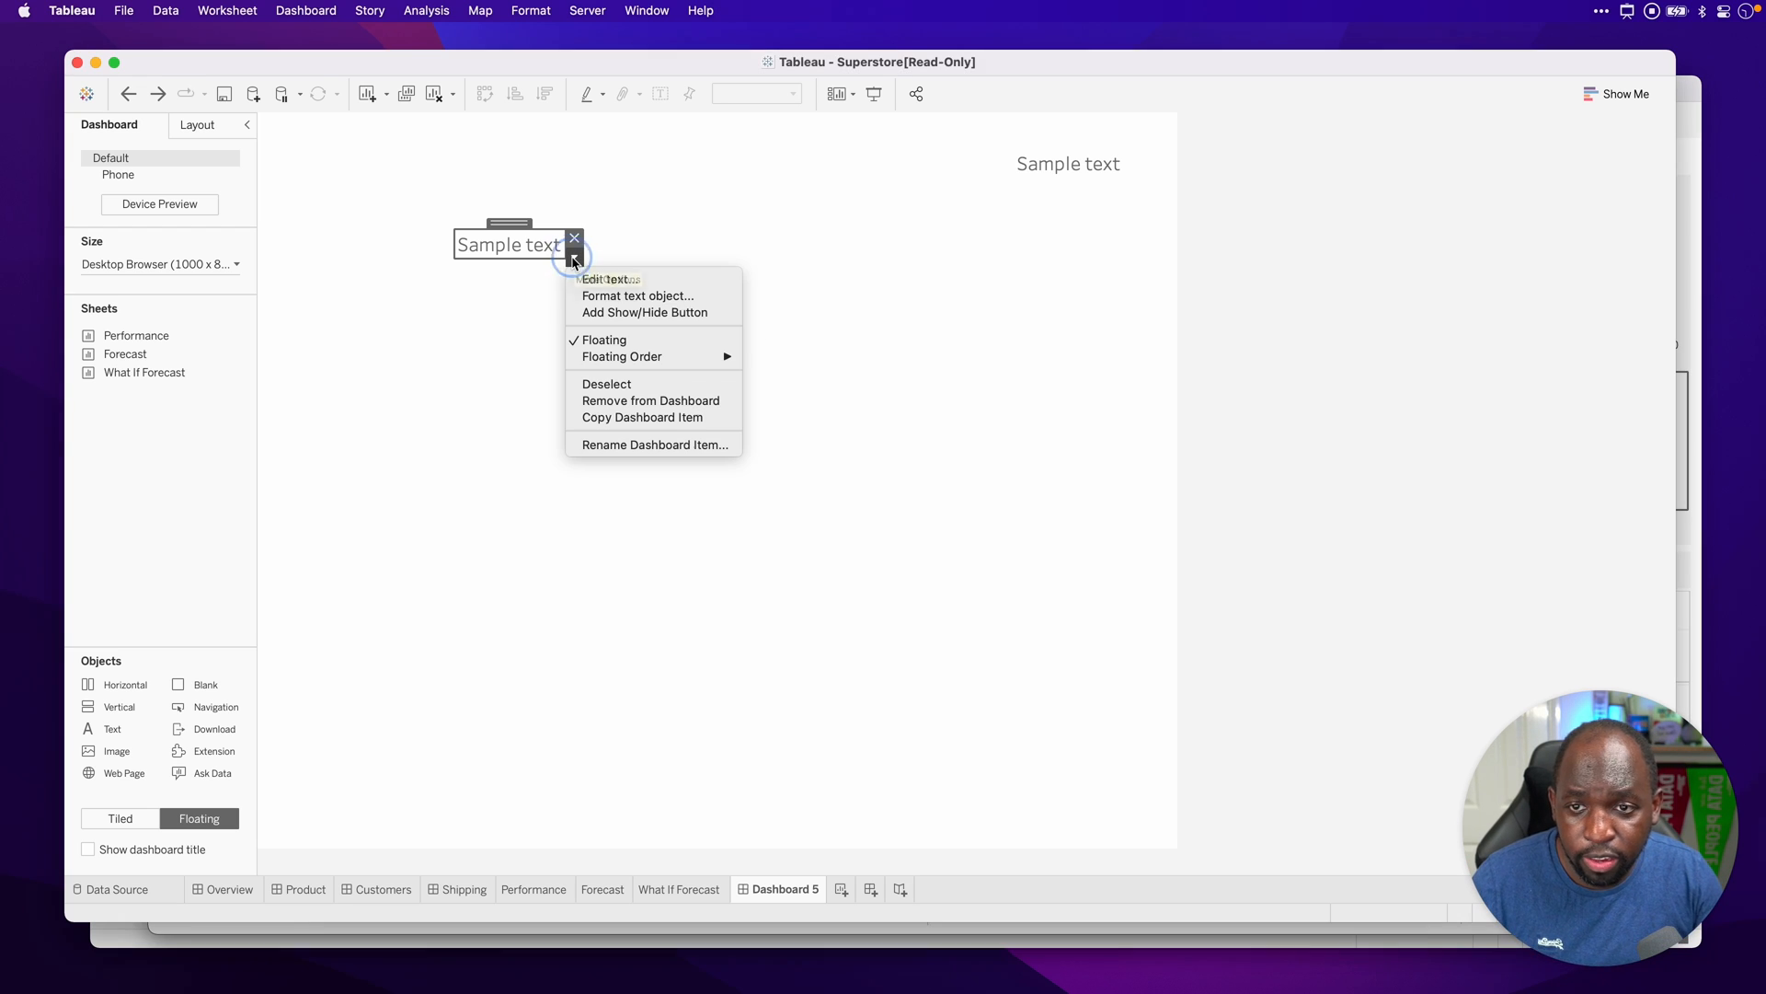
mouse_move(655, 427)
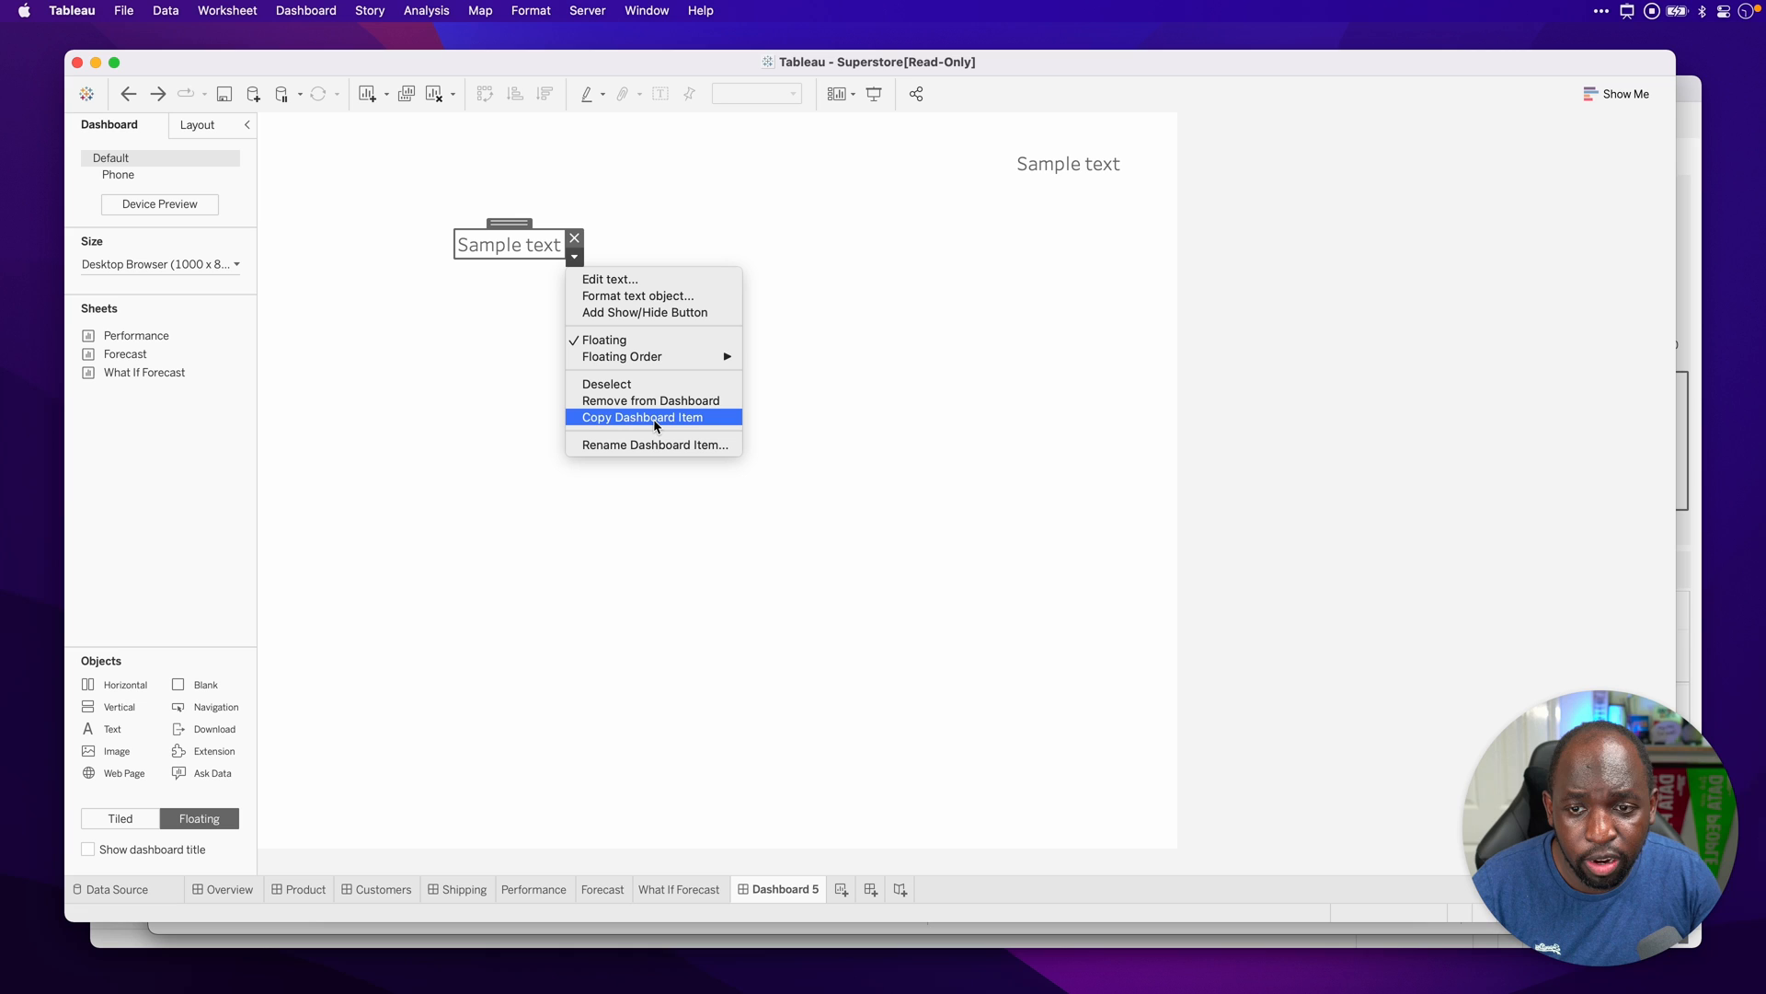
left_click(653, 416)
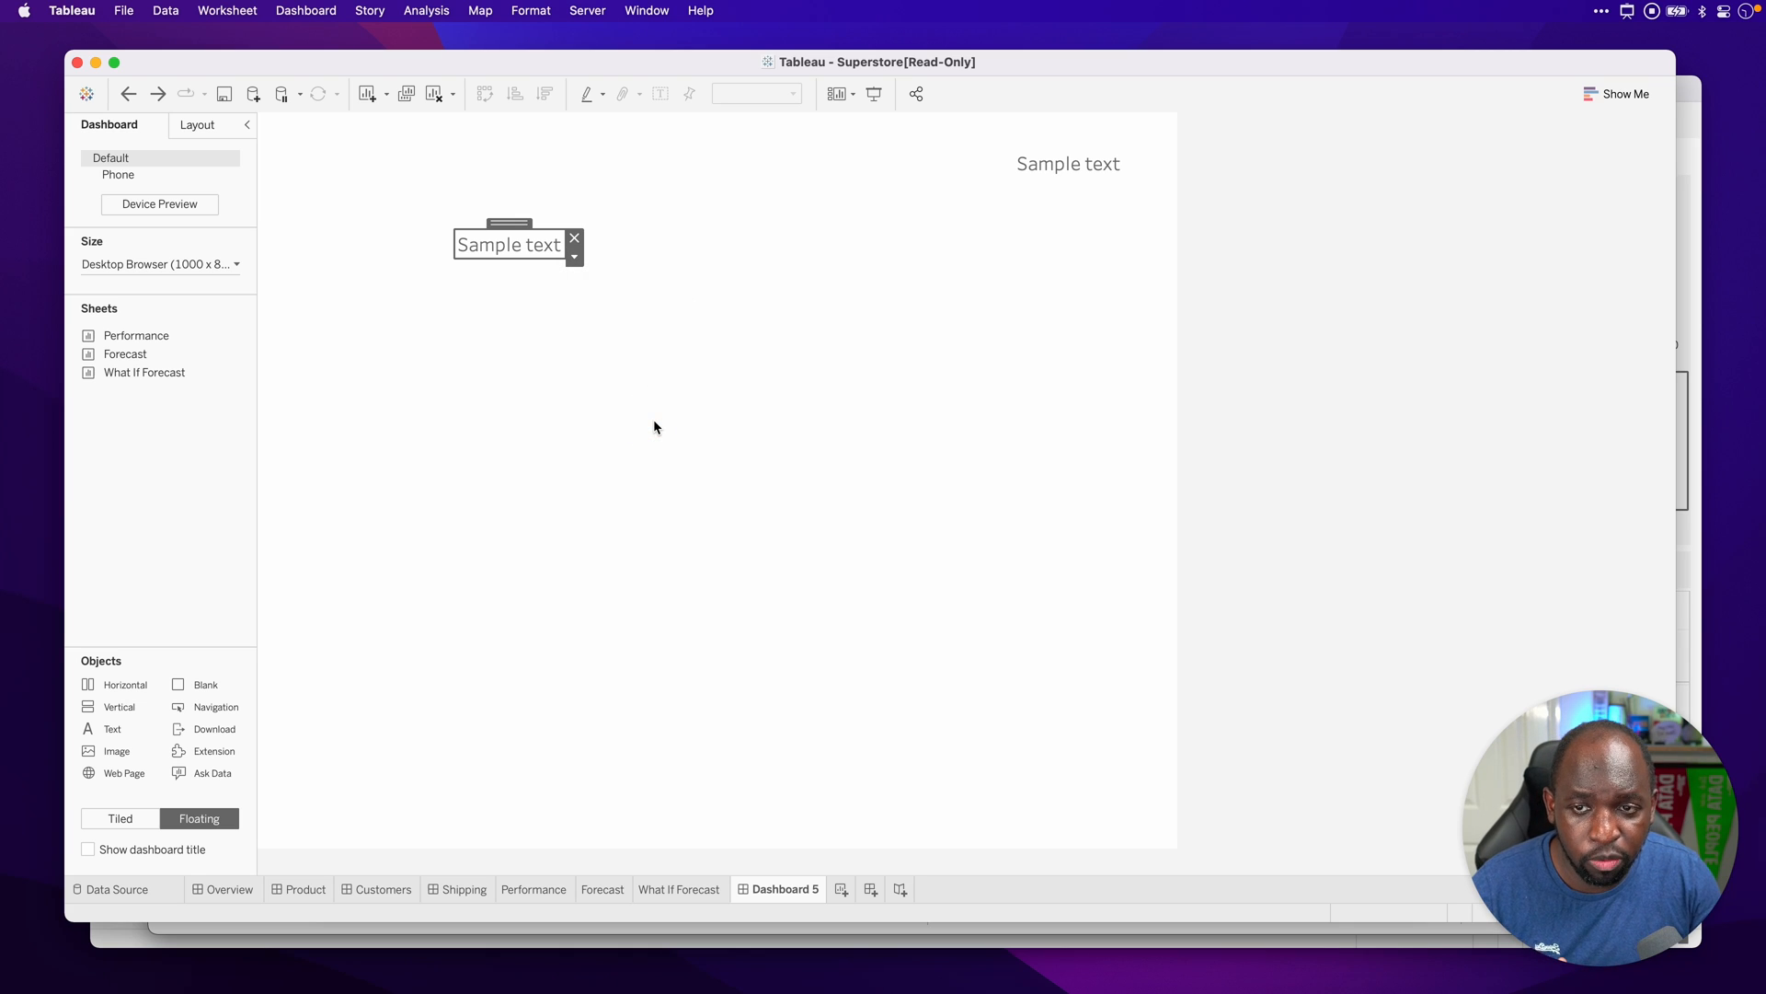
key("cmd+v")
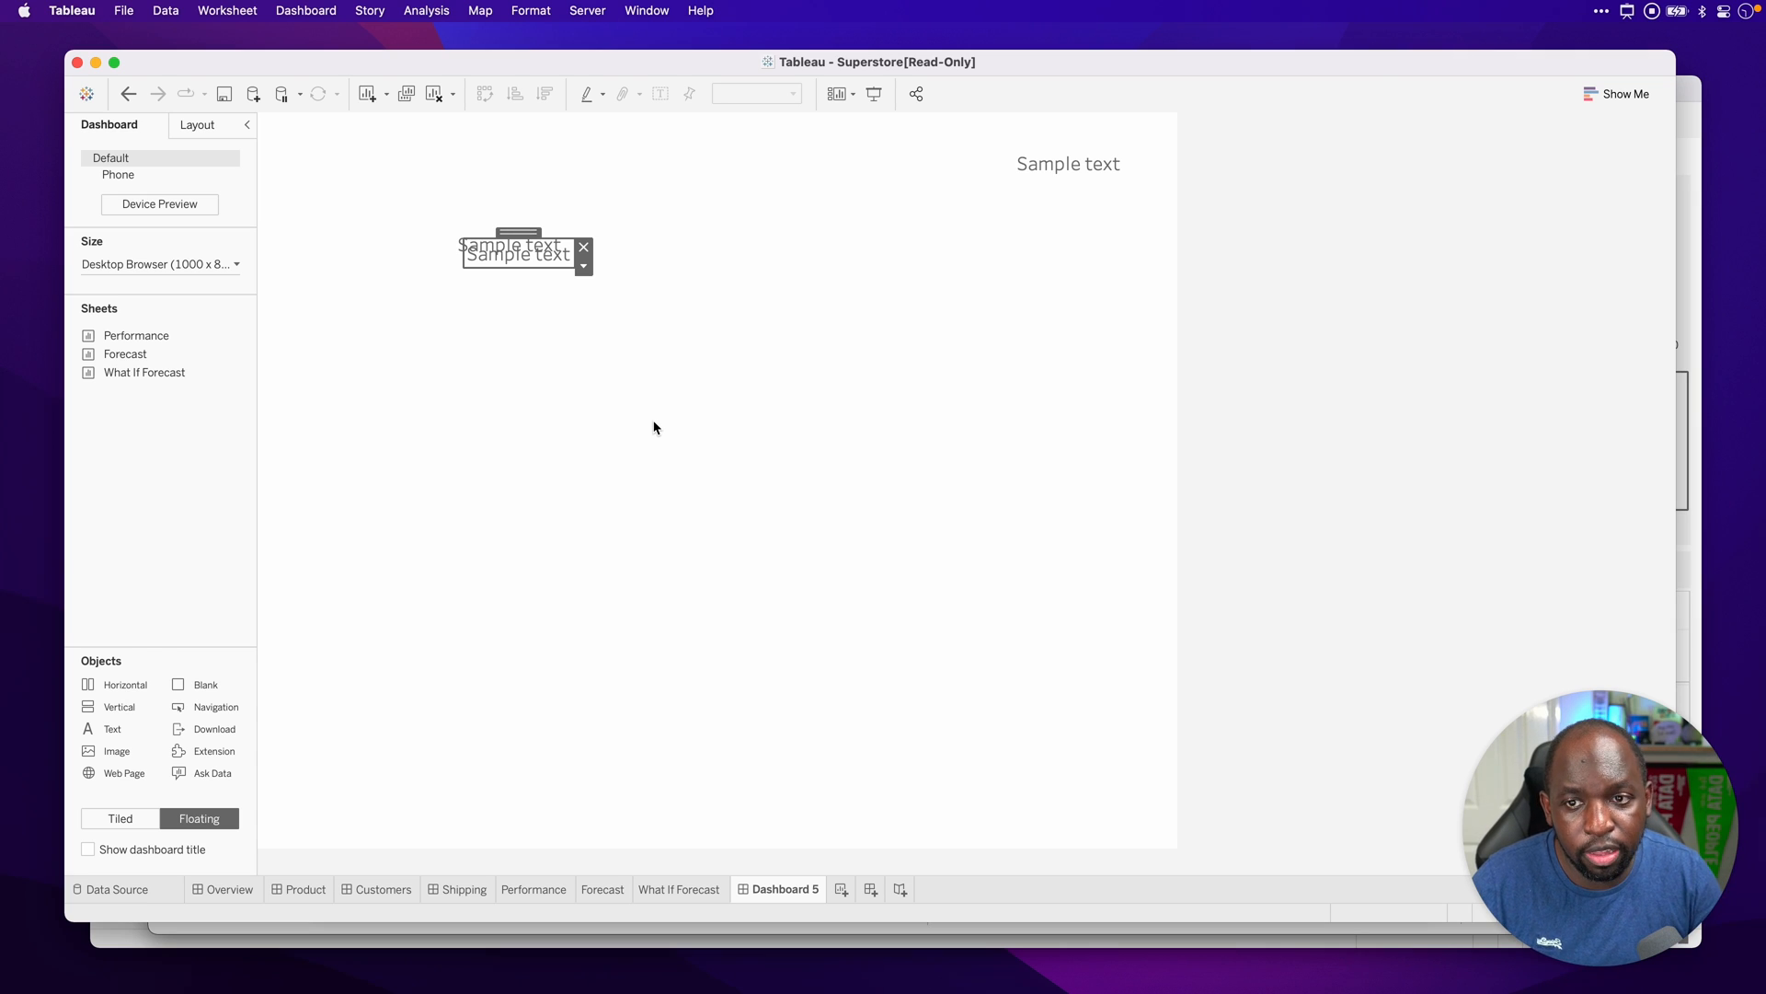
key("Cmd+V")
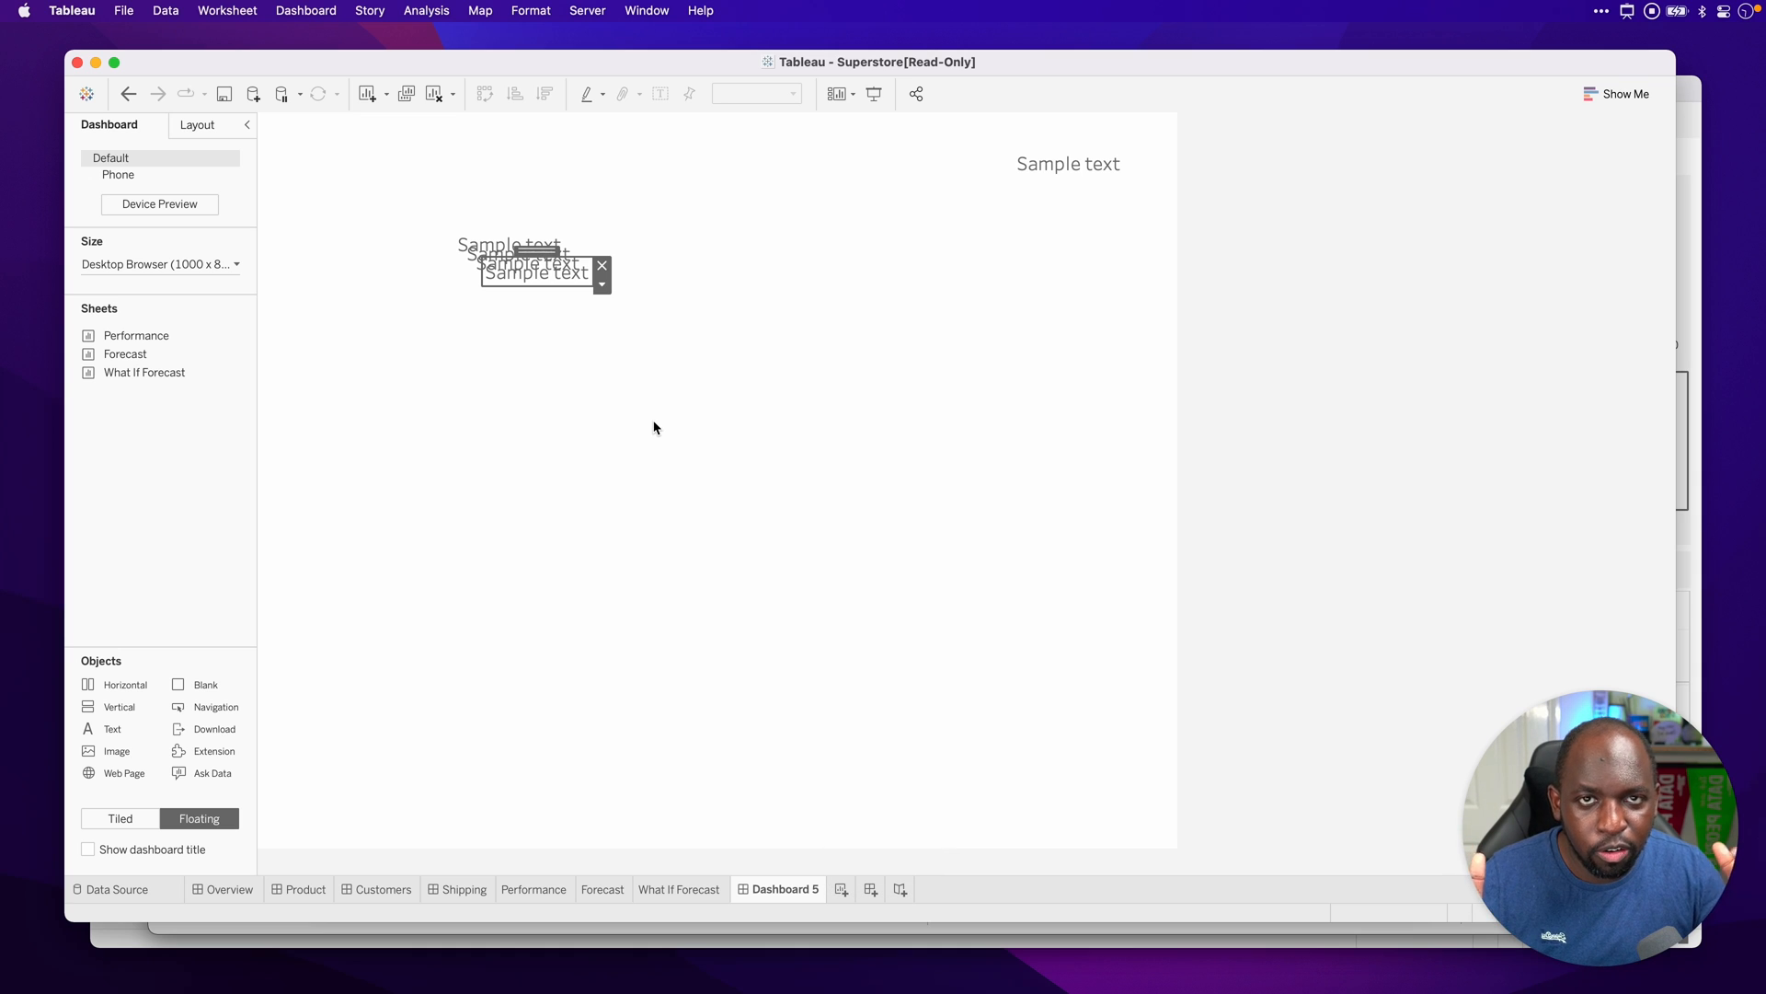
key("Cmd+V")
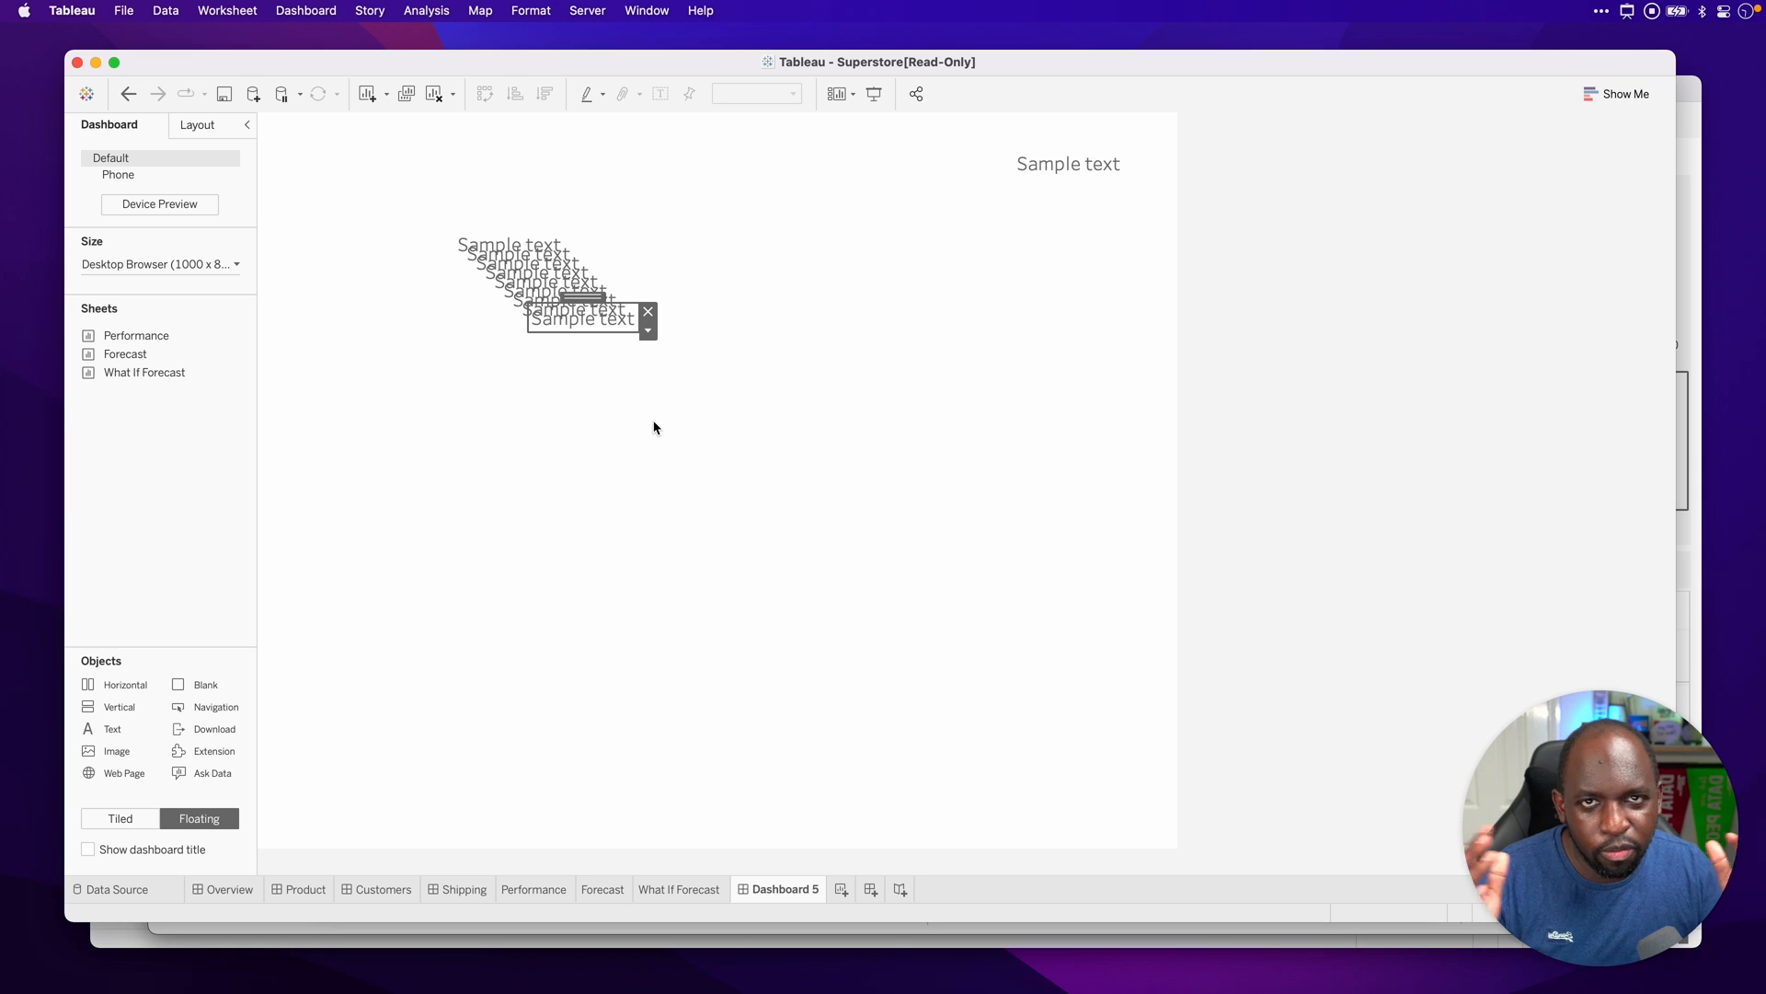
left_click(664, 438)
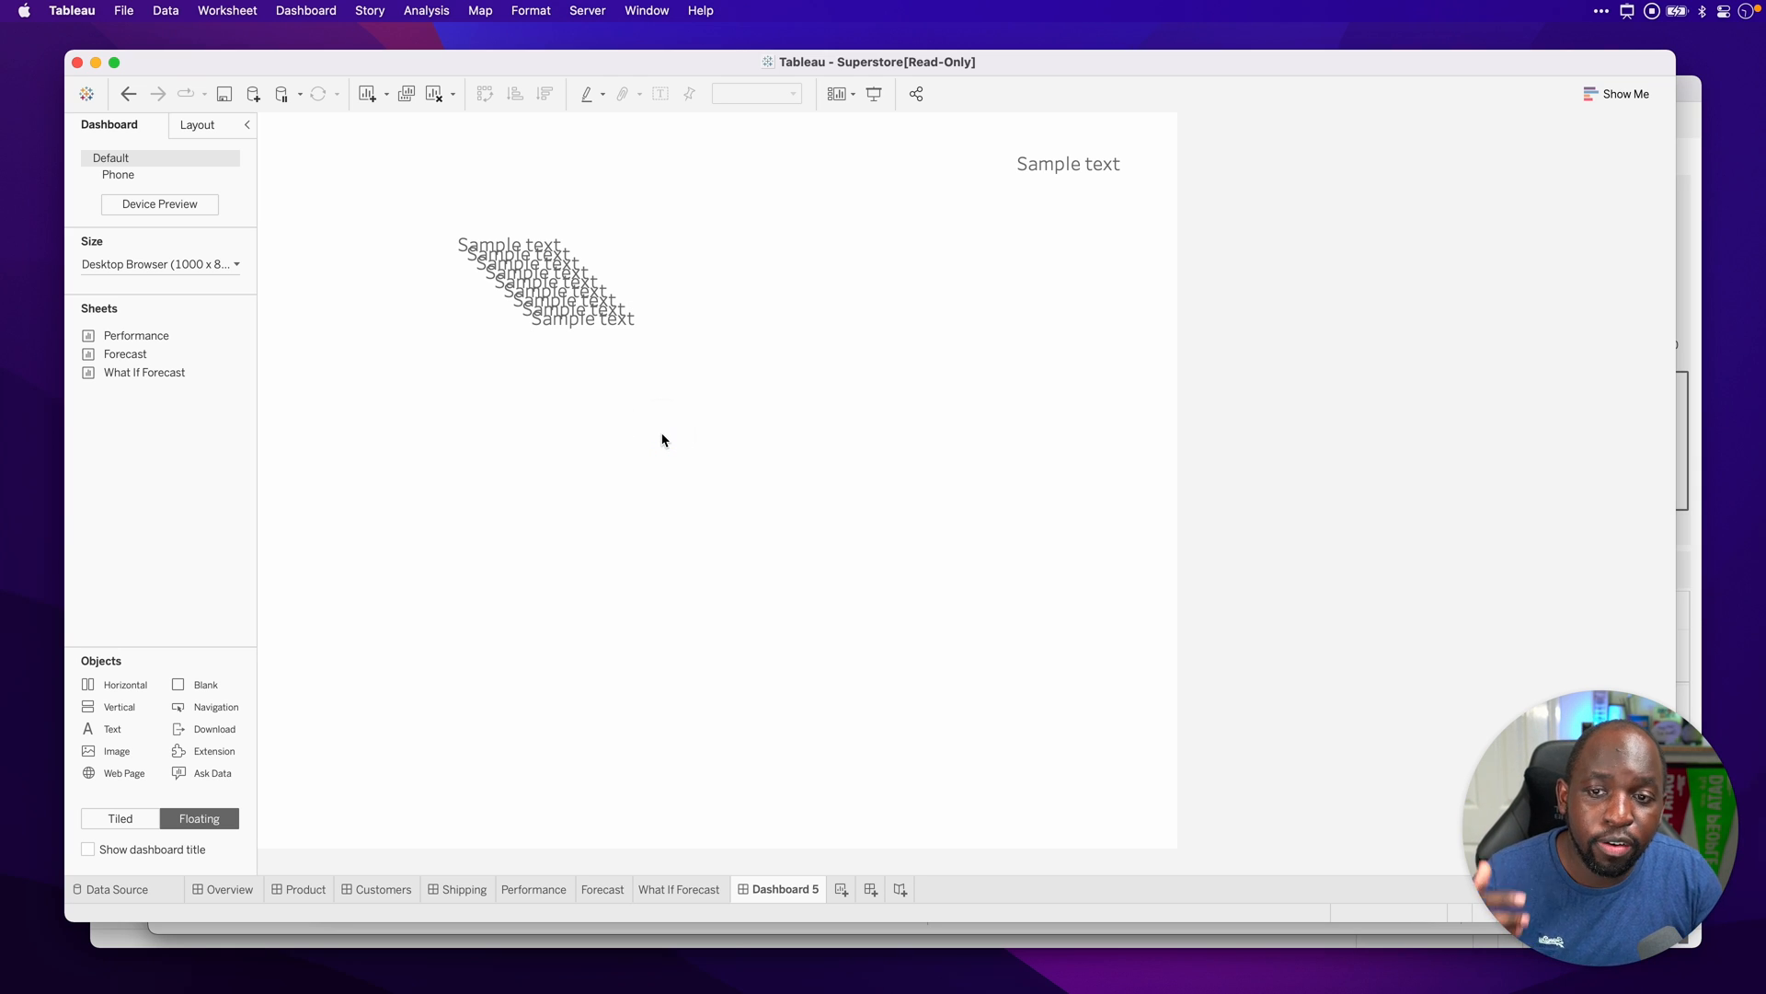
Step: Paste a second cascade of Sample text copies at the top-left, then undo the last paste
key("Cmd+v")
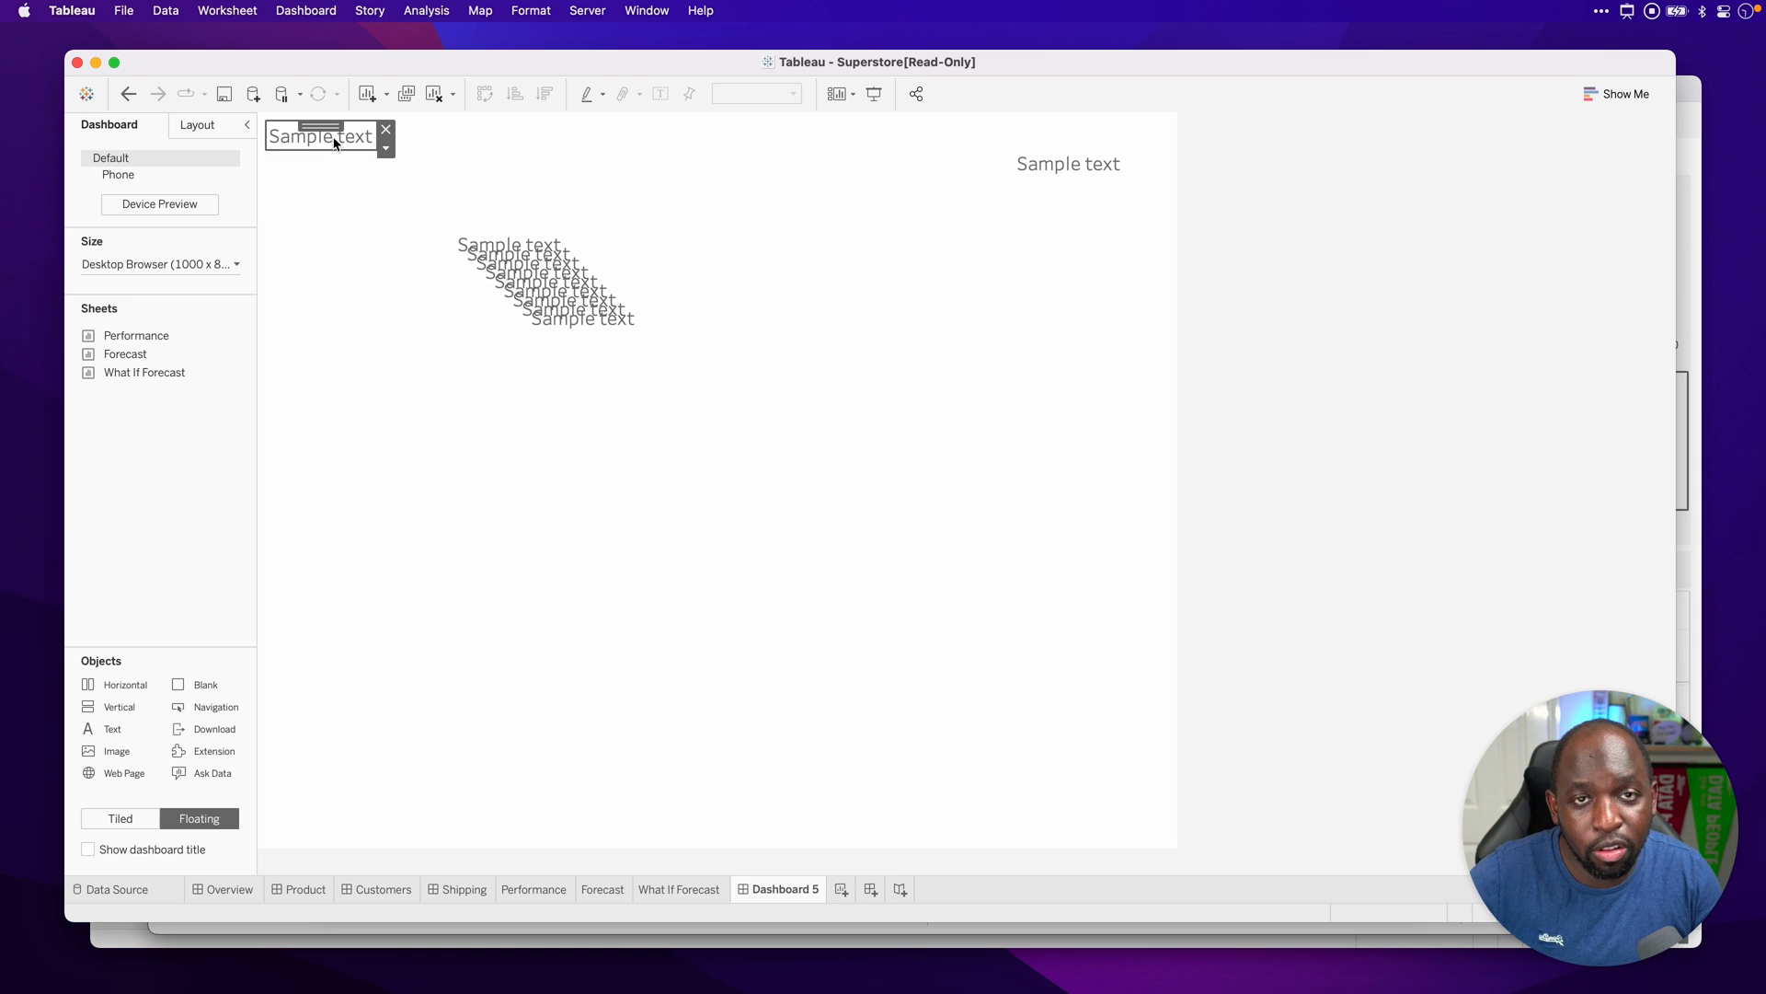
key("cmd+v")
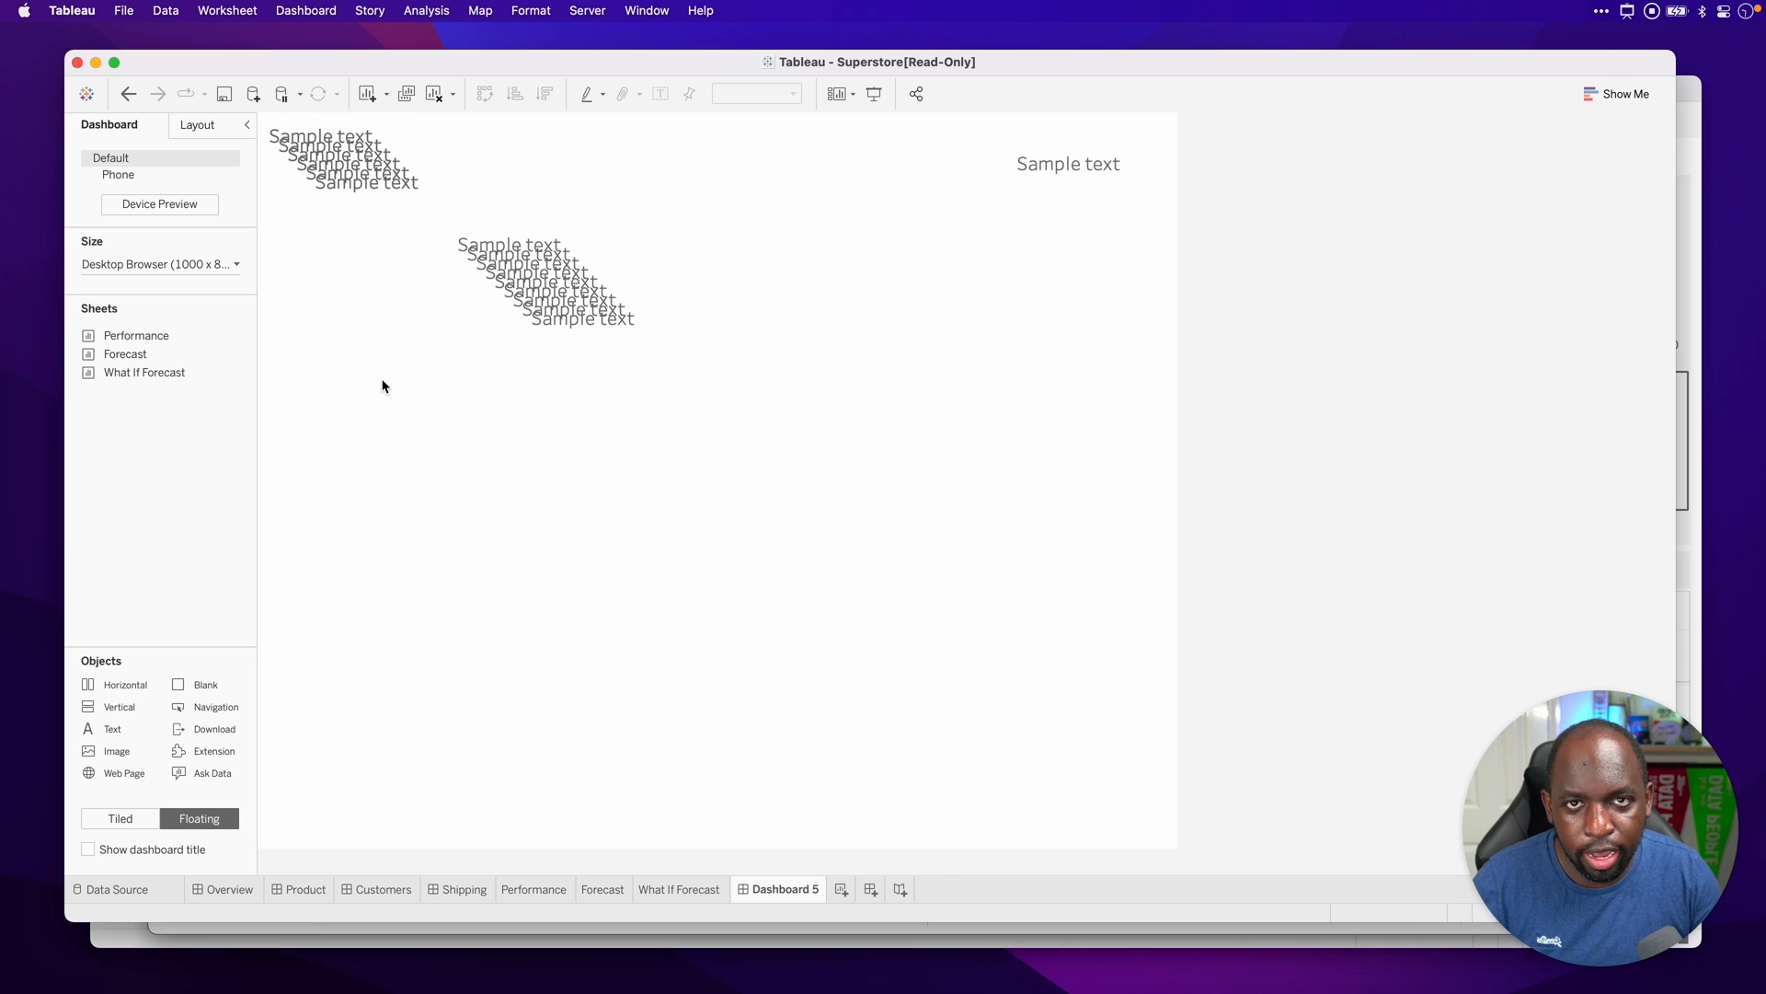
mouse_move(387, 375)
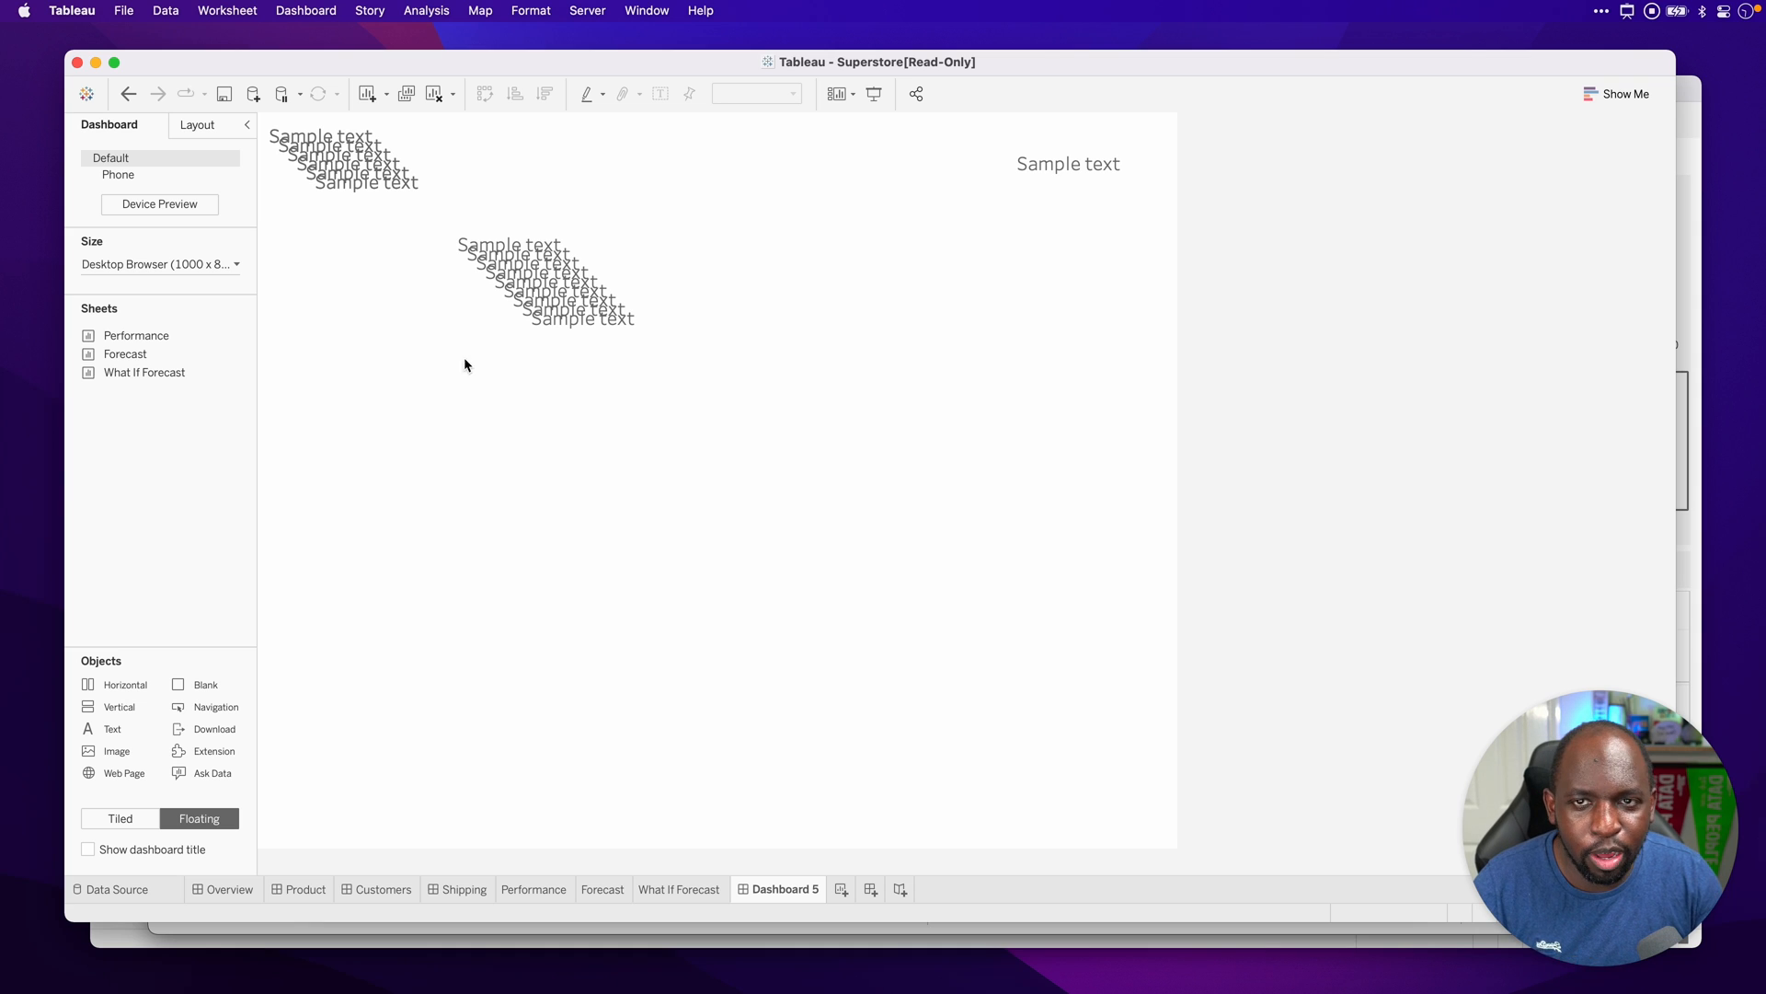
left_click(320, 136)
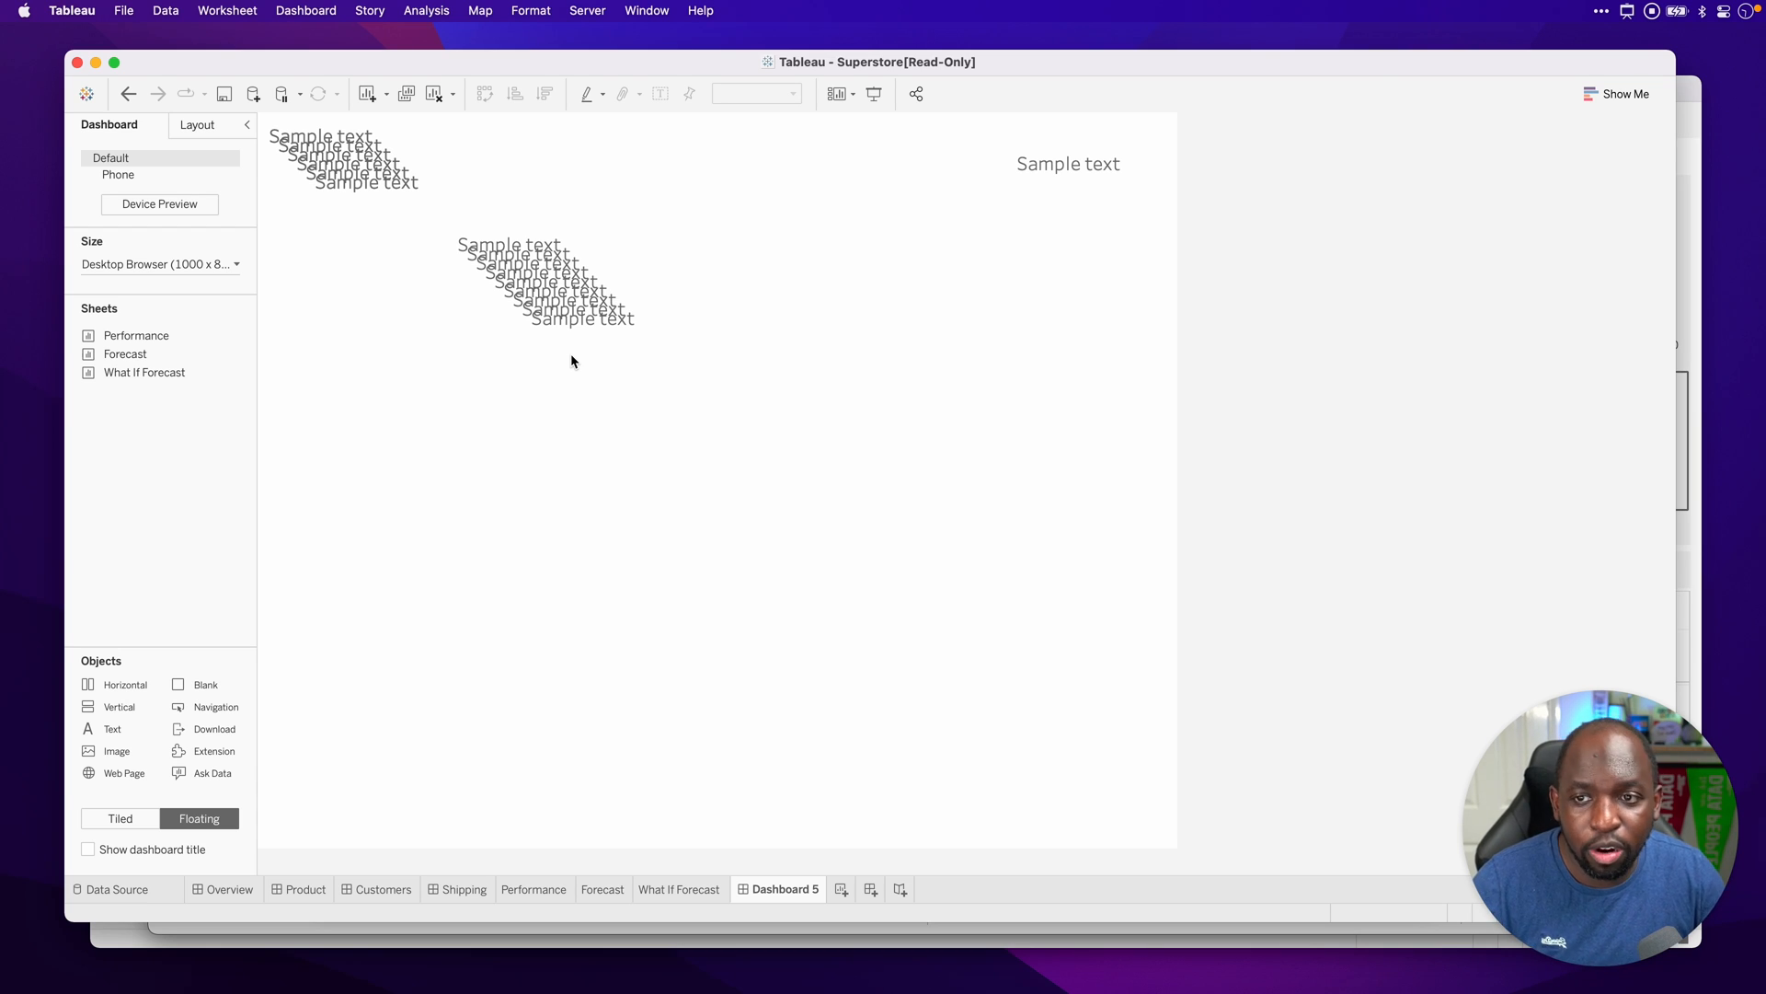
mouse_move(261, 114)
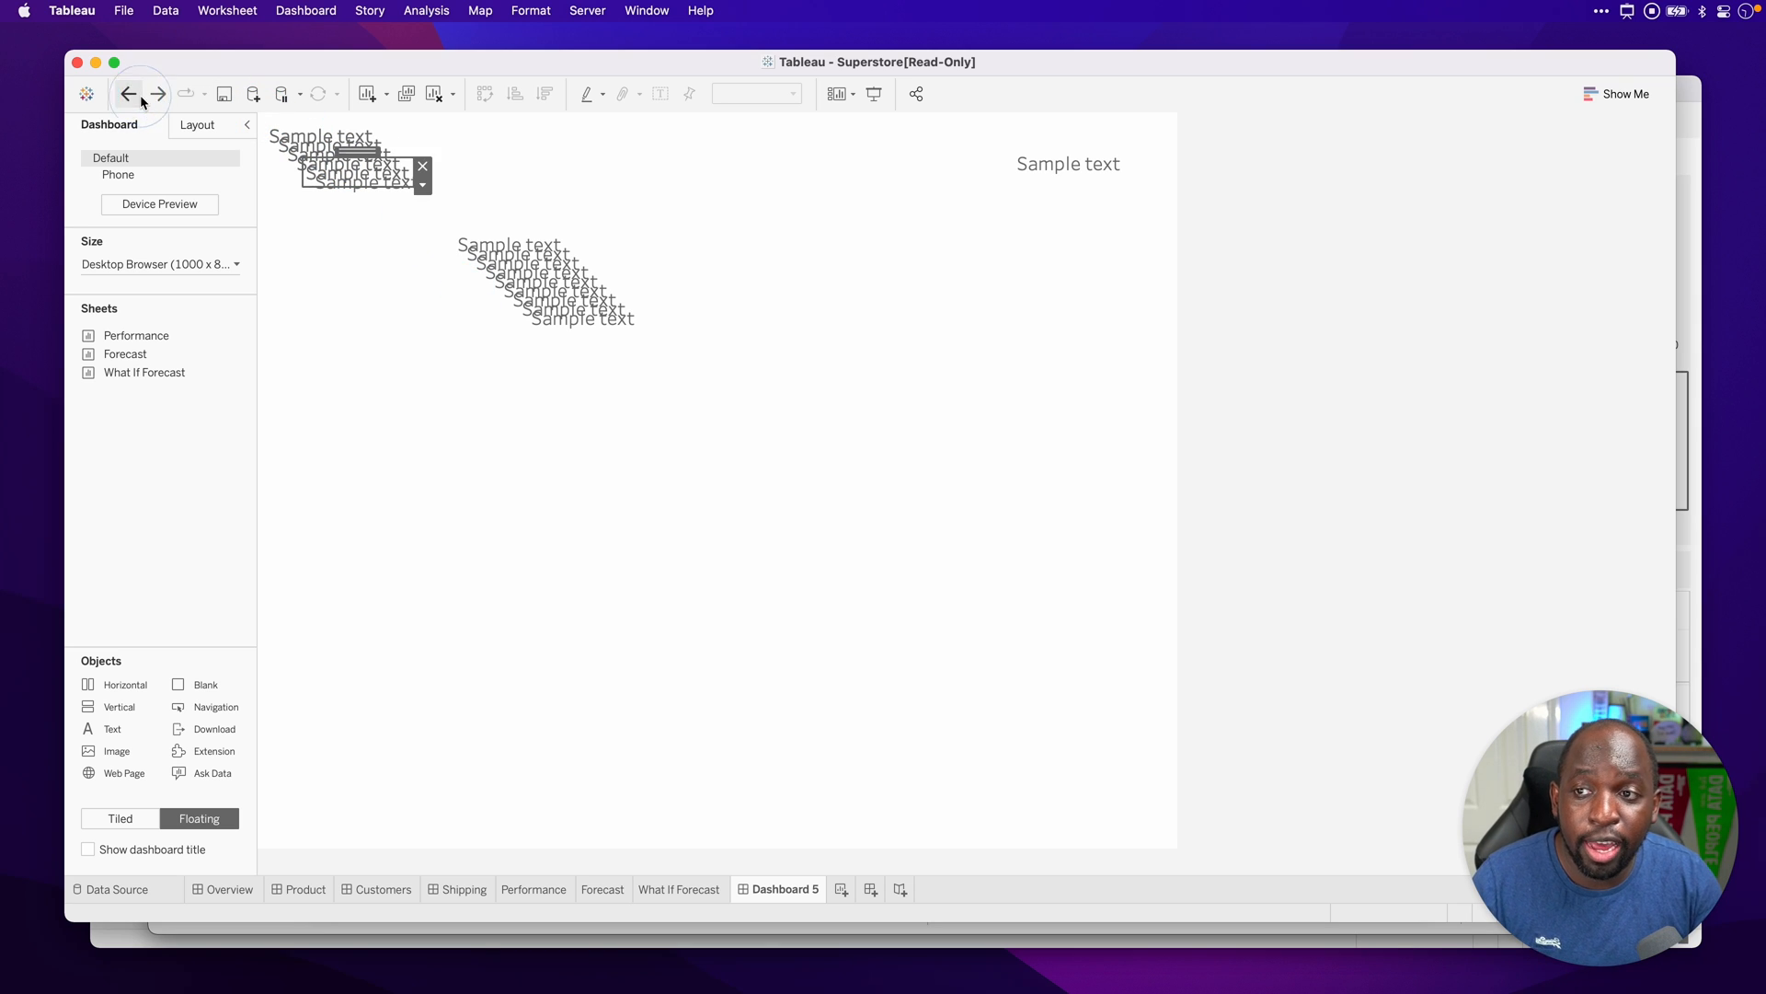
left_click(127, 92)
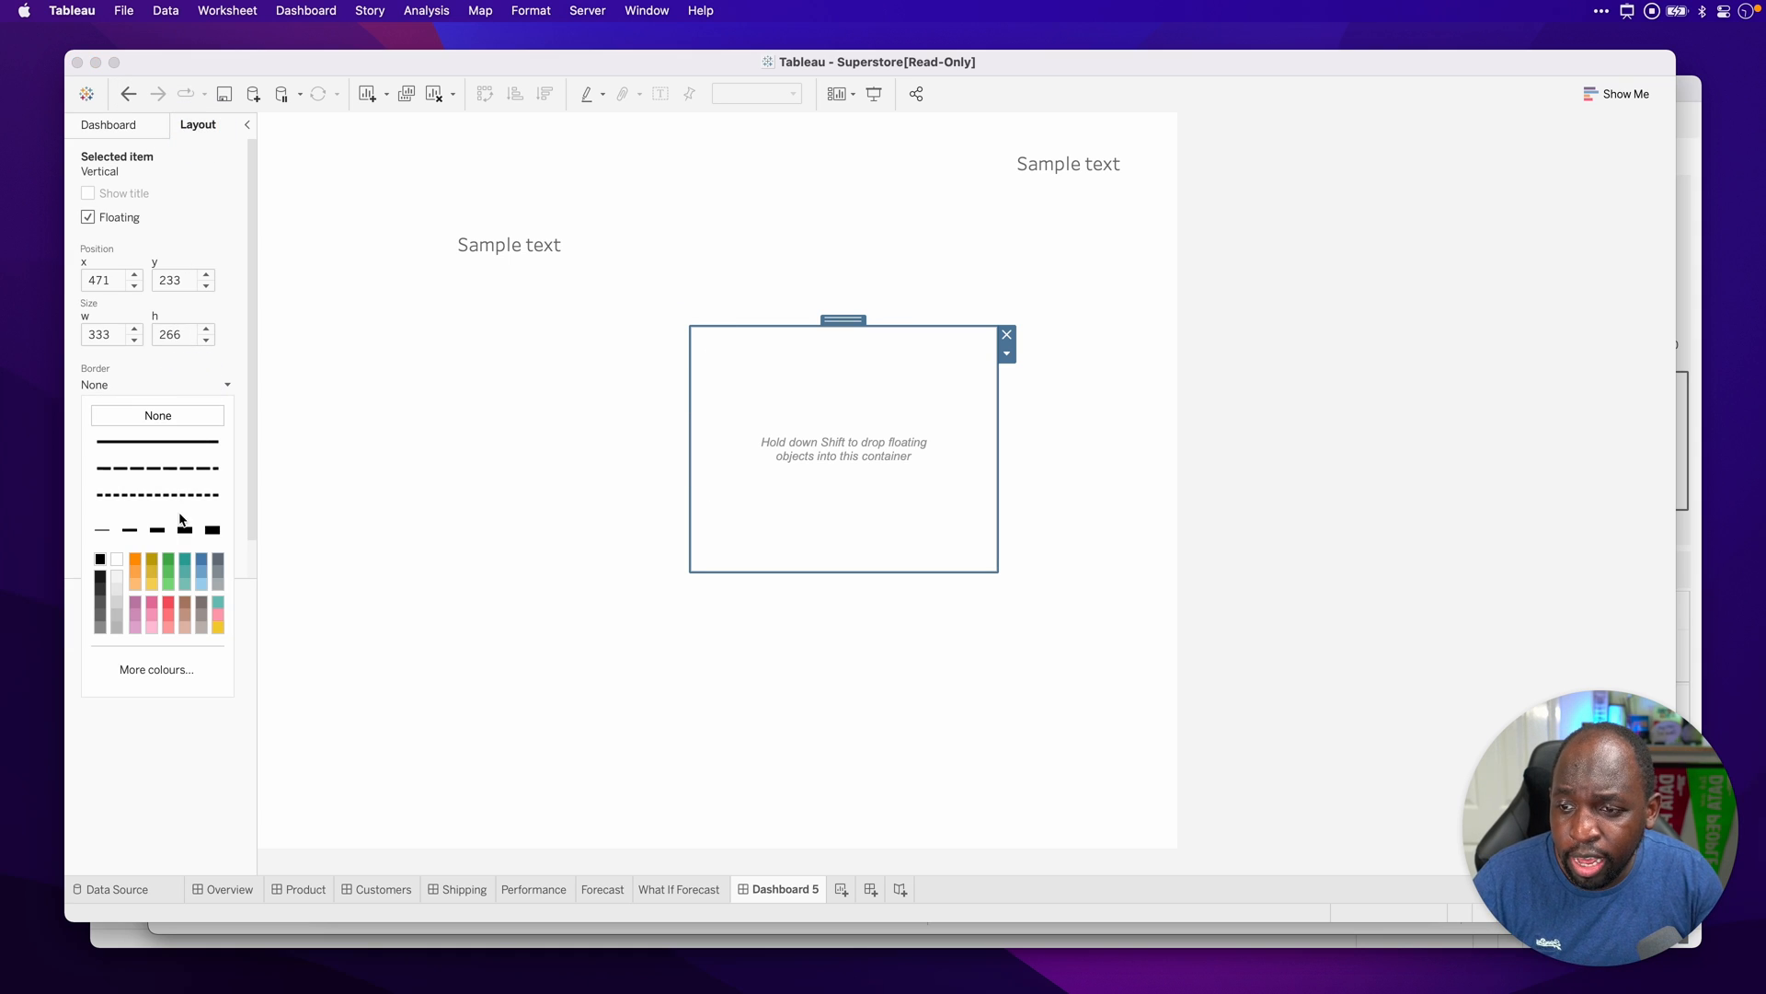
Step: Give the floating vertical container a solid border in the Layout pane
left_click(225, 436)
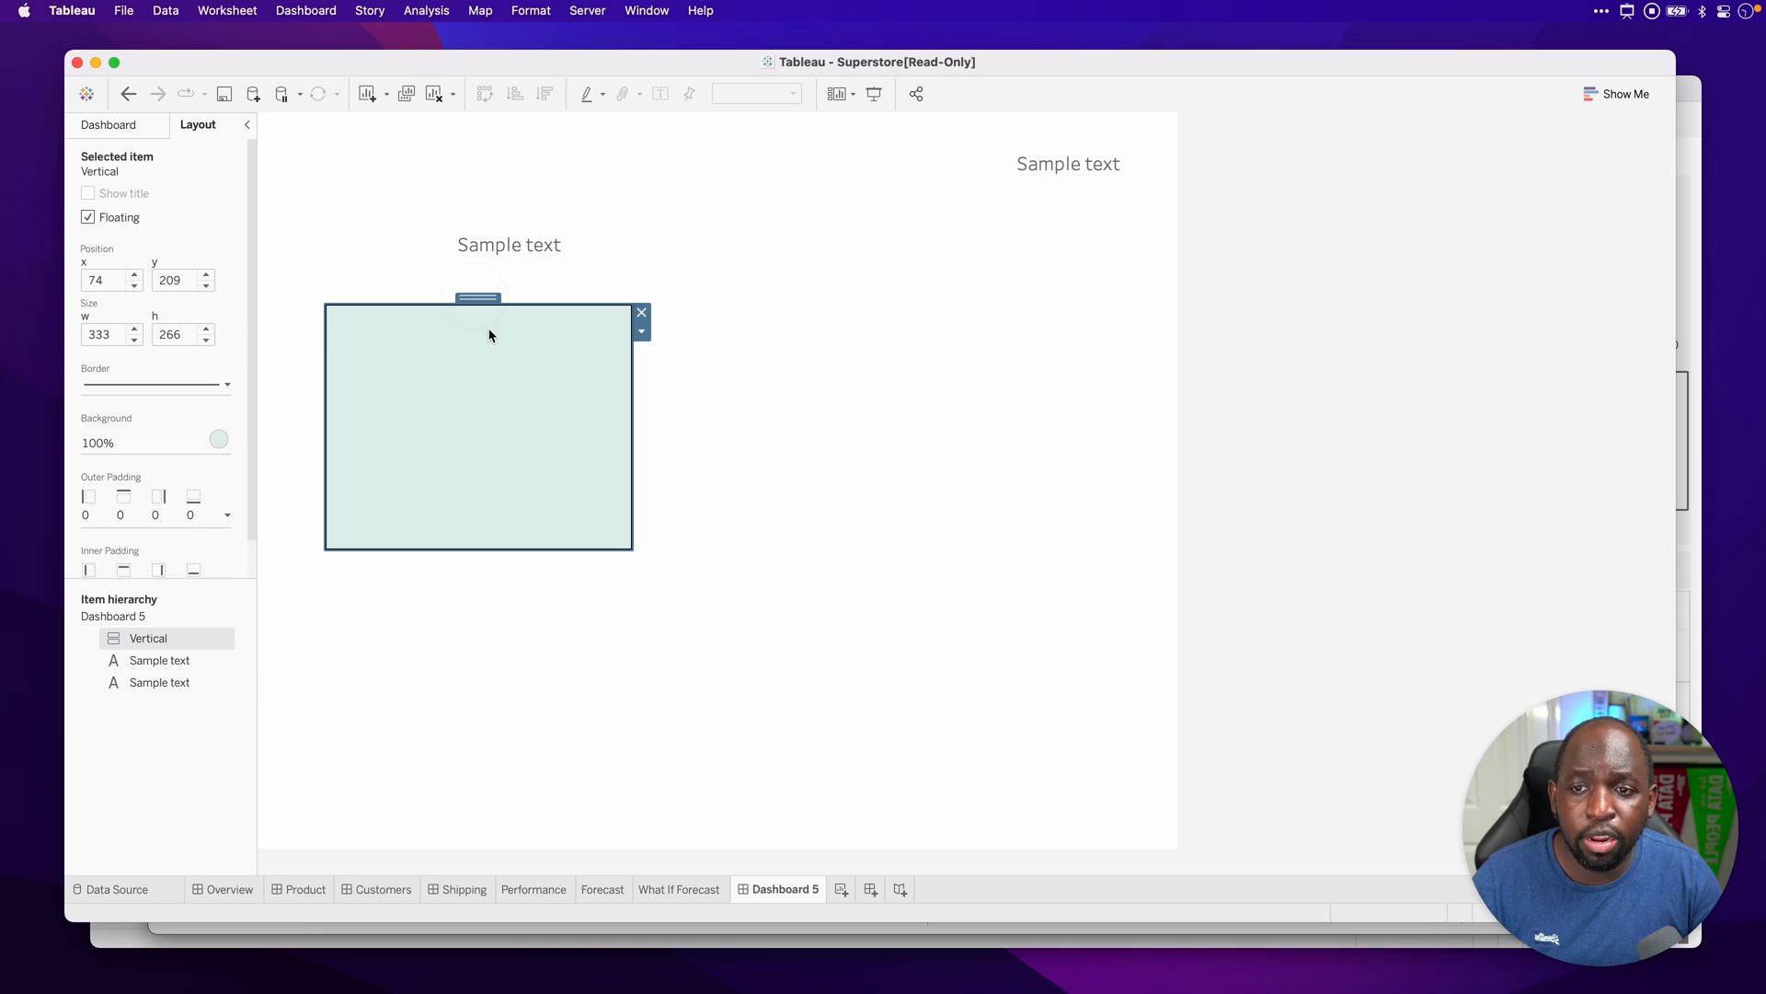
mouse_move(476, 298)
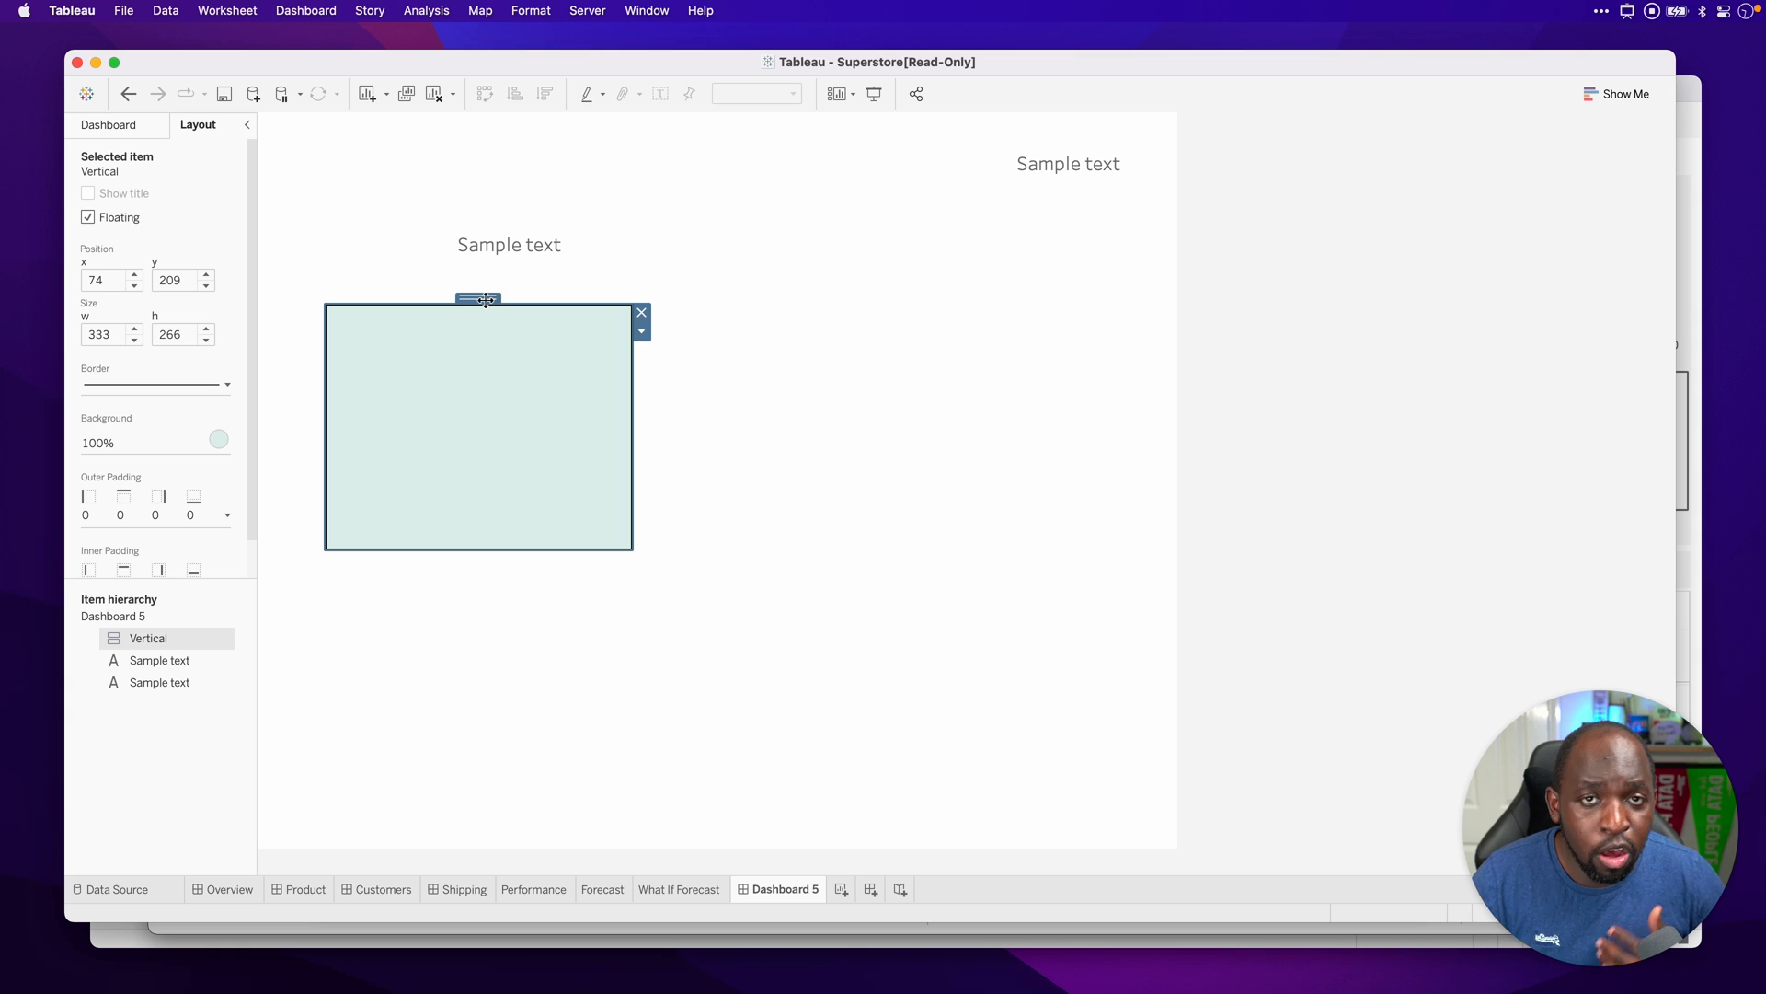
Step: Paste roughly a dozen staggered copies of the pale green container across the dashboard
key("Cmd+V")
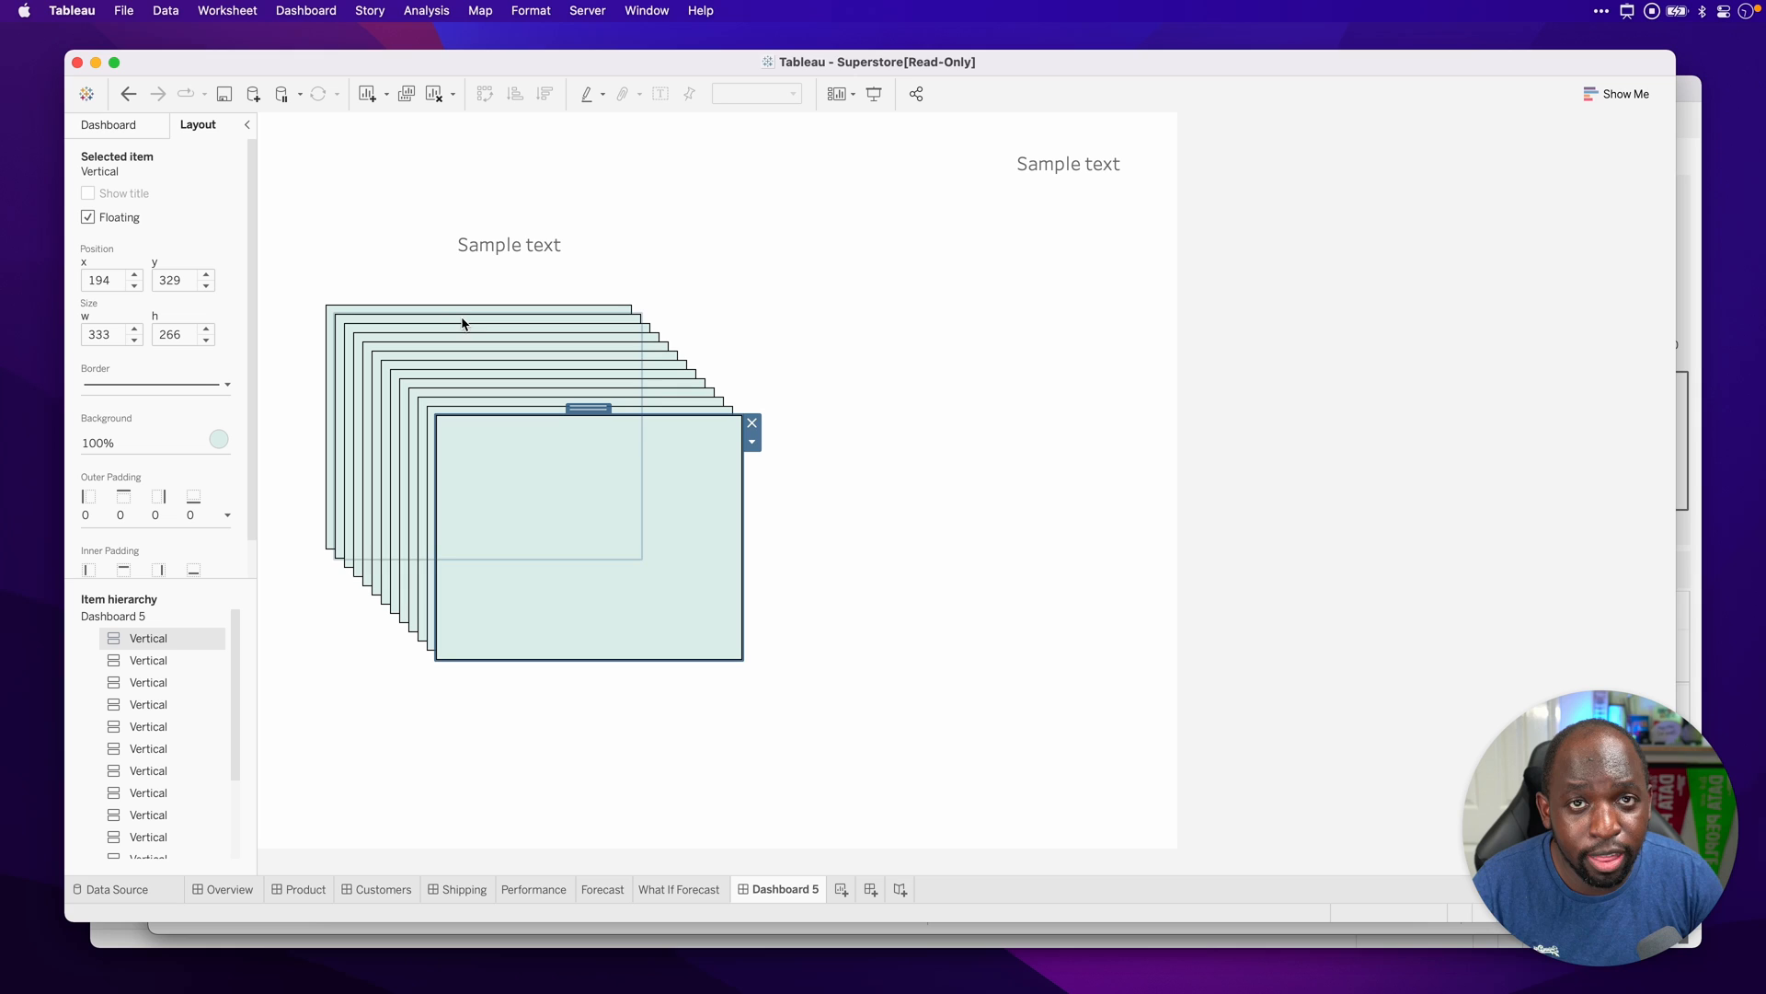
mouse_move(709, 508)
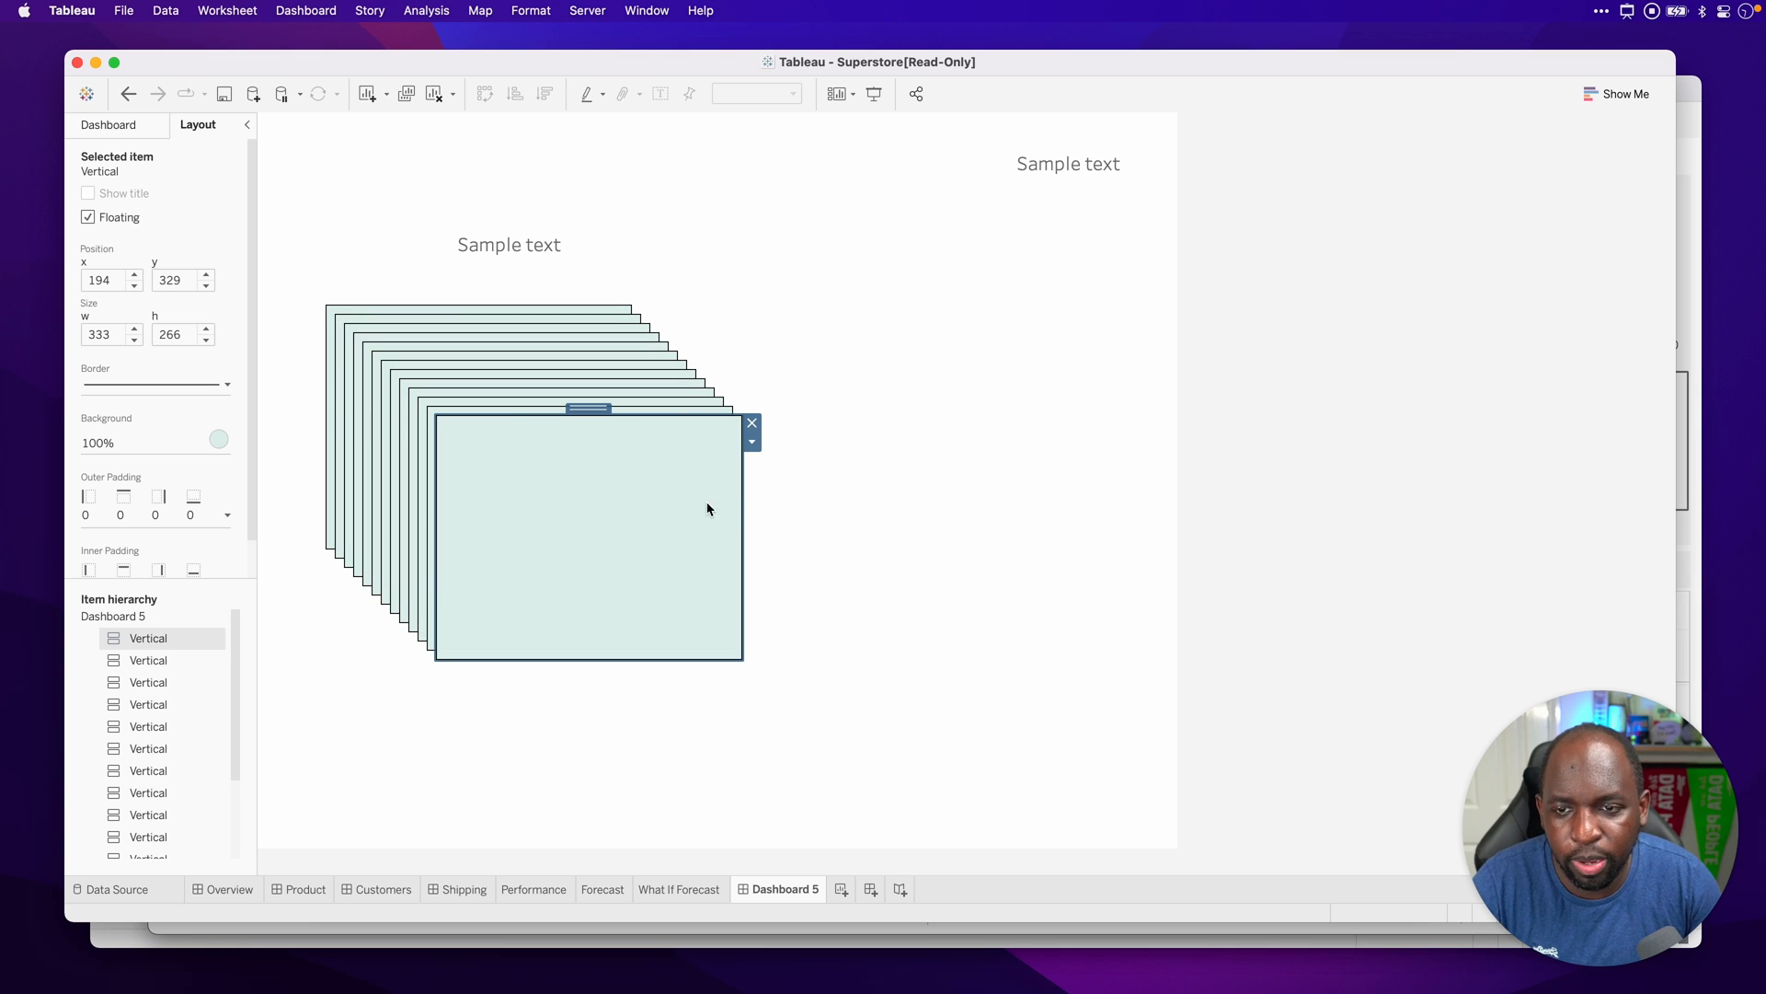
mouse_move(754, 529)
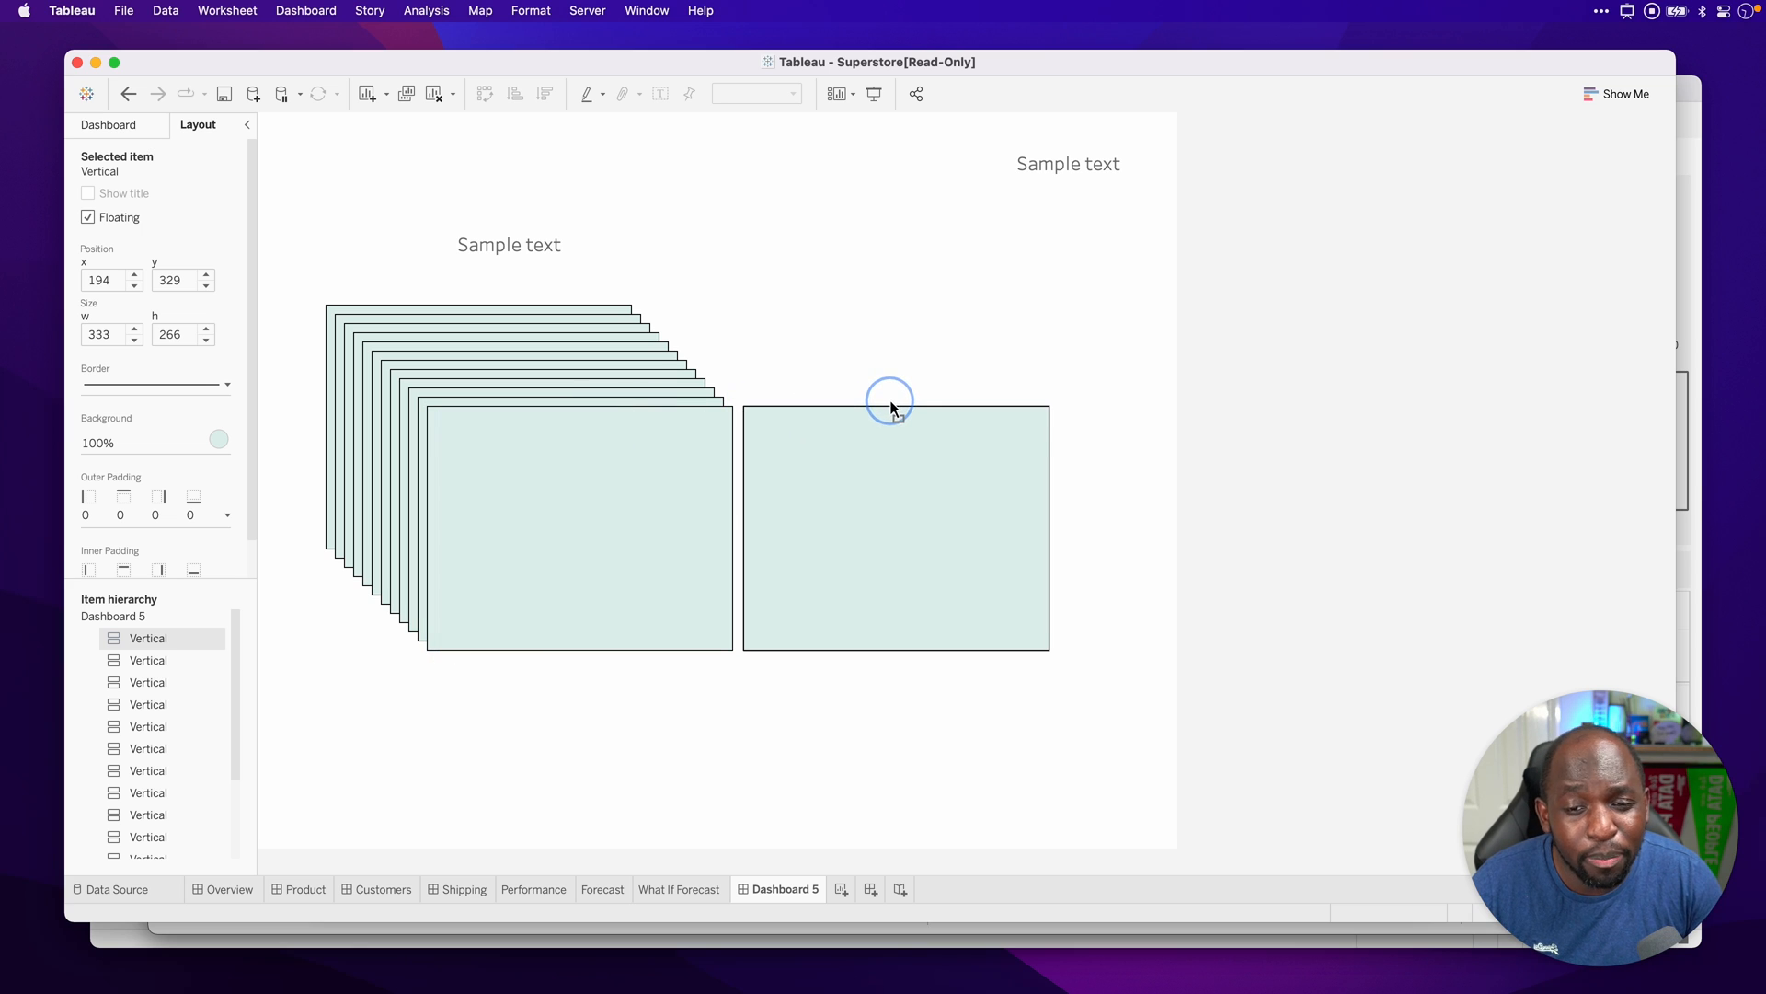
Step: Show the dashboard grid at 20px and remove the lone container beside the cascade
left_click(891, 407)
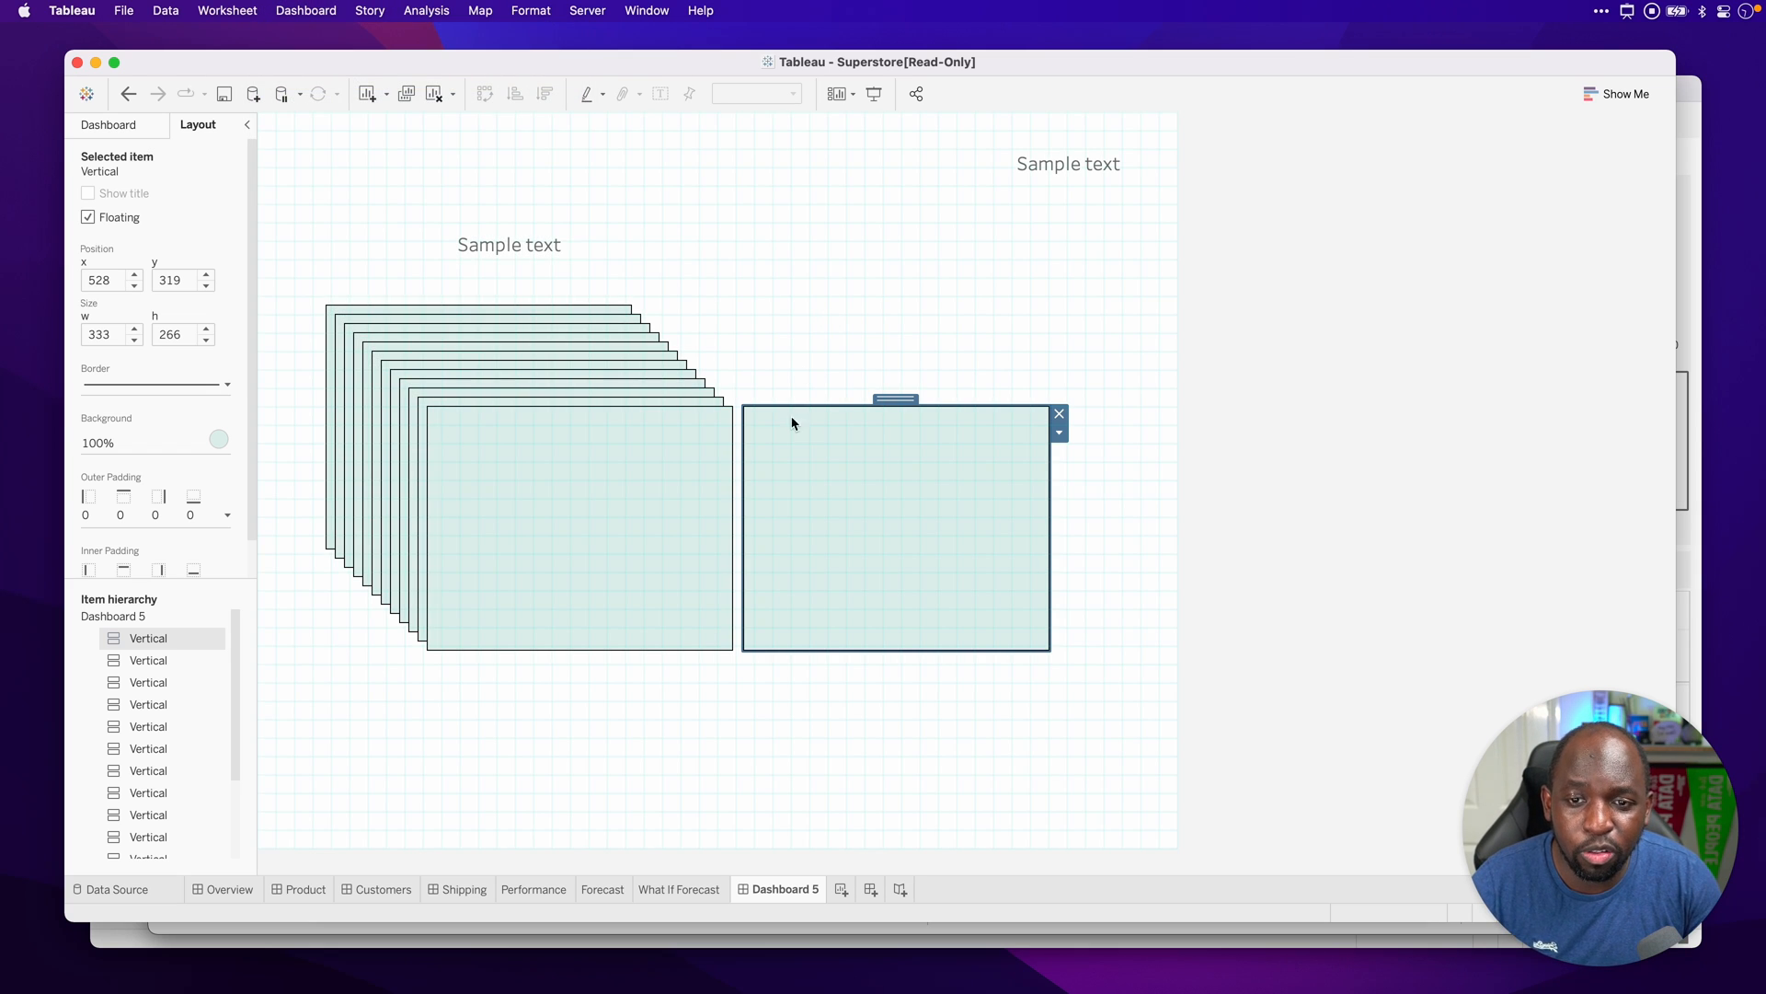
mouse_move(878, 383)
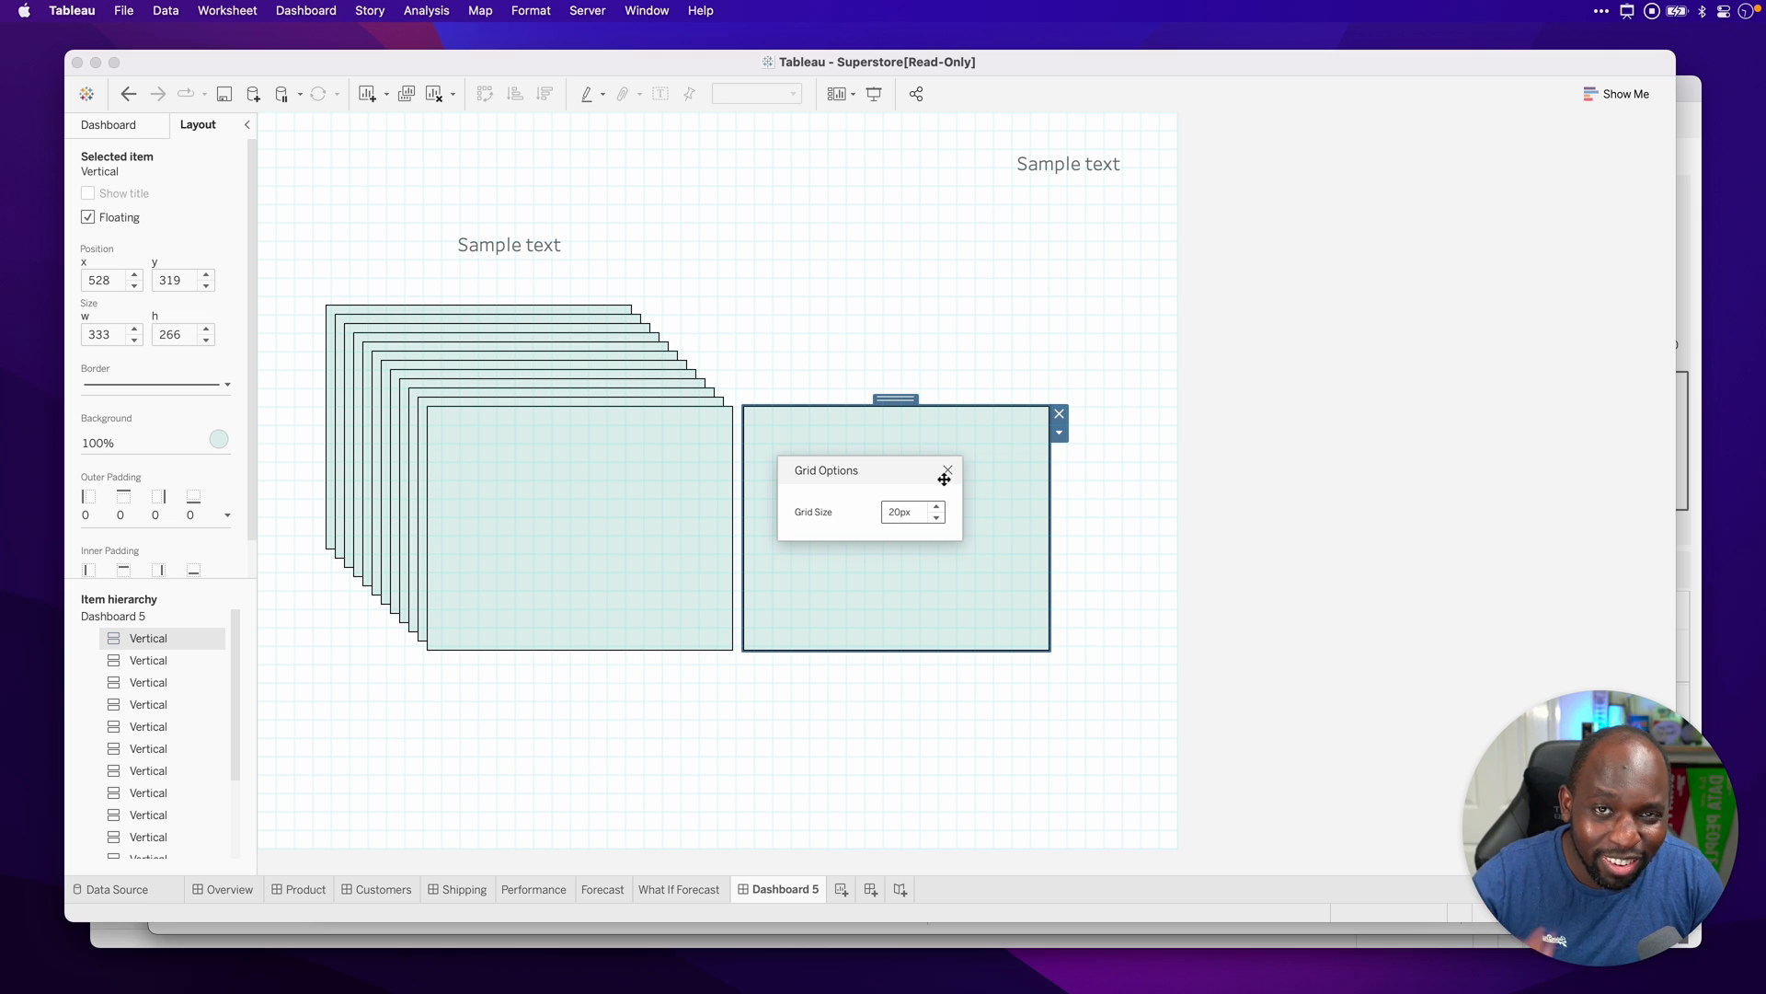
mouse_move(955, 471)
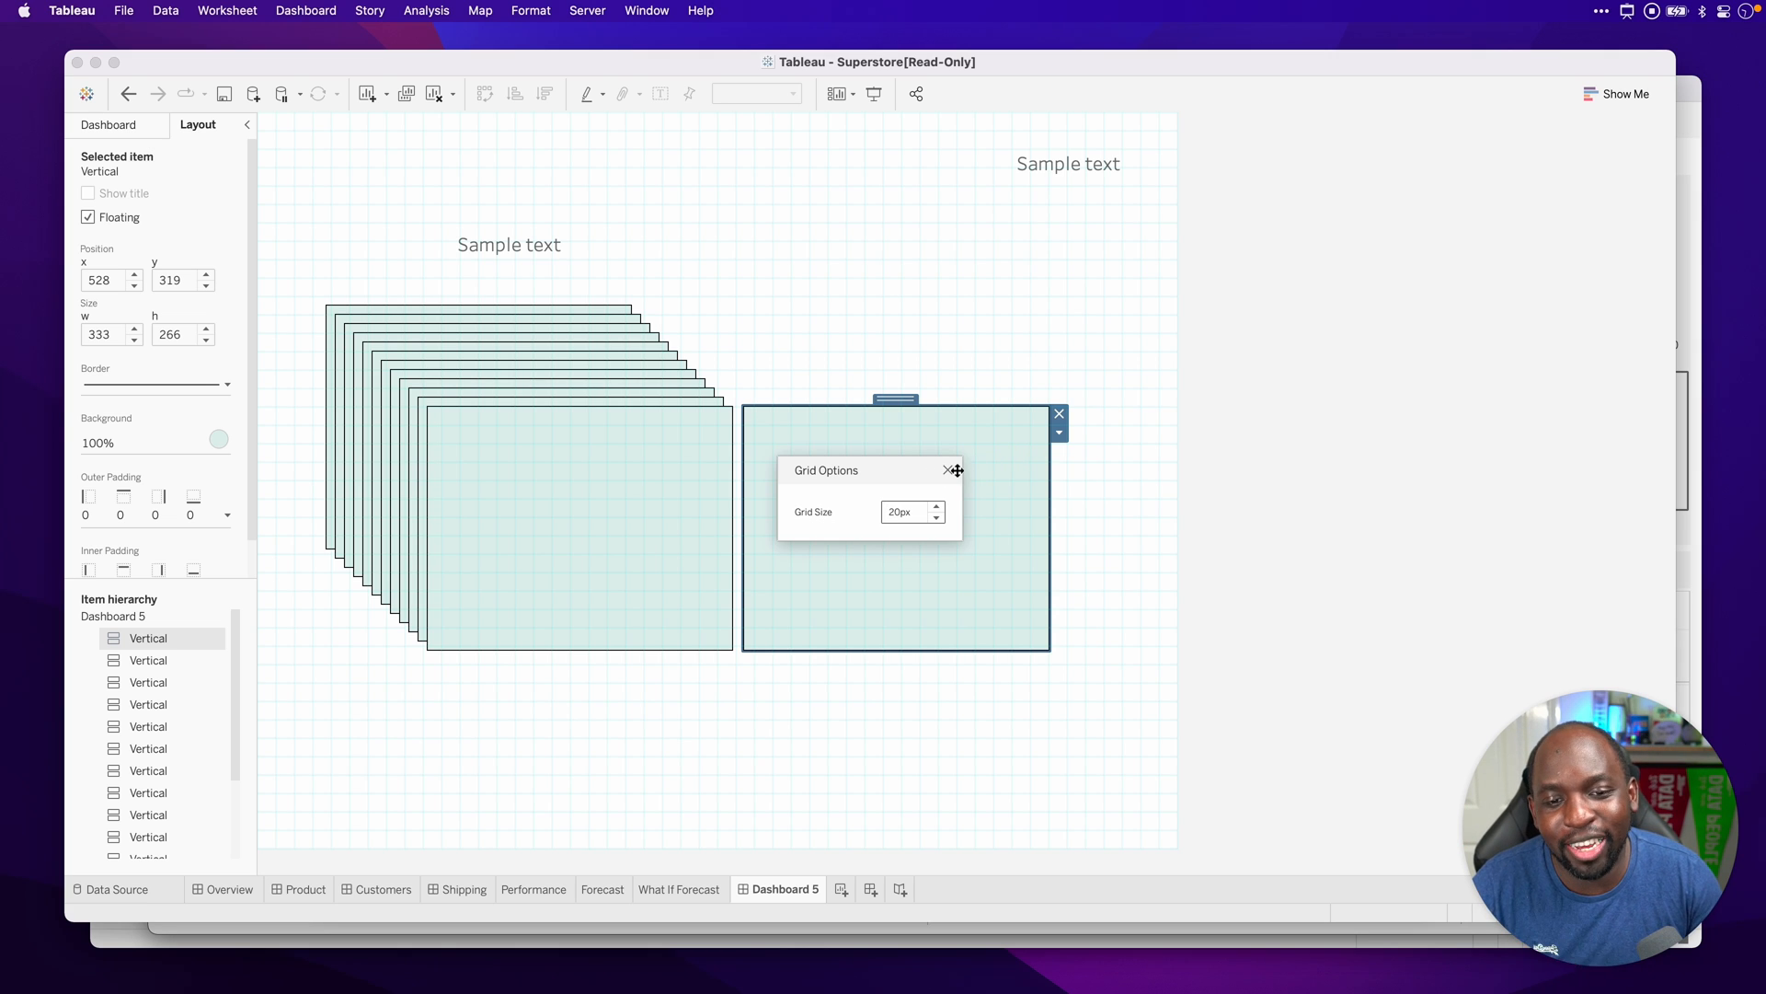
left_click(948, 471)
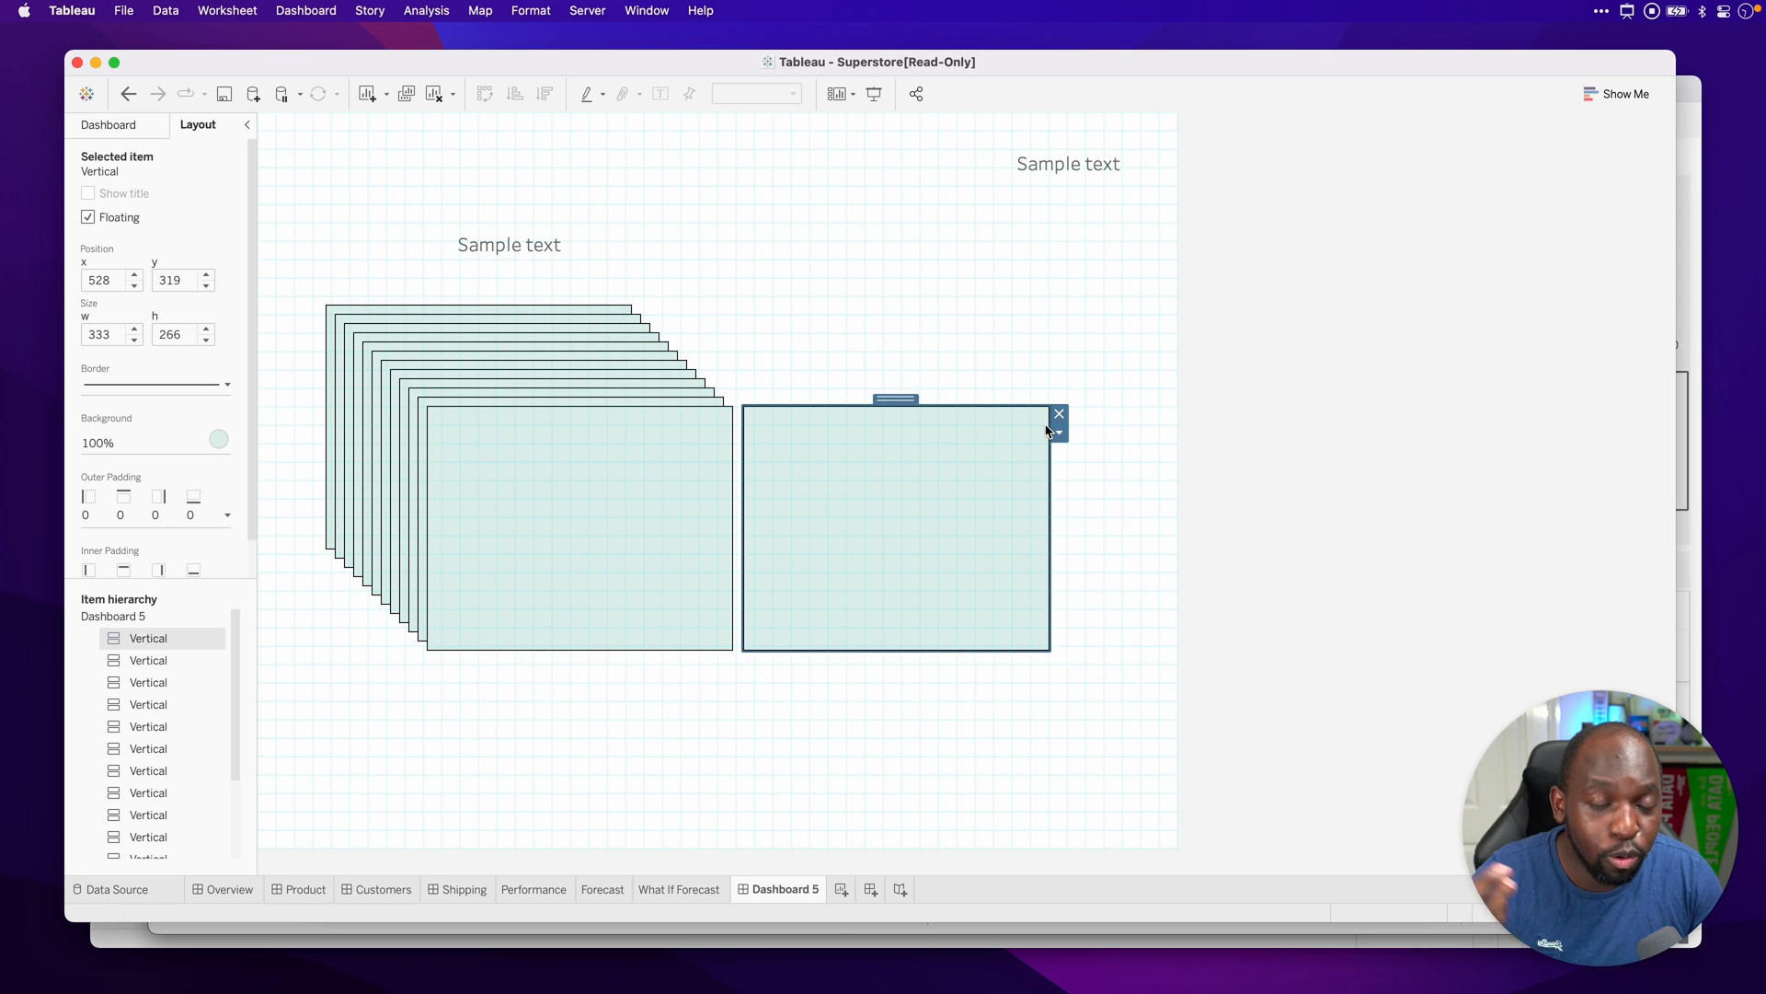
mouse_move(1060, 414)
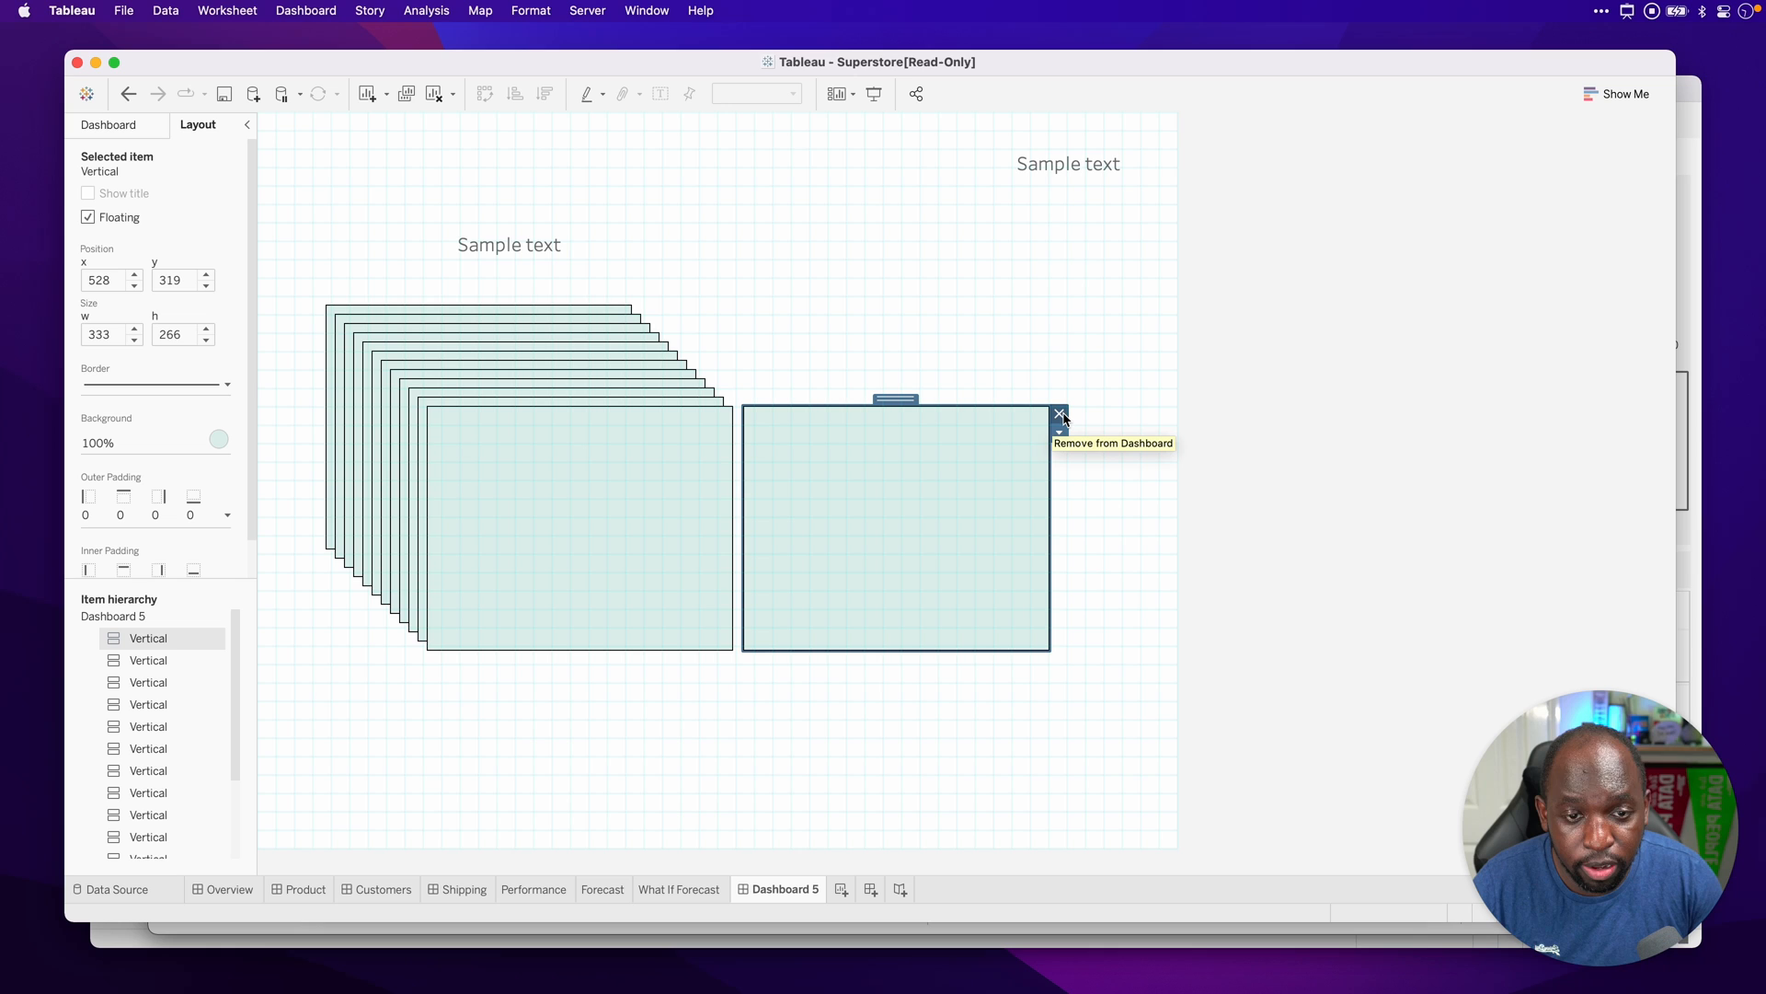
left_click(1060, 412)
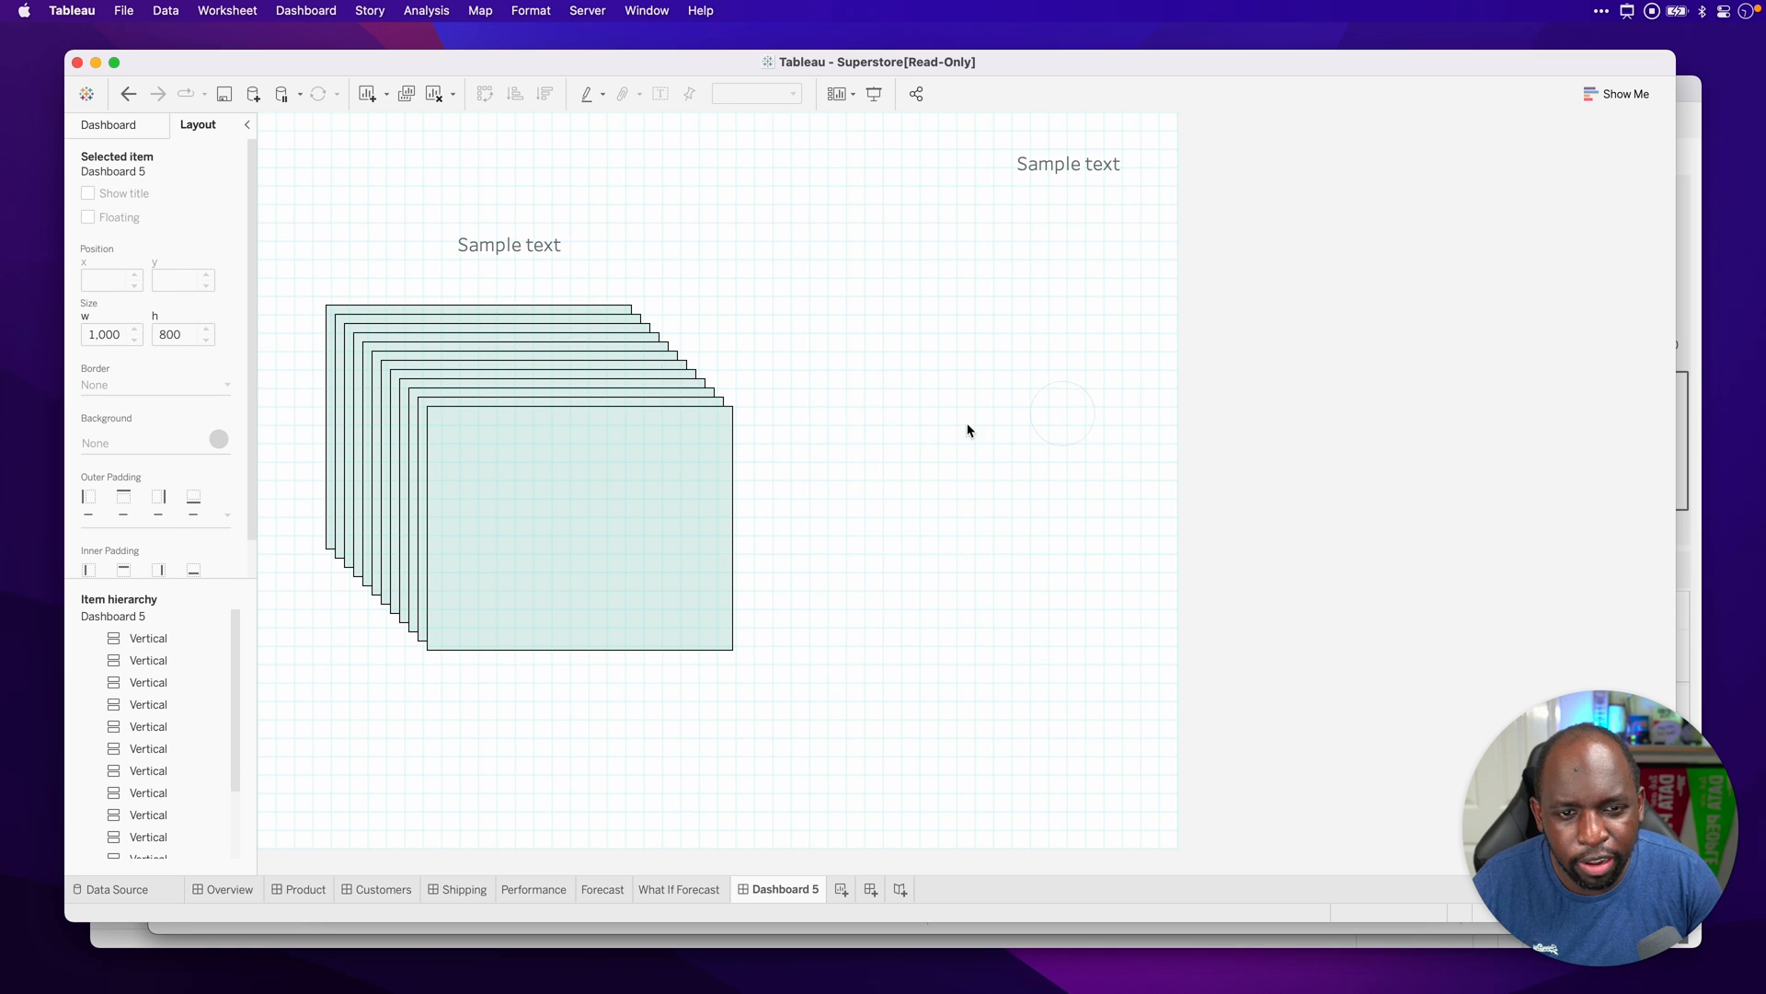
Step: Copy the front green container and paste it into the Heathrow Airport Weather dashboard
left_click(574, 537)
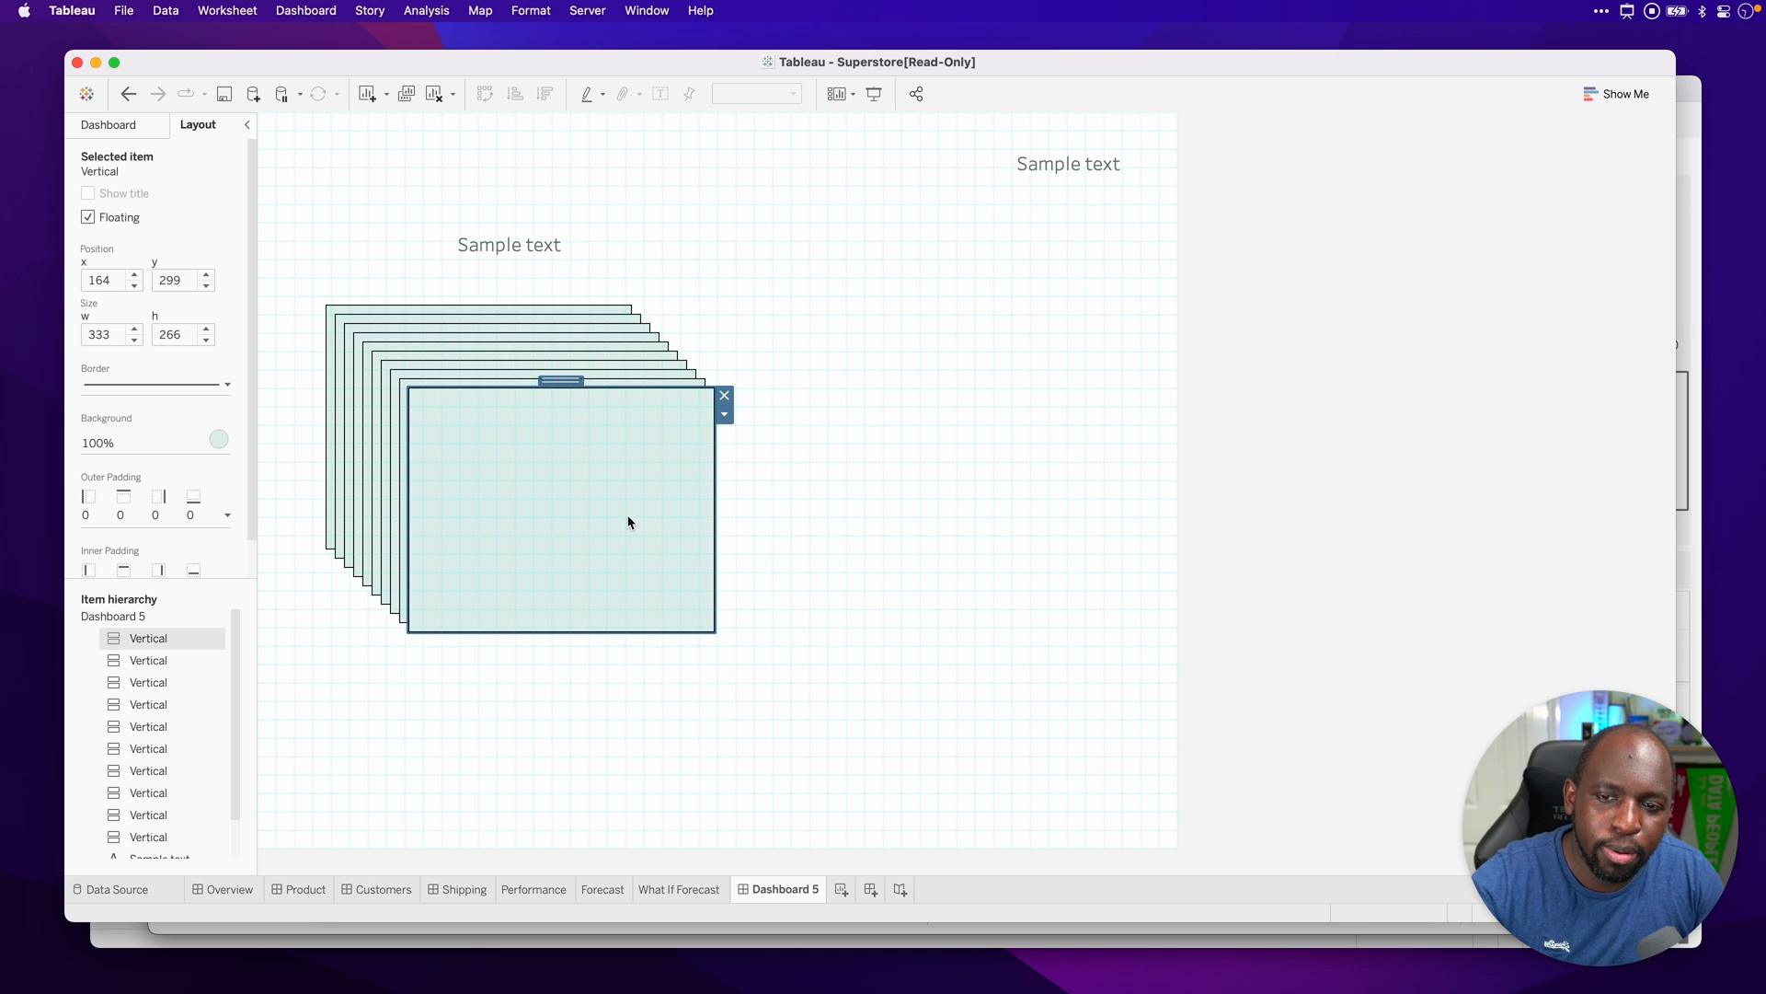
mouse_move(637, 534)
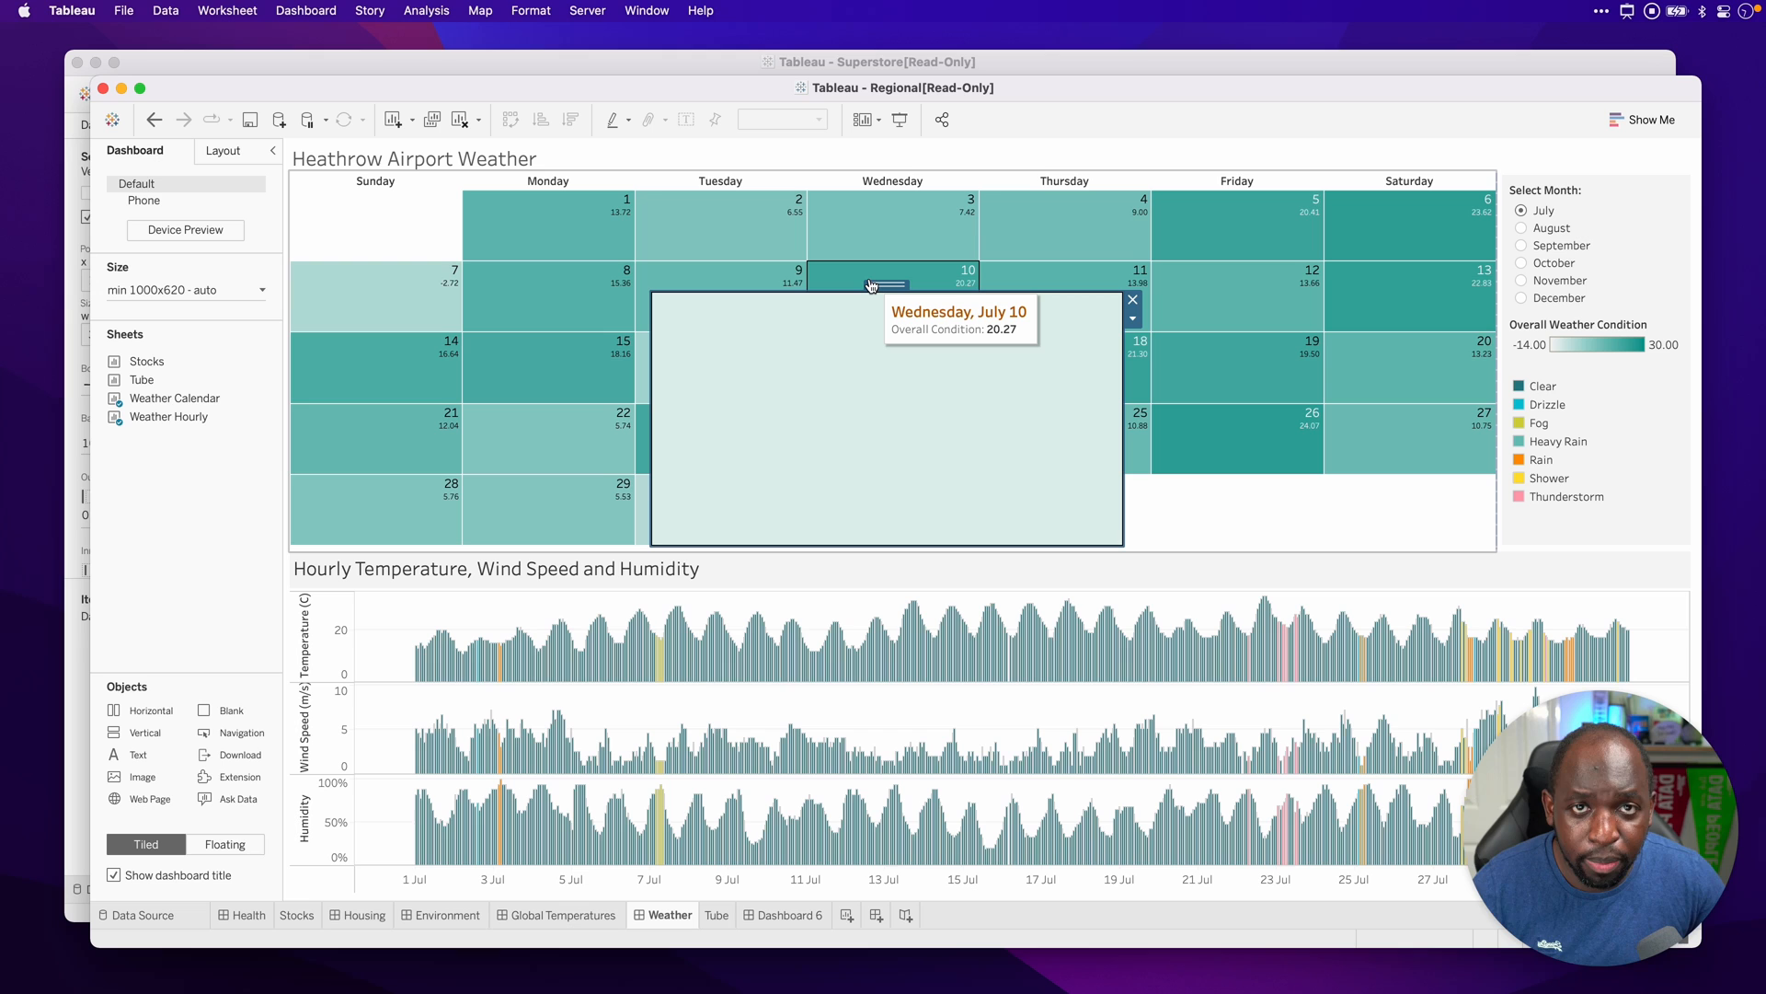
mouse_move(1087, 342)
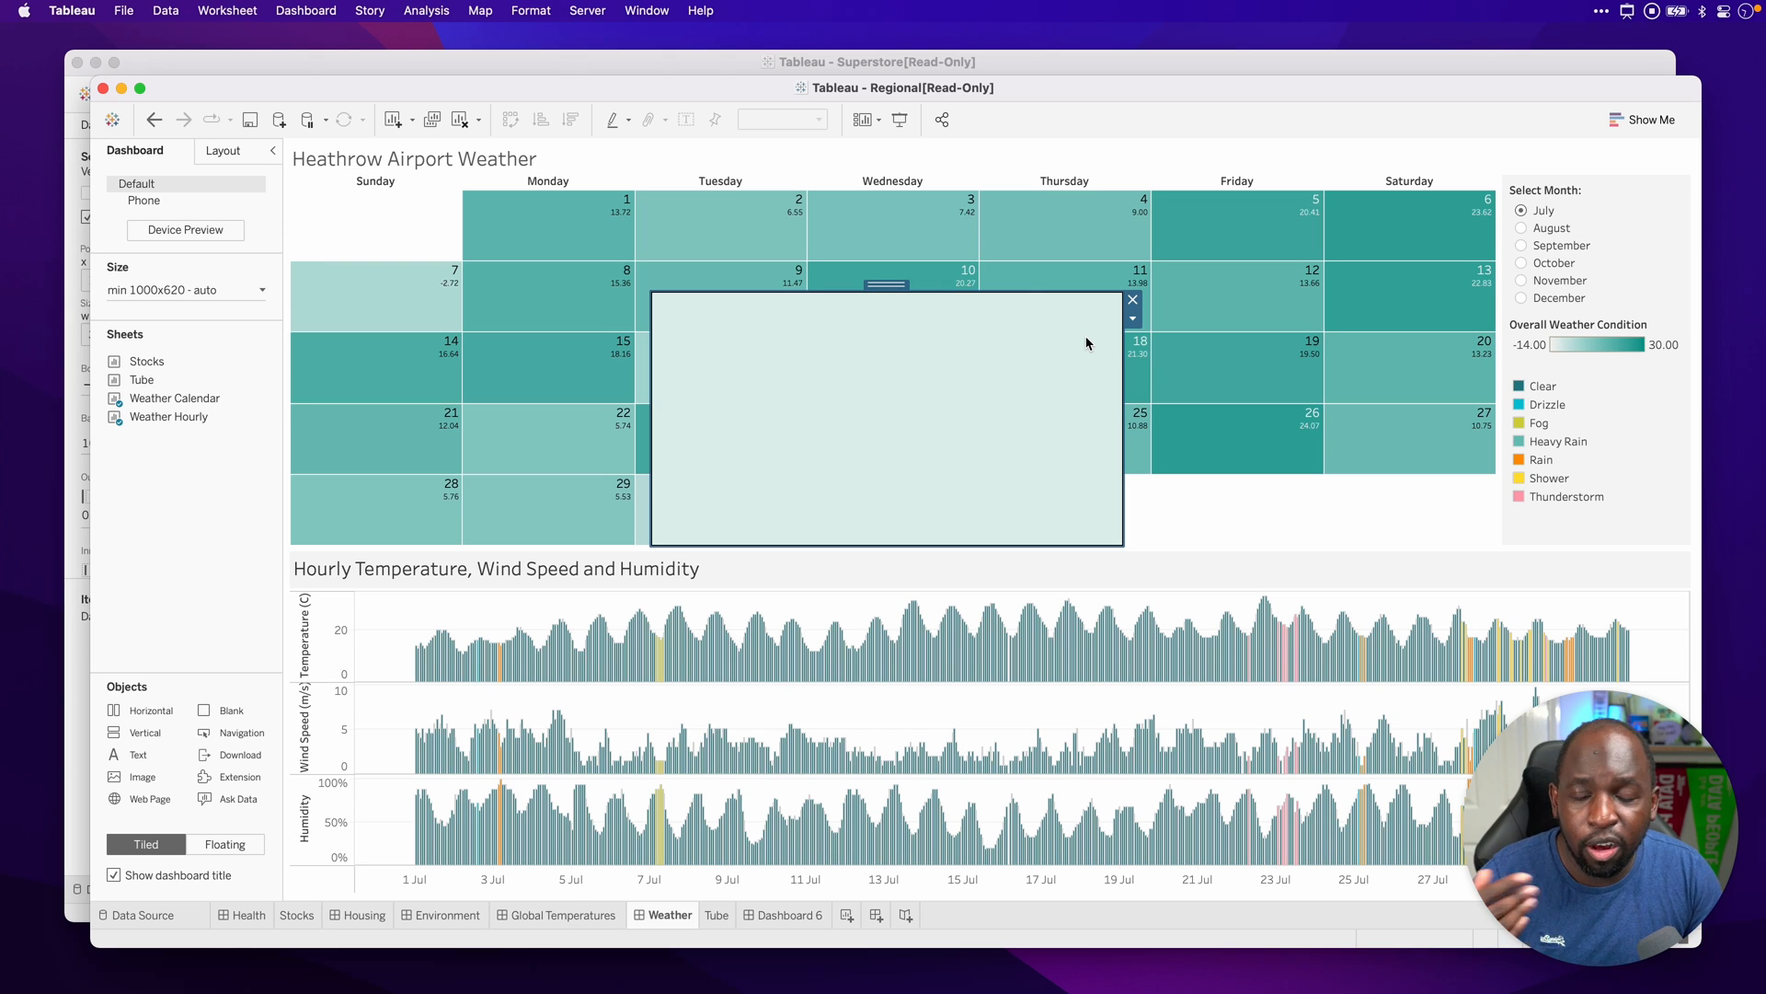
left_click(1133, 321)
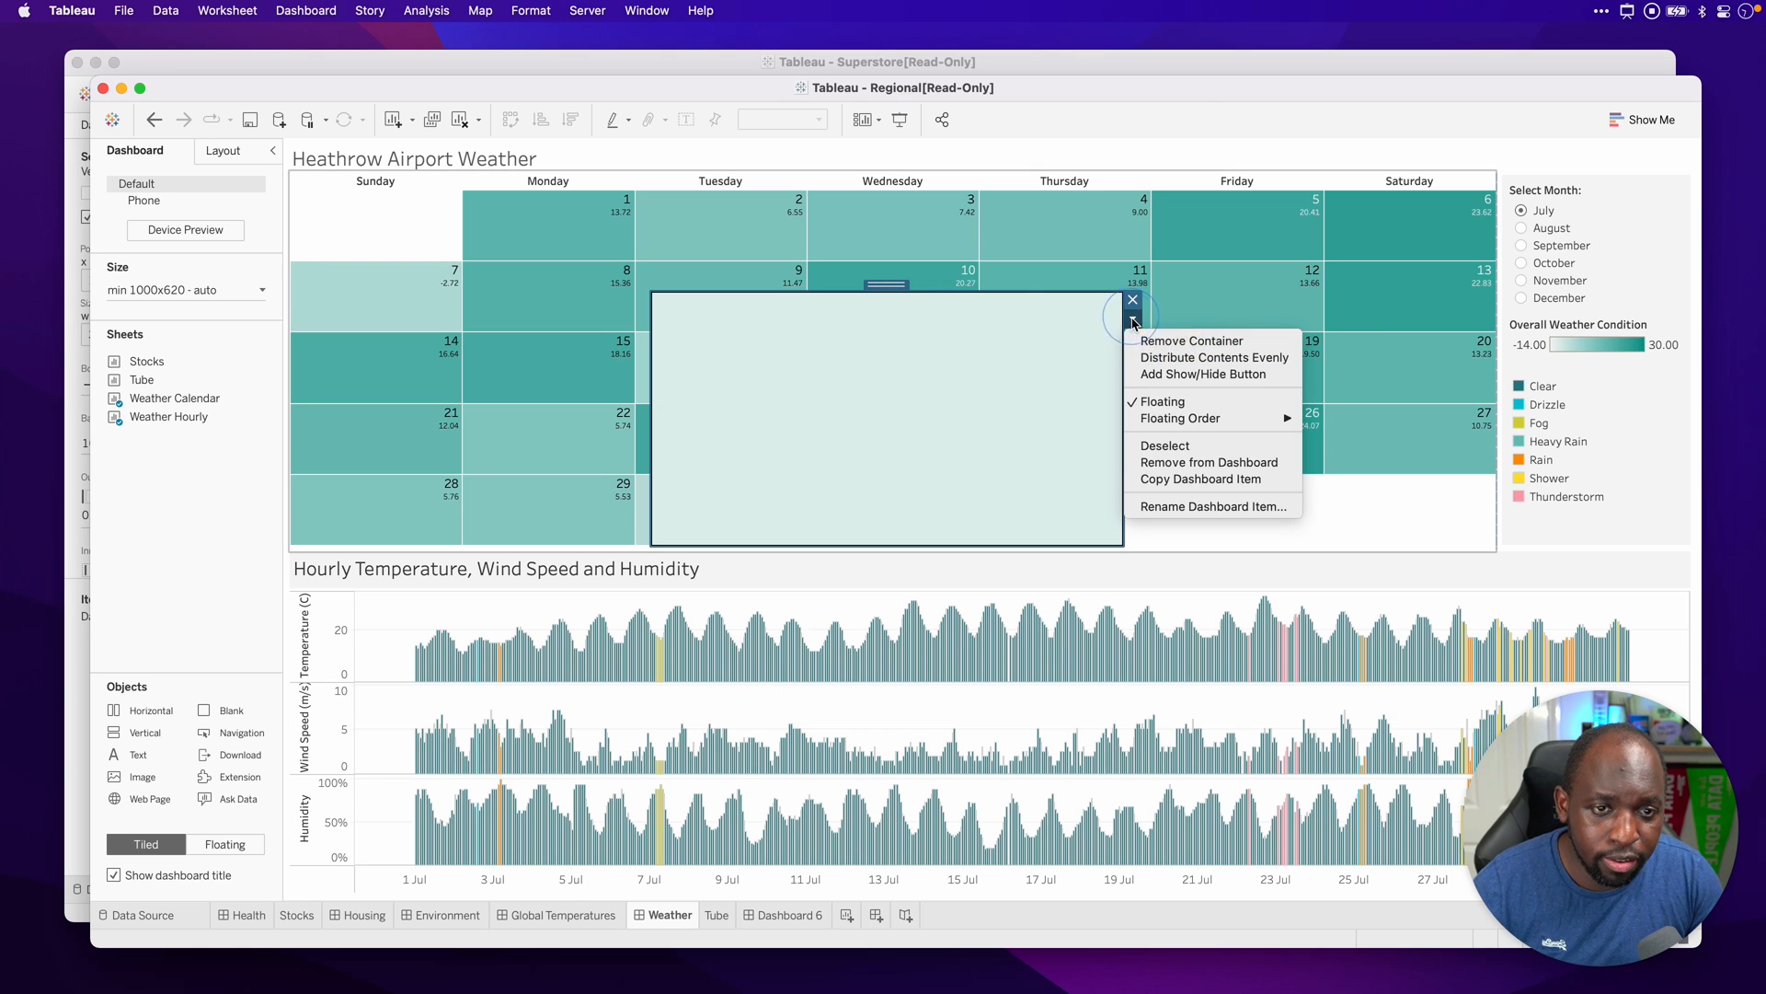
left_click(1211, 485)
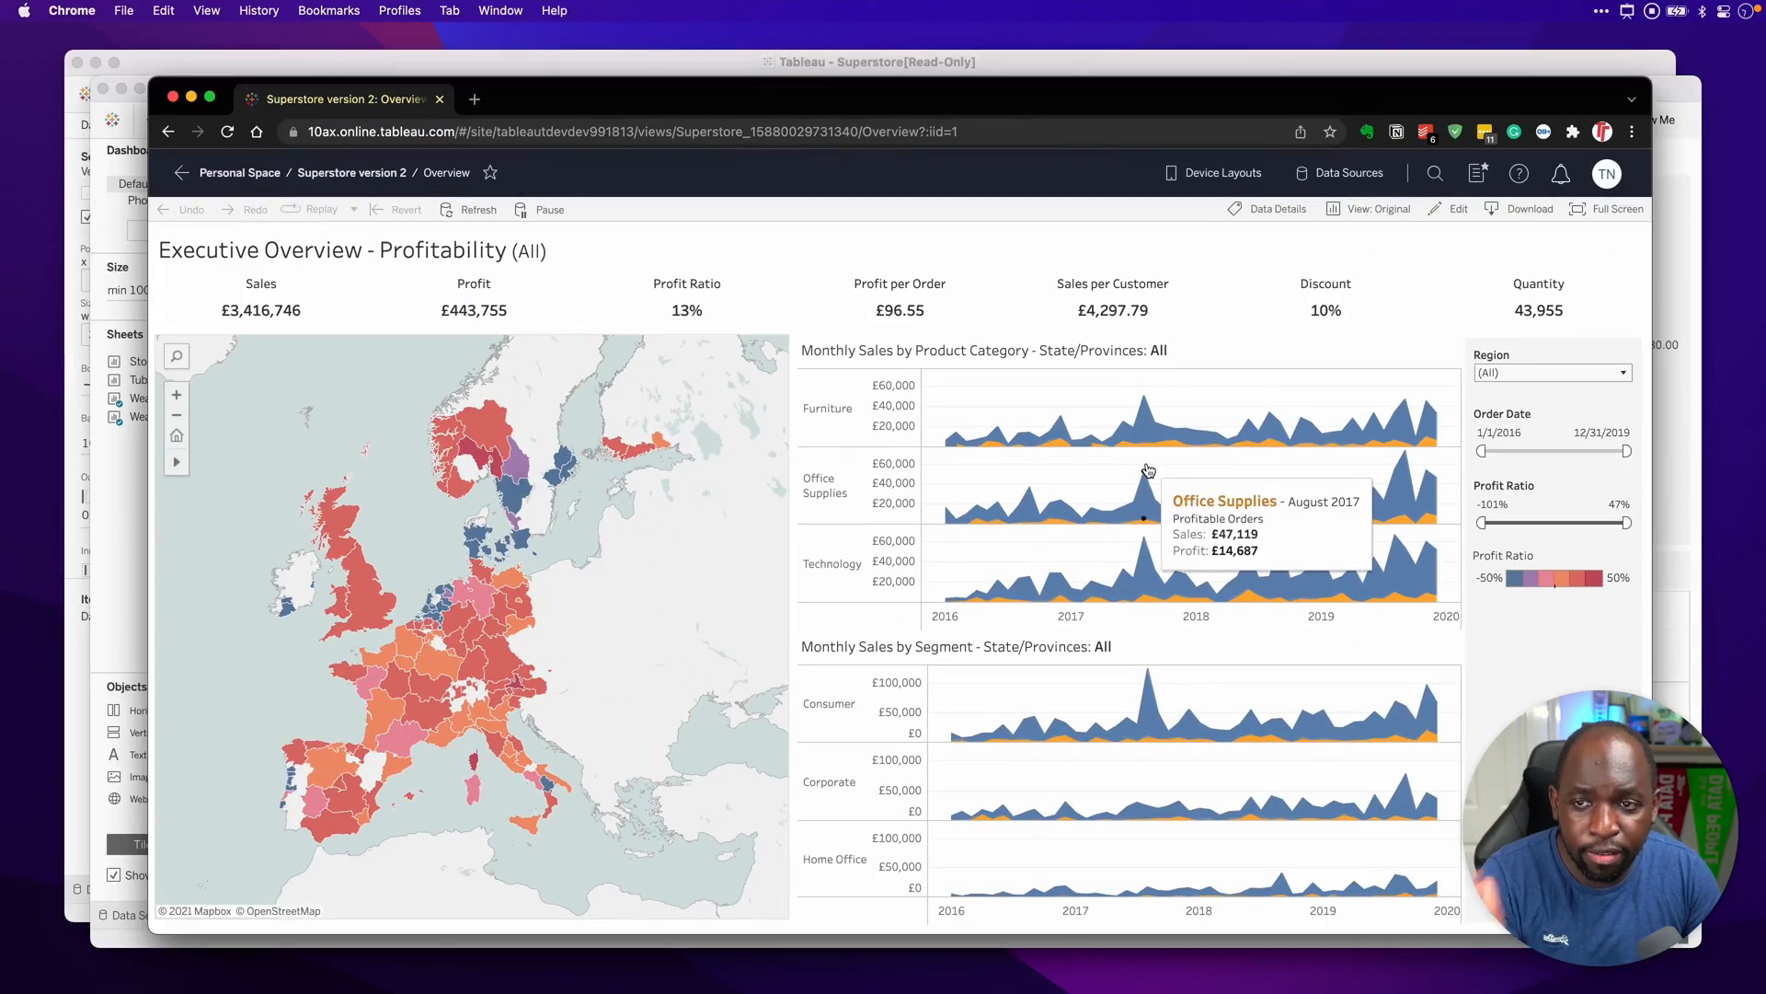
mouse_move(1468, 228)
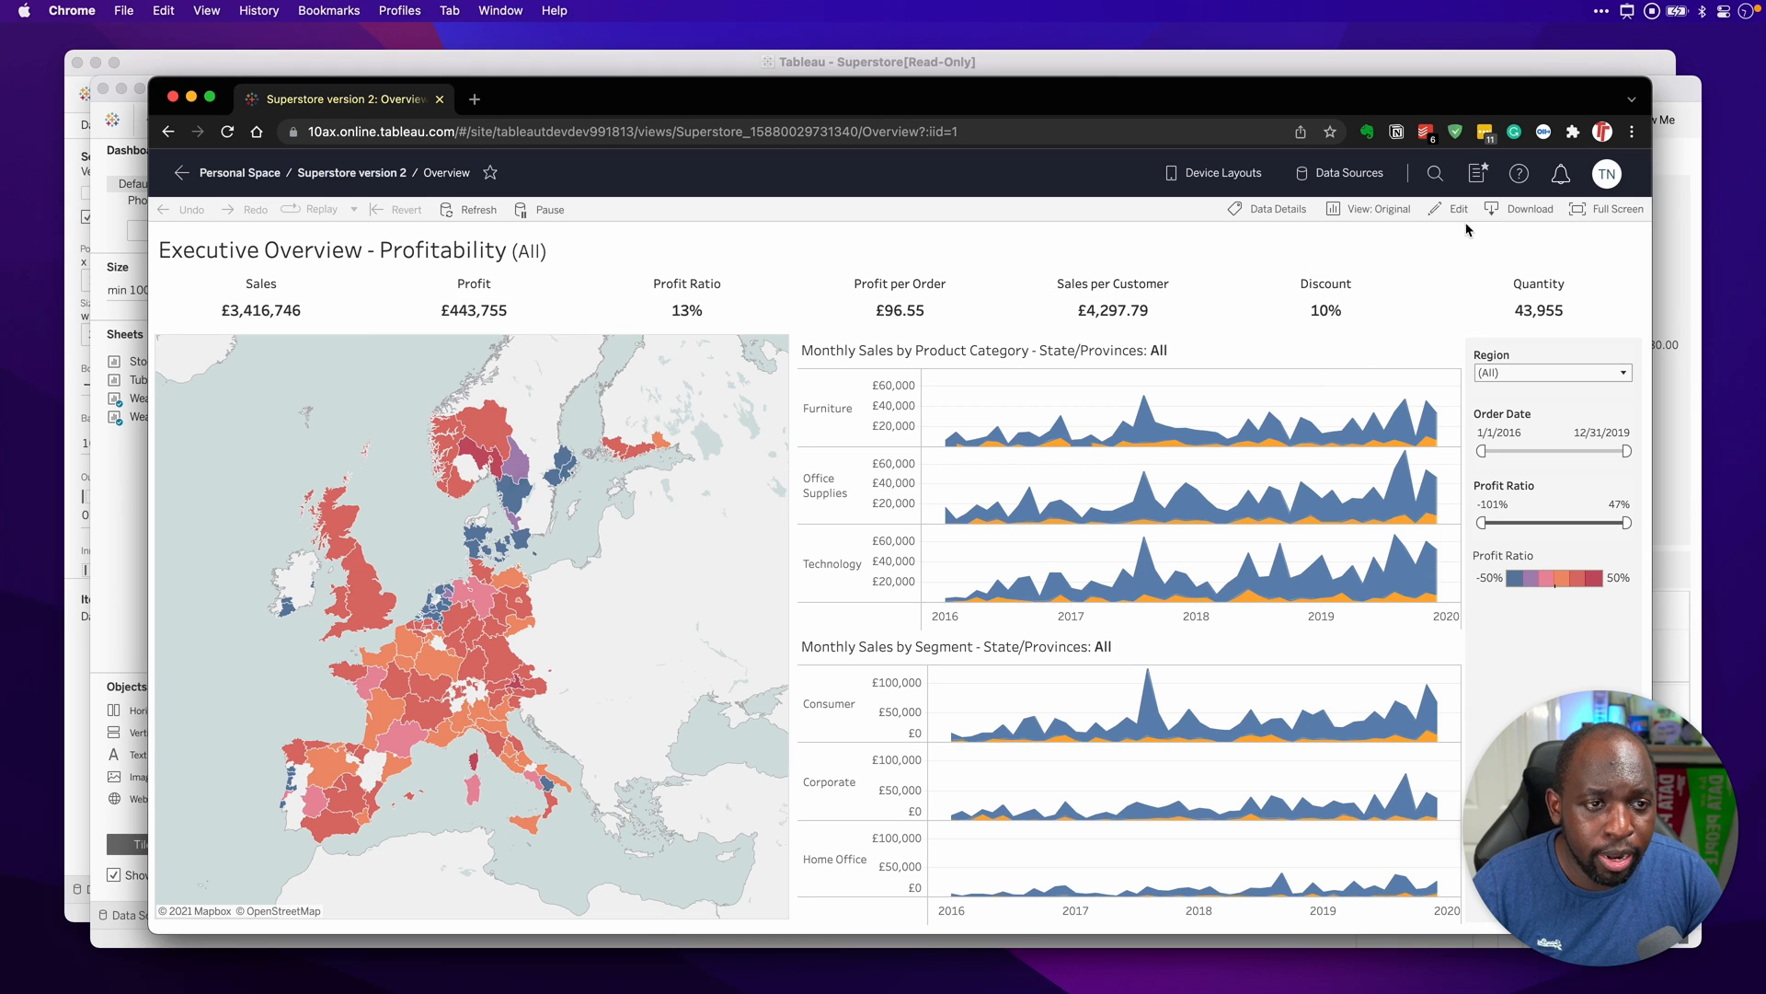
Step: Edit the Superstore workbook online and paste the container onto the Executive Overview dashboard
left_click(1458, 208)
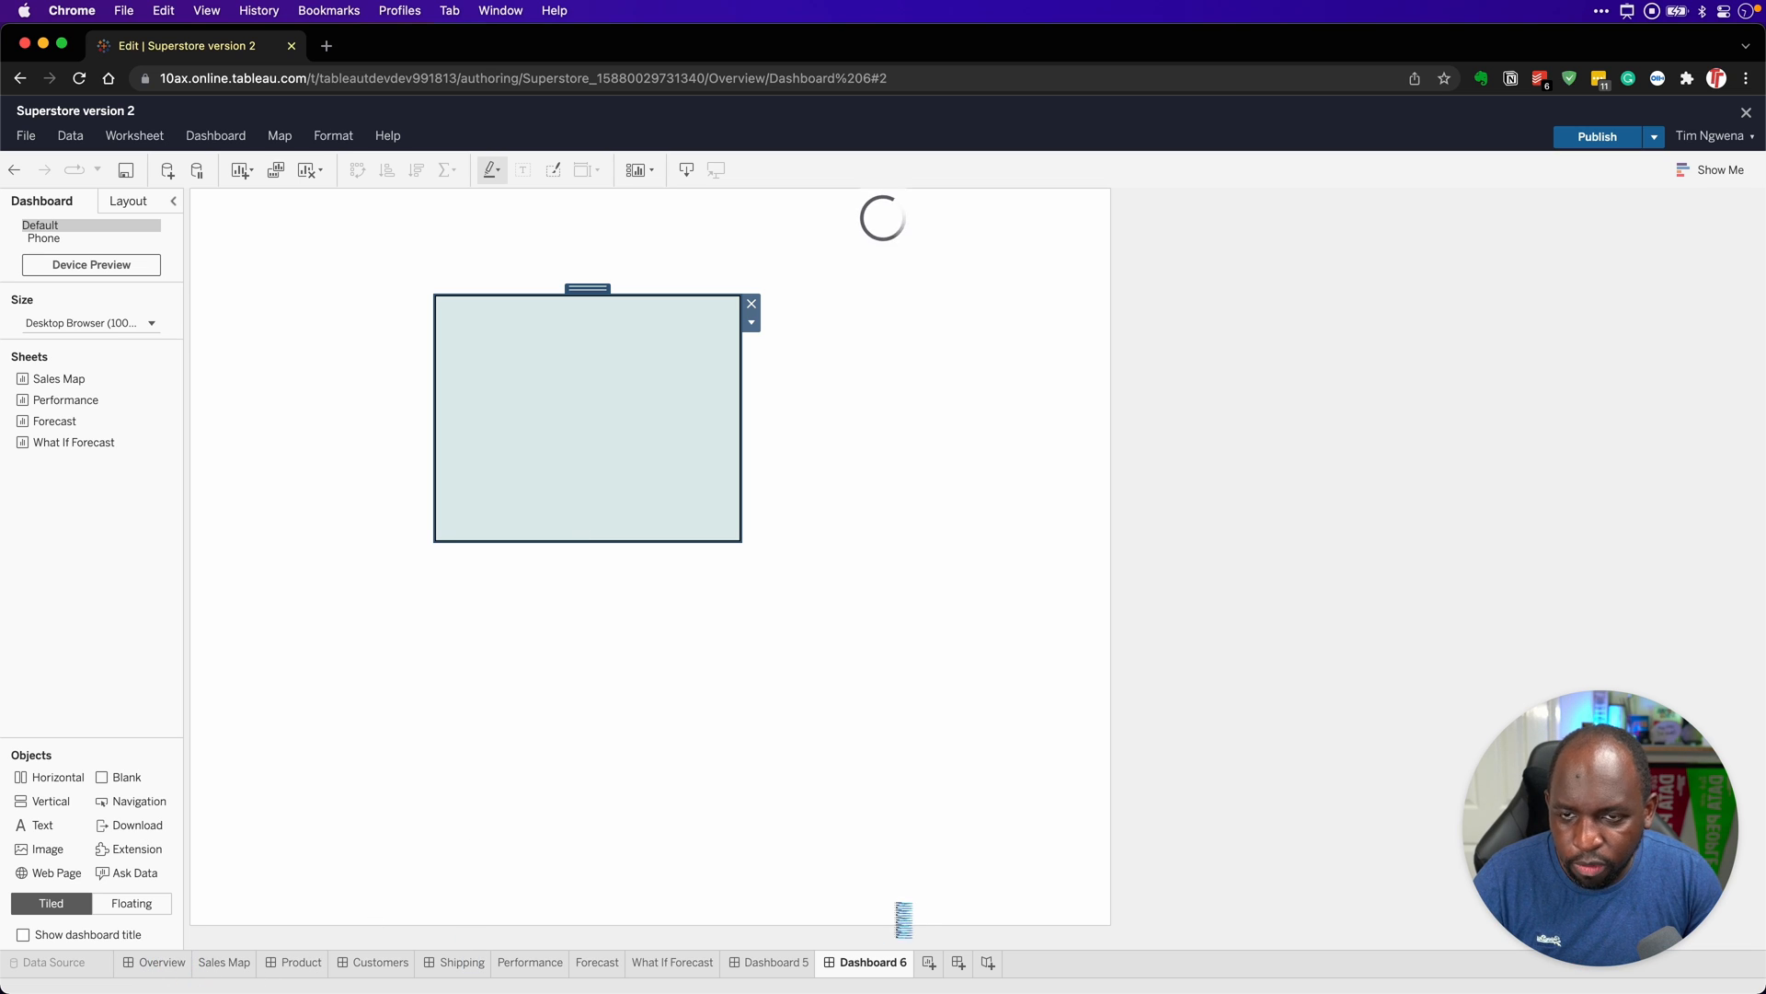
left_click(162, 963)
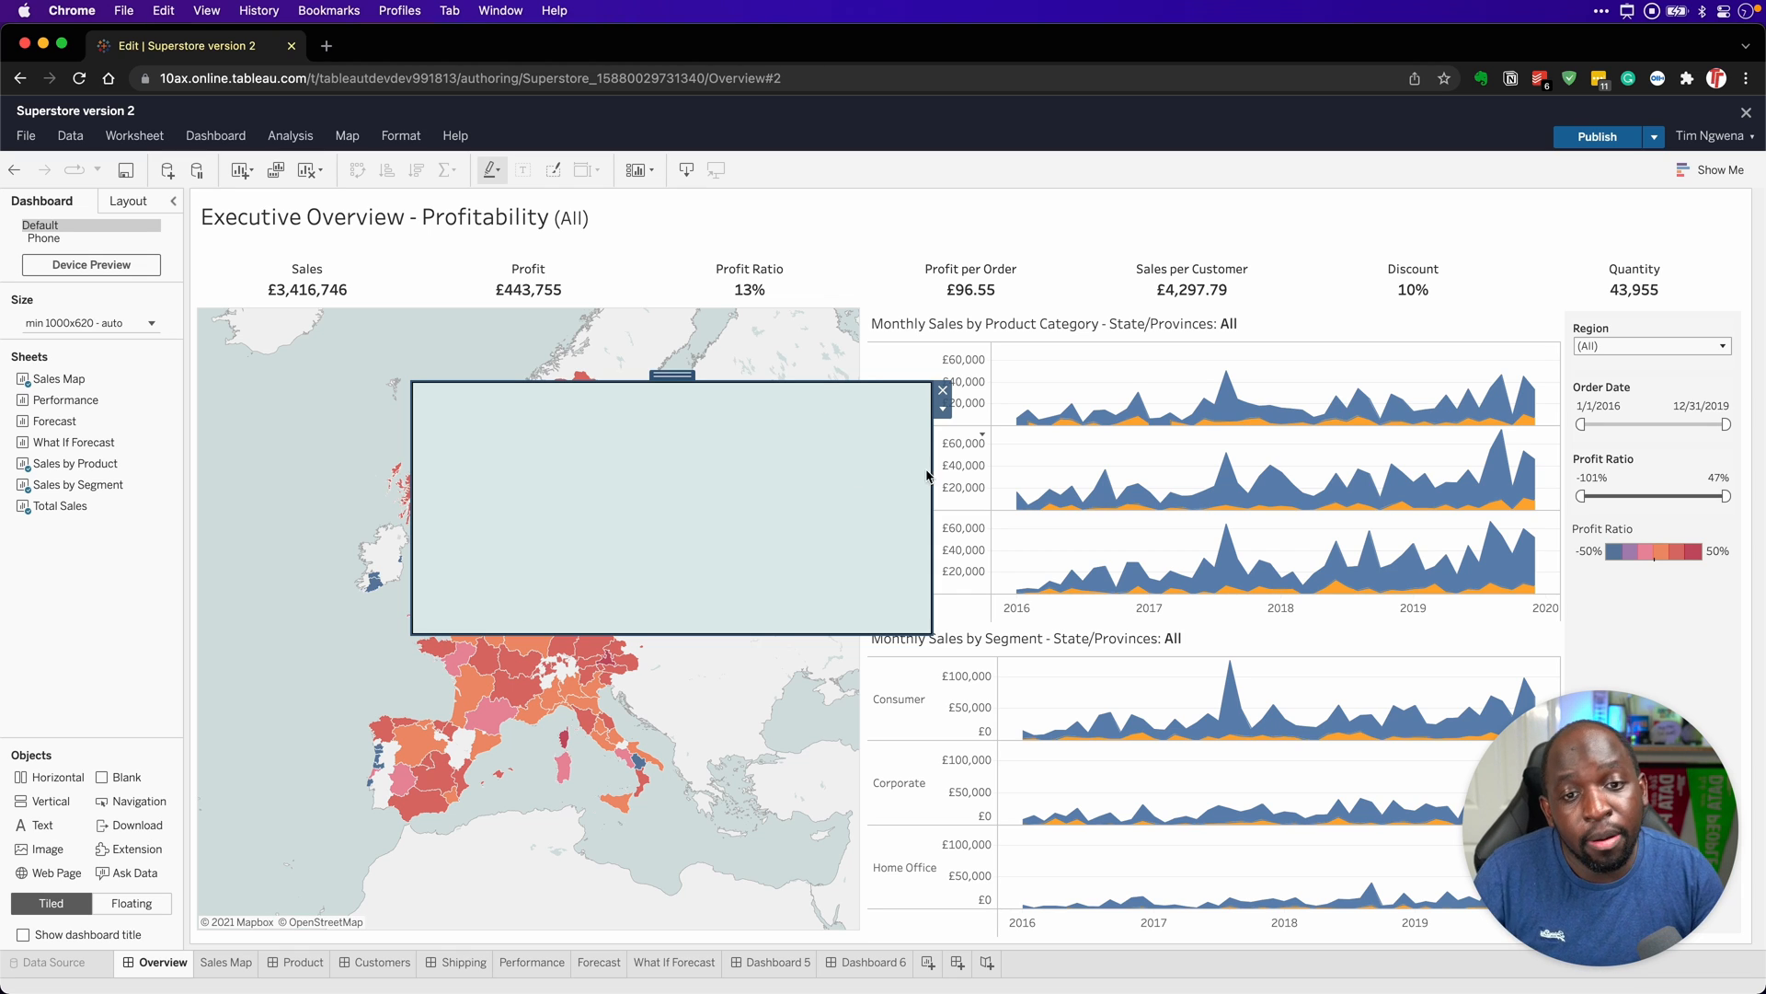
Step: Review the pasted container's Layout settings and its Background colour in web edit
left_click(942, 408)
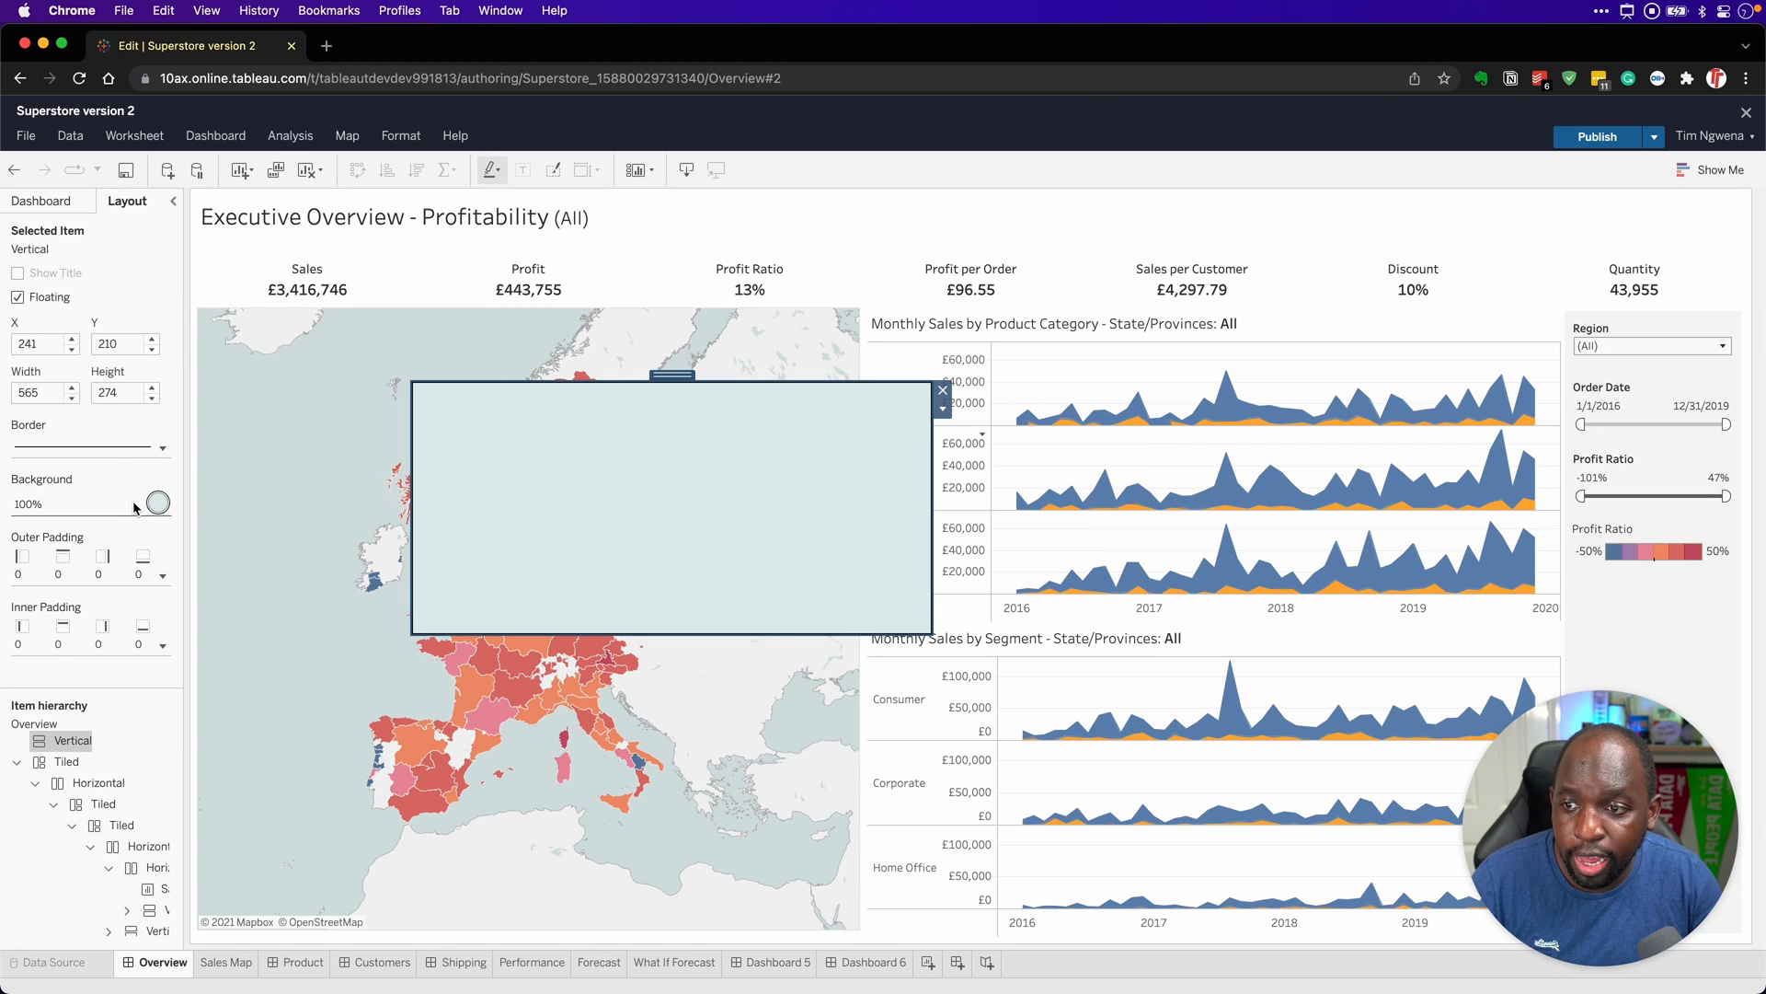
left_click(158, 502)
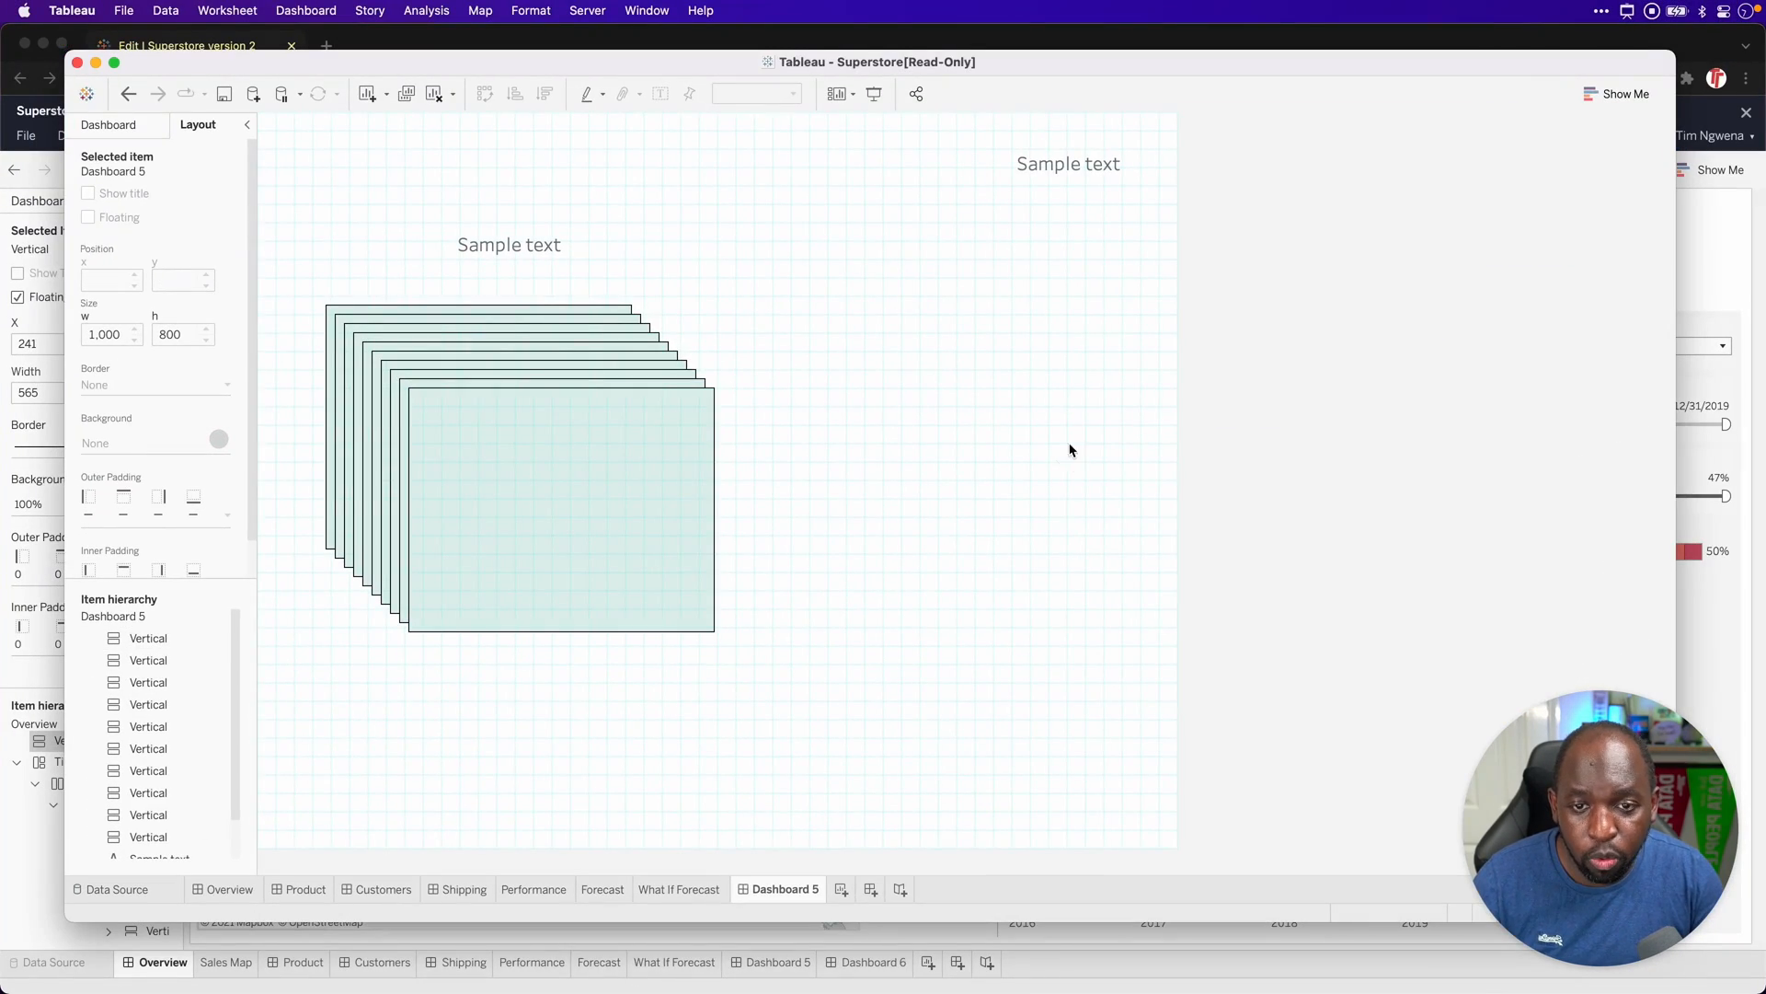
Step: Paste the red container into Dashboard 5, then duplicate it above itself in the web editor
key("cmd+v")
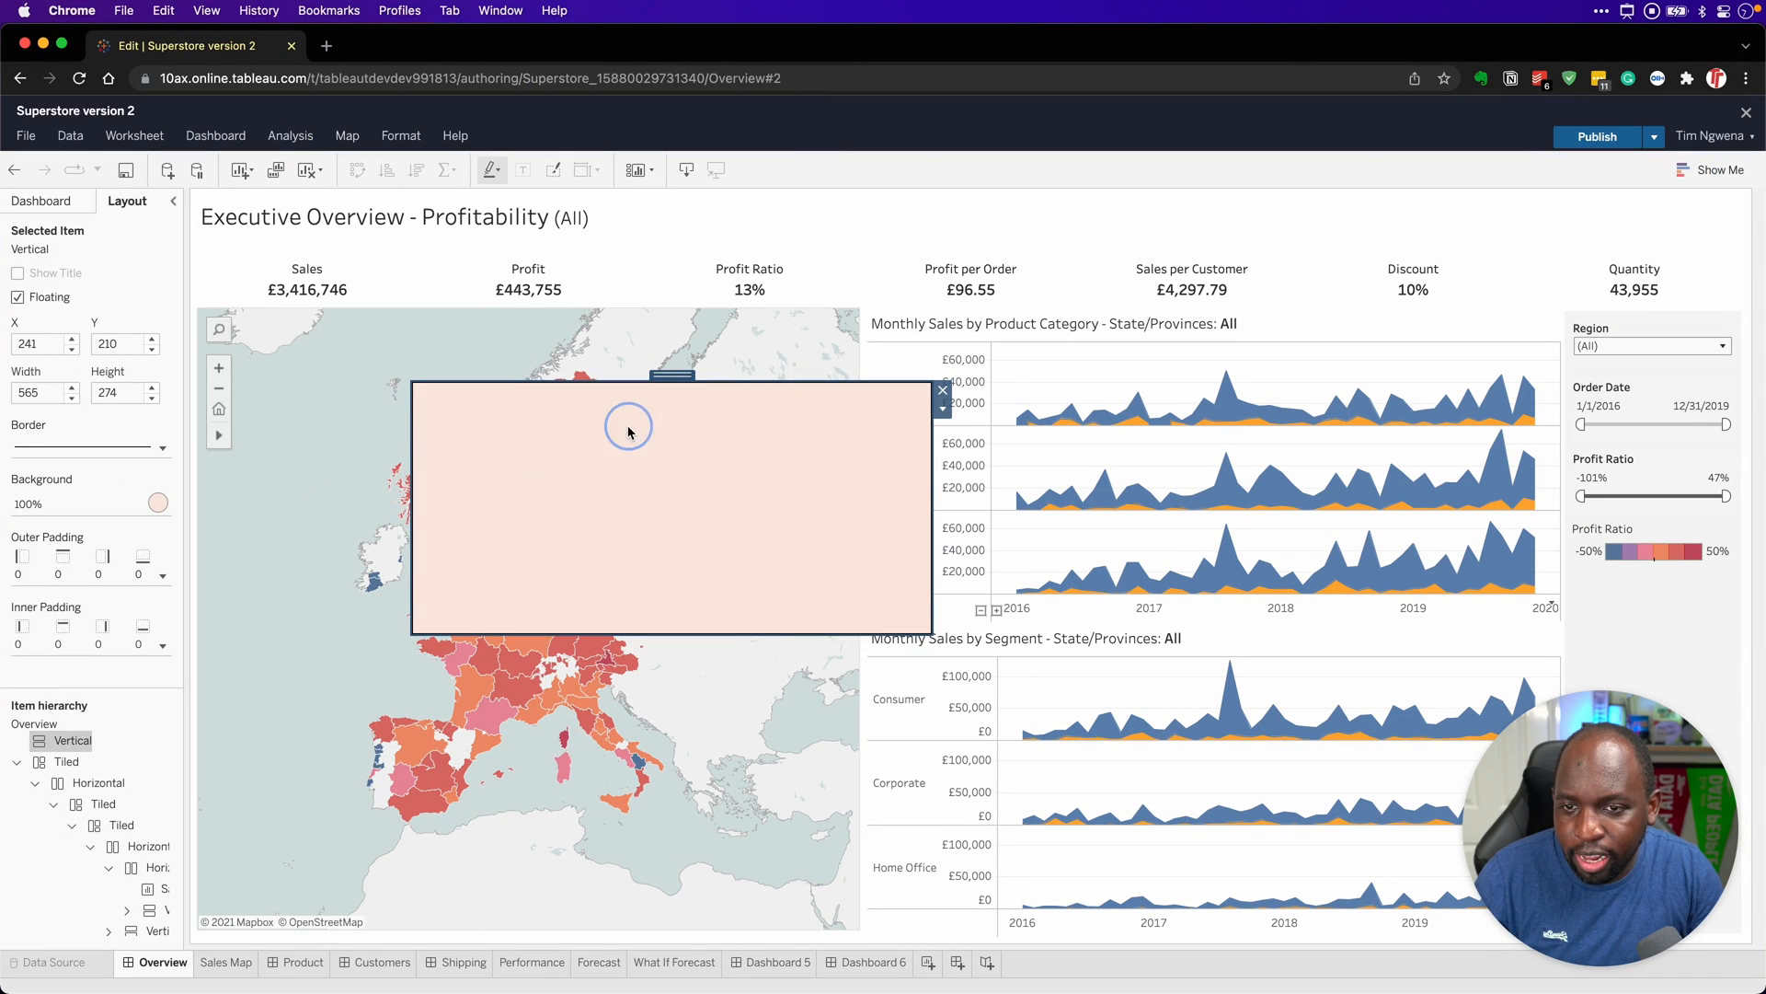
key("cmd+v")
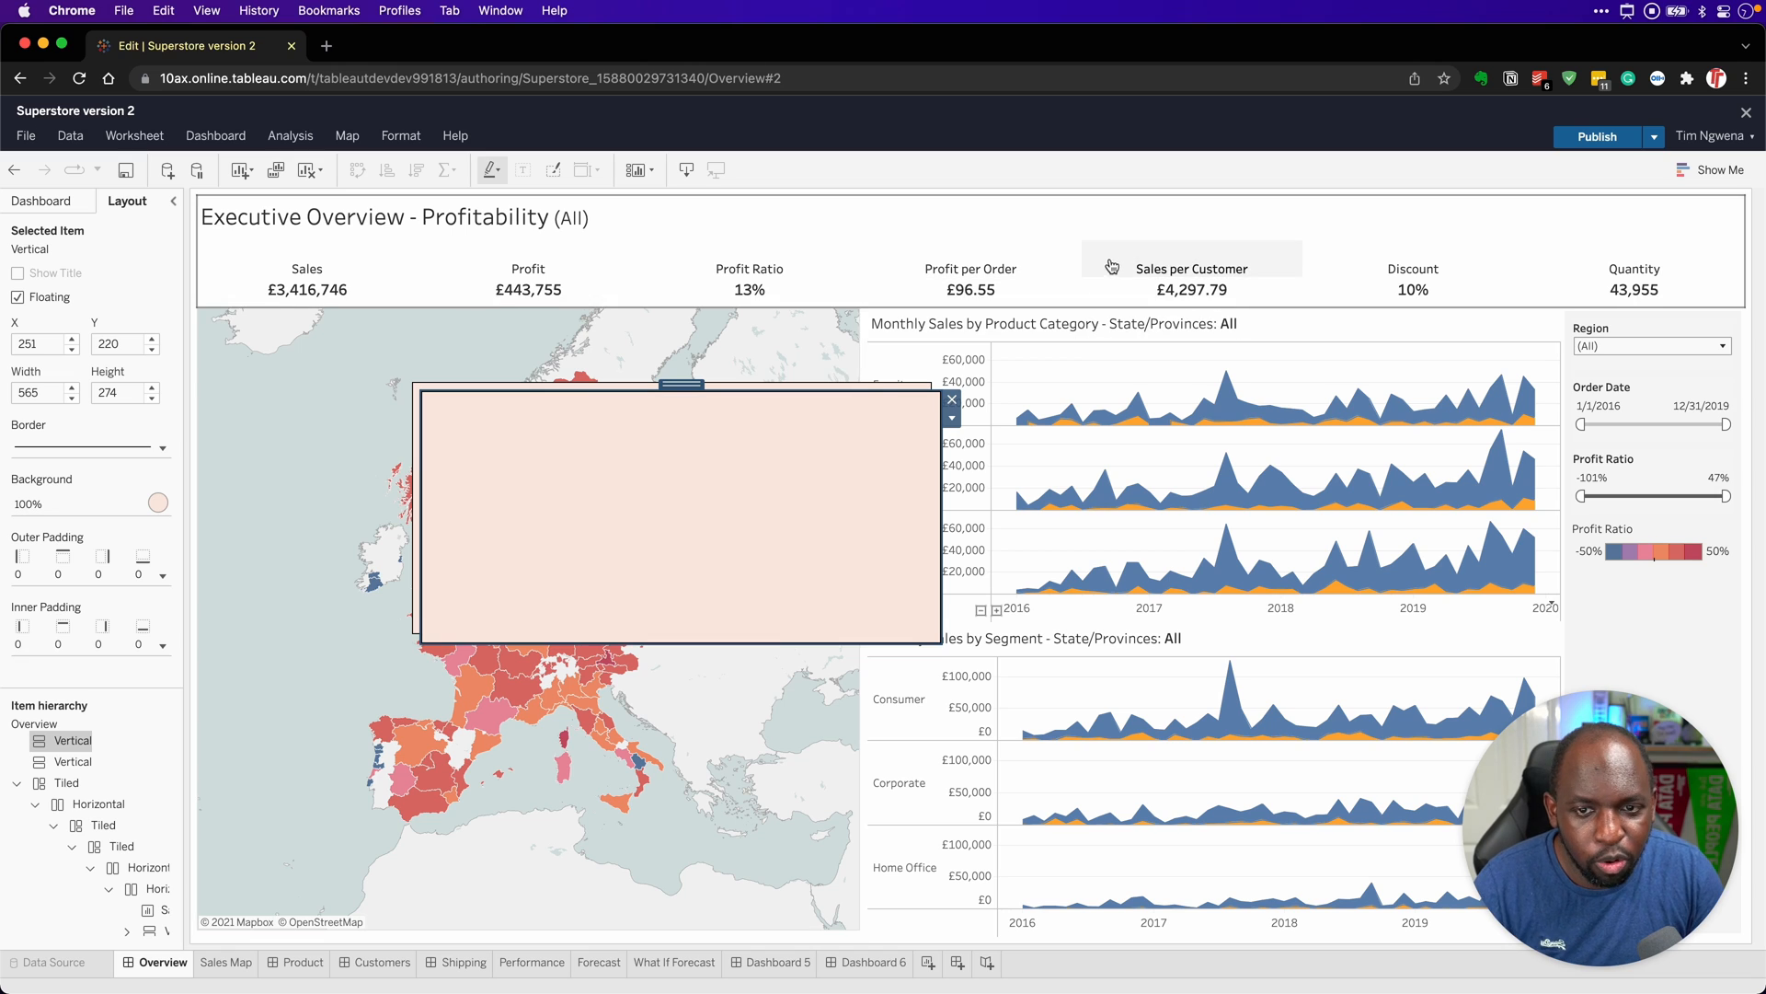
mouse_move(727, 460)
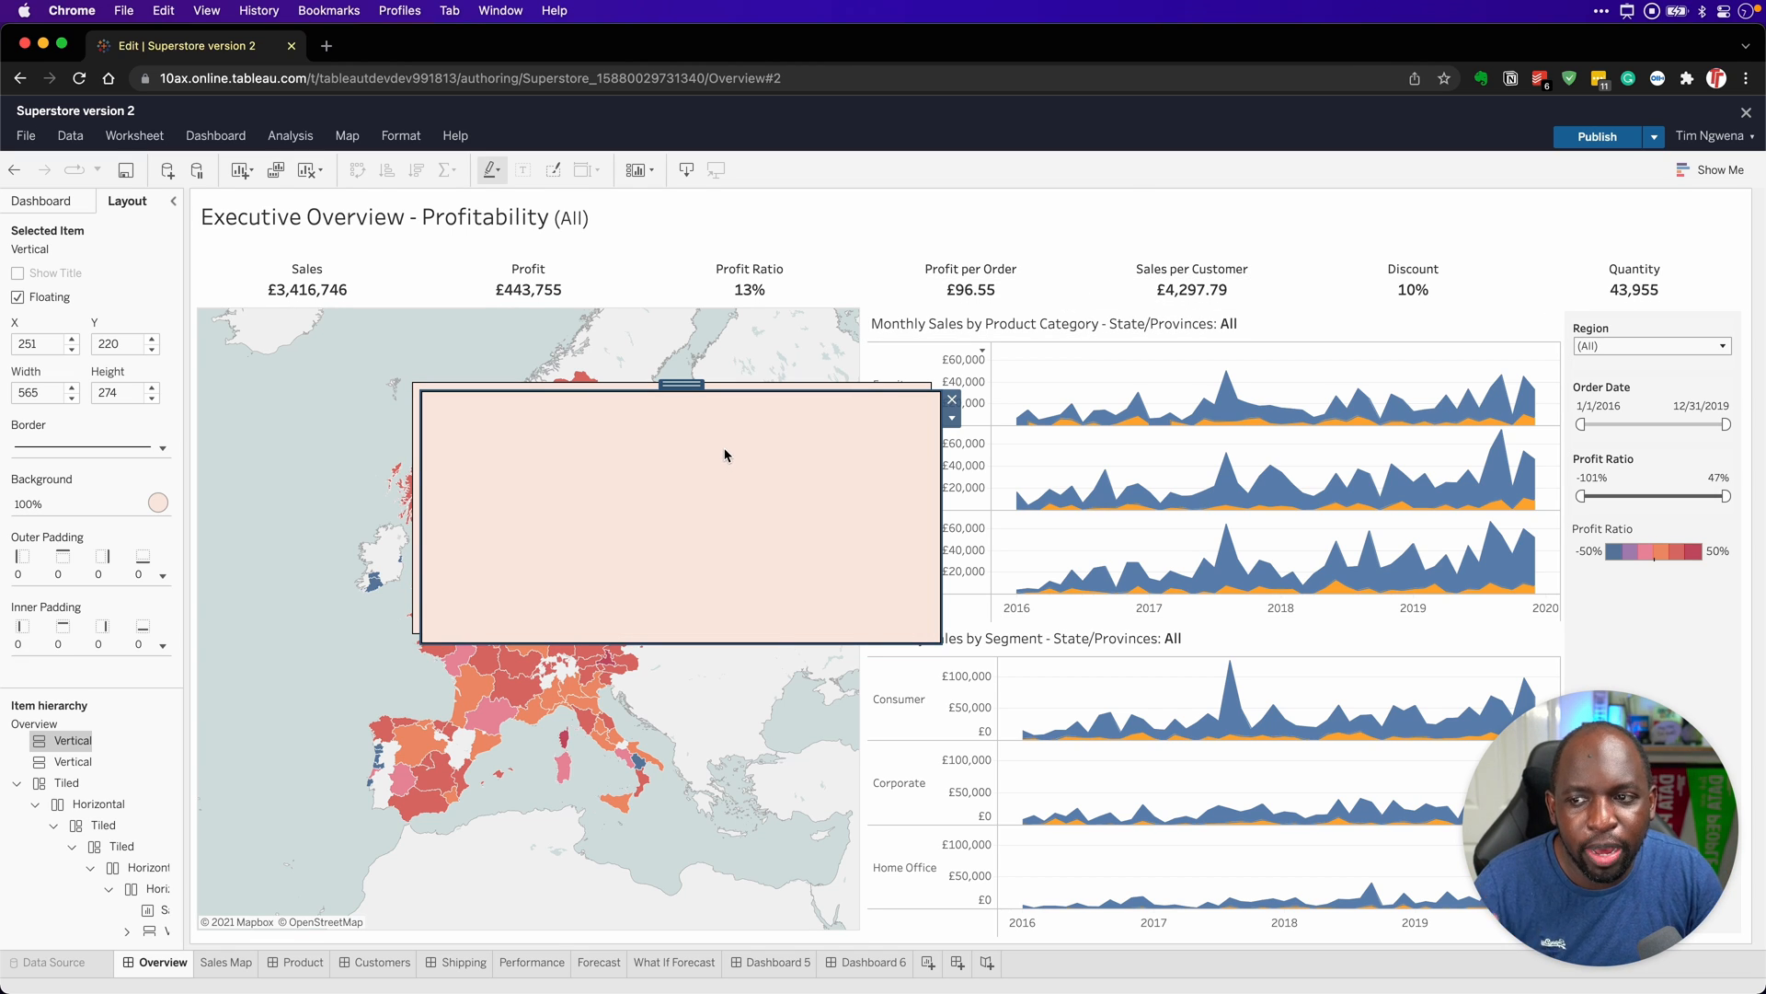
mouse_move(750, 460)
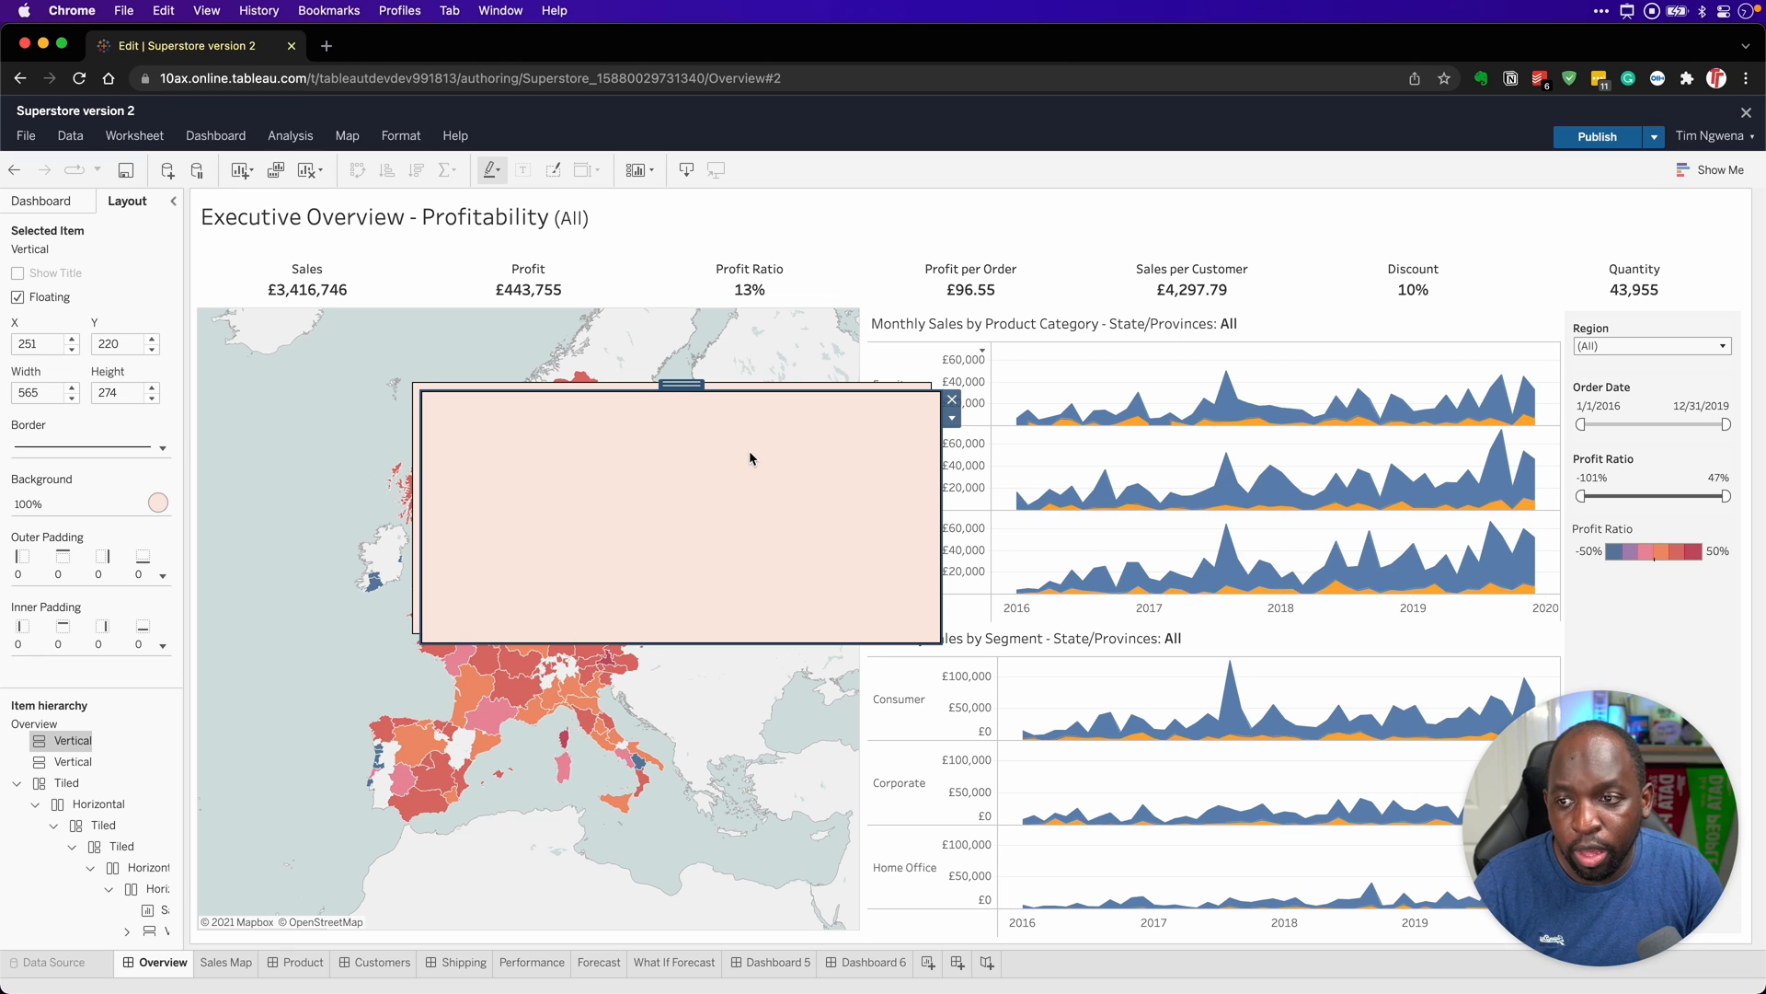
mouse_move(779, 522)
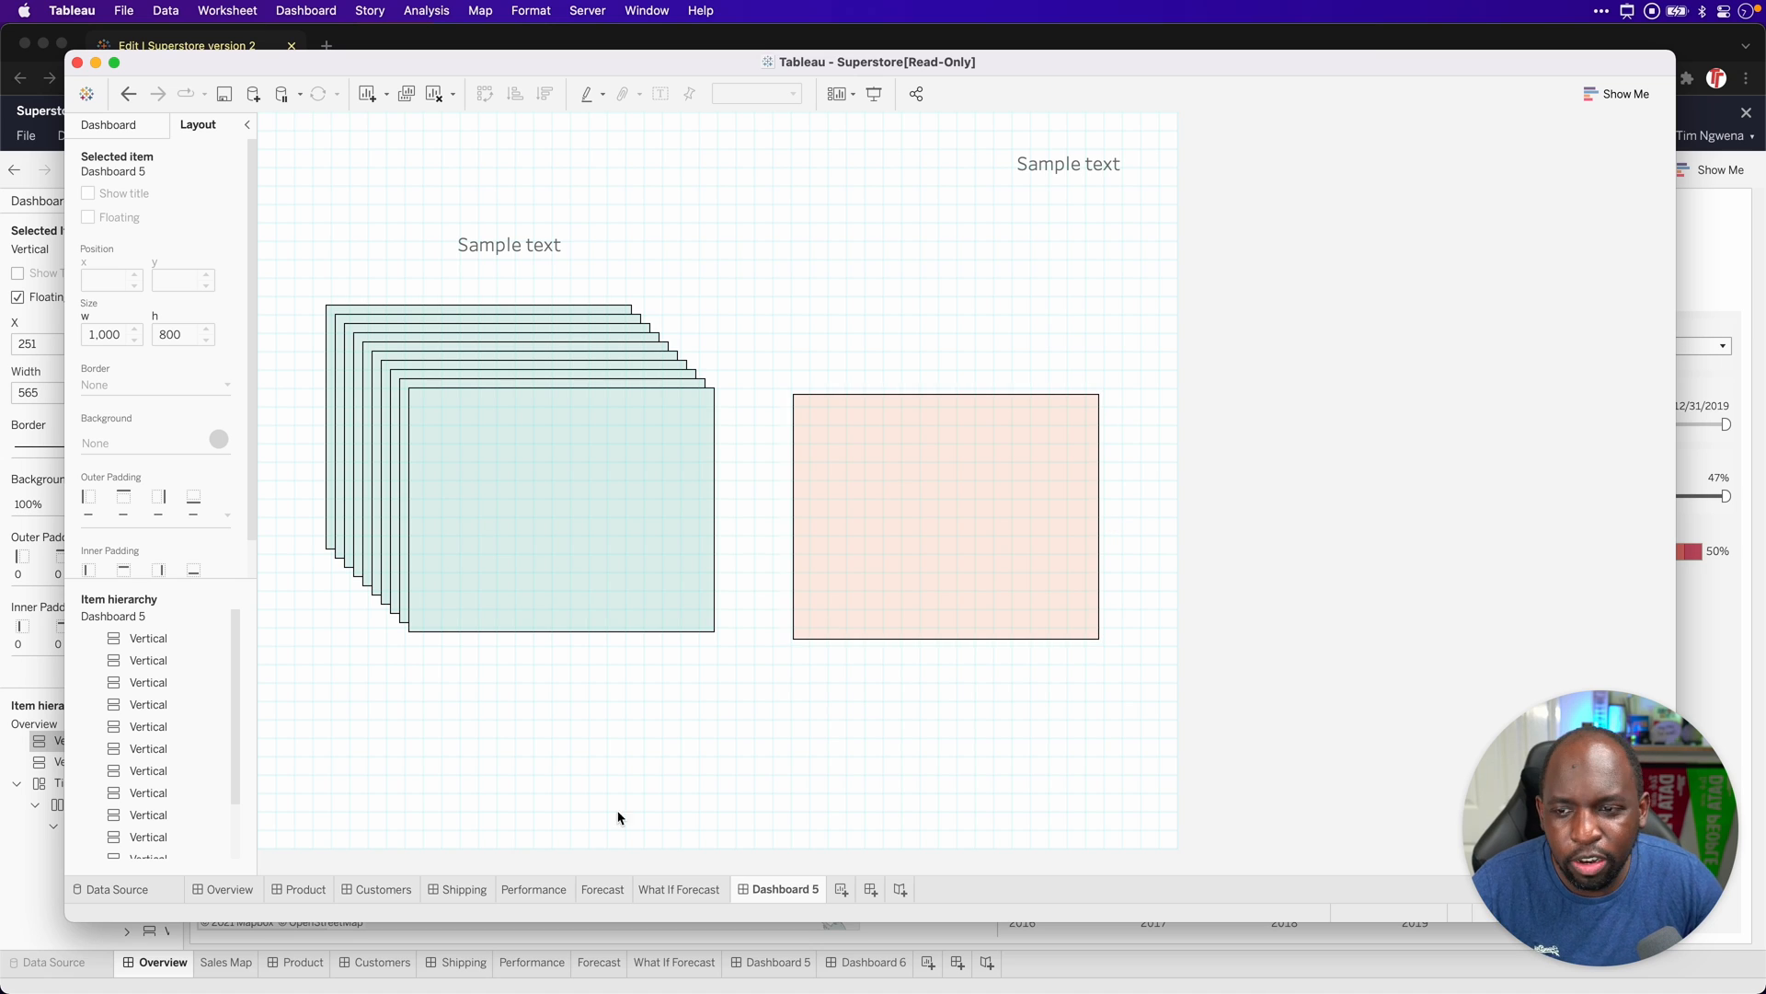
Step: Create Sheet 17 with a bar chart counting Sales Target by Category
left_click(839, 889)
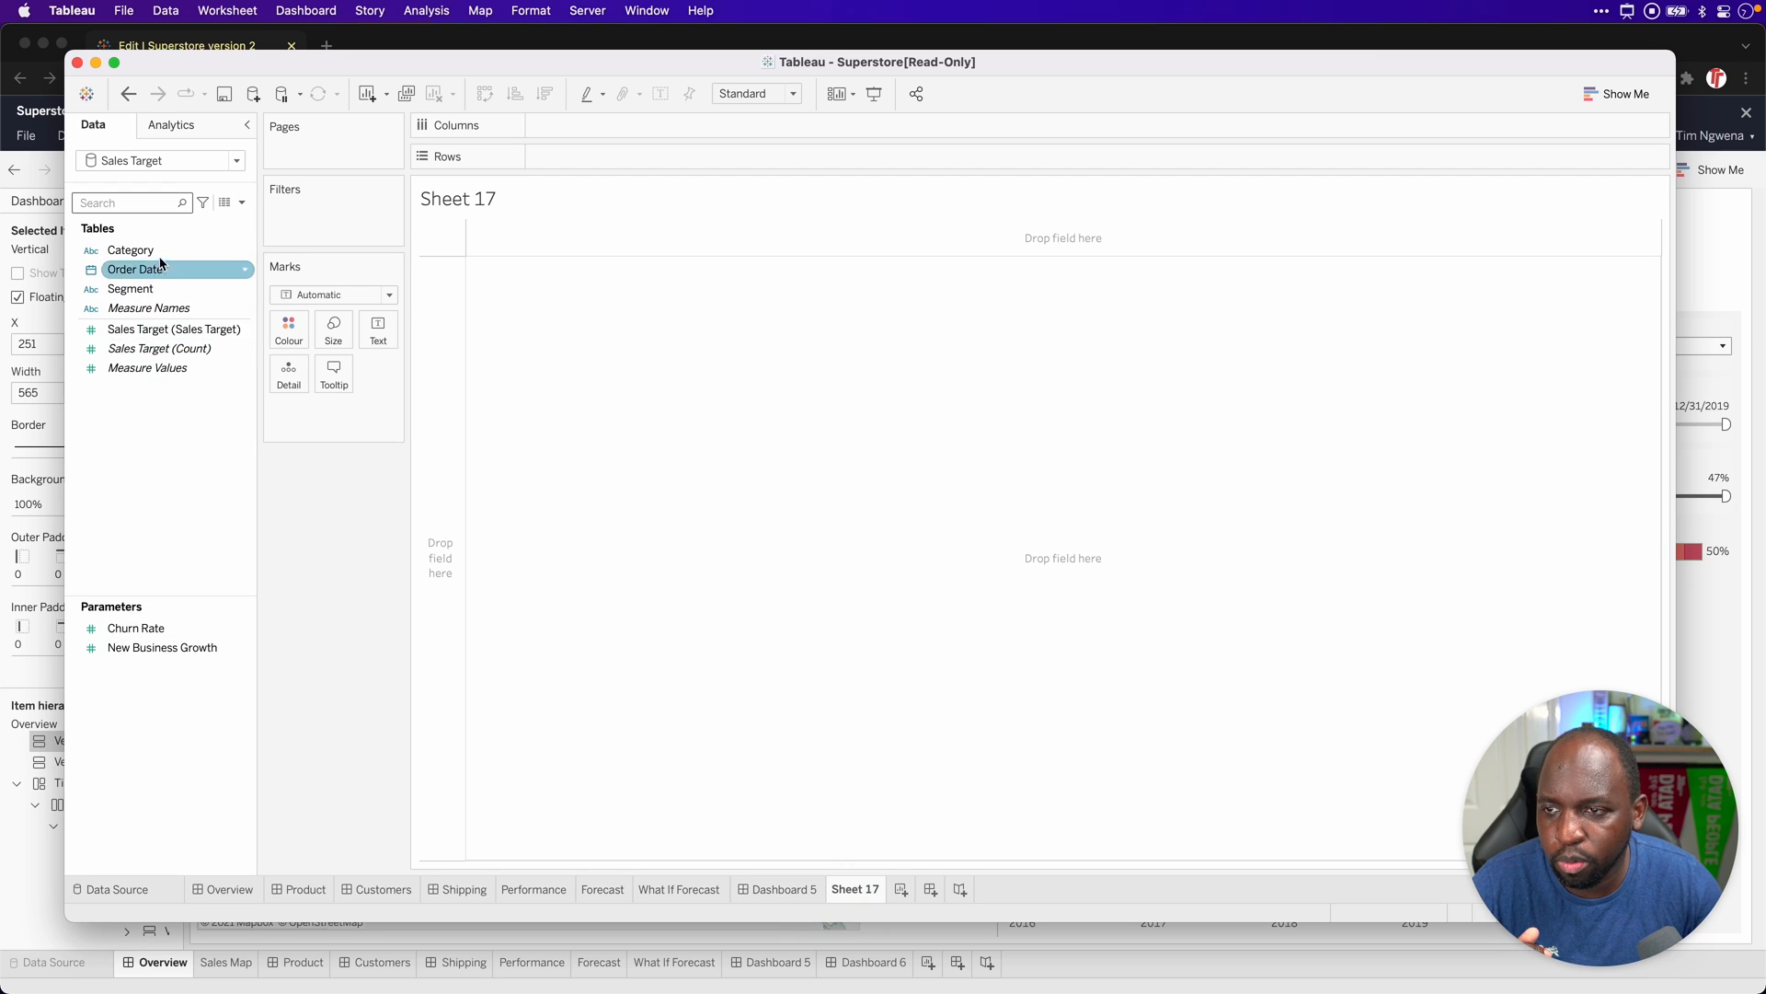
left_click(166, 330)
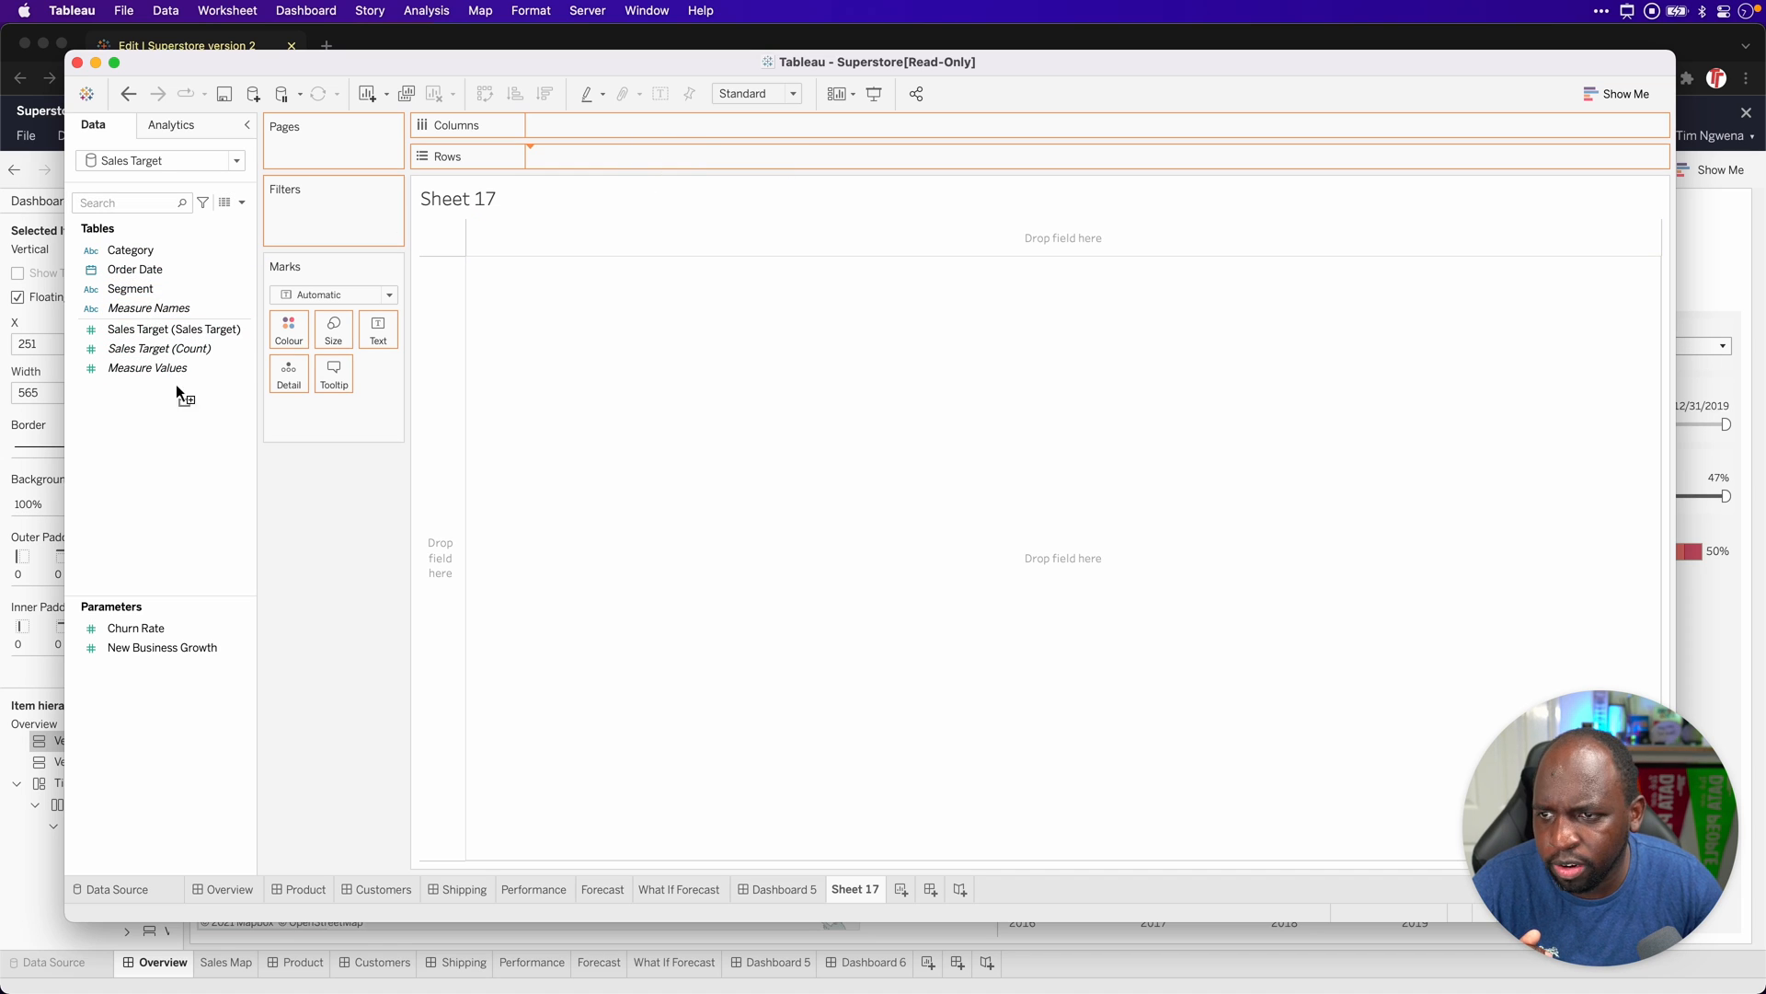
left_click_drag(129, 248, 595, 154)
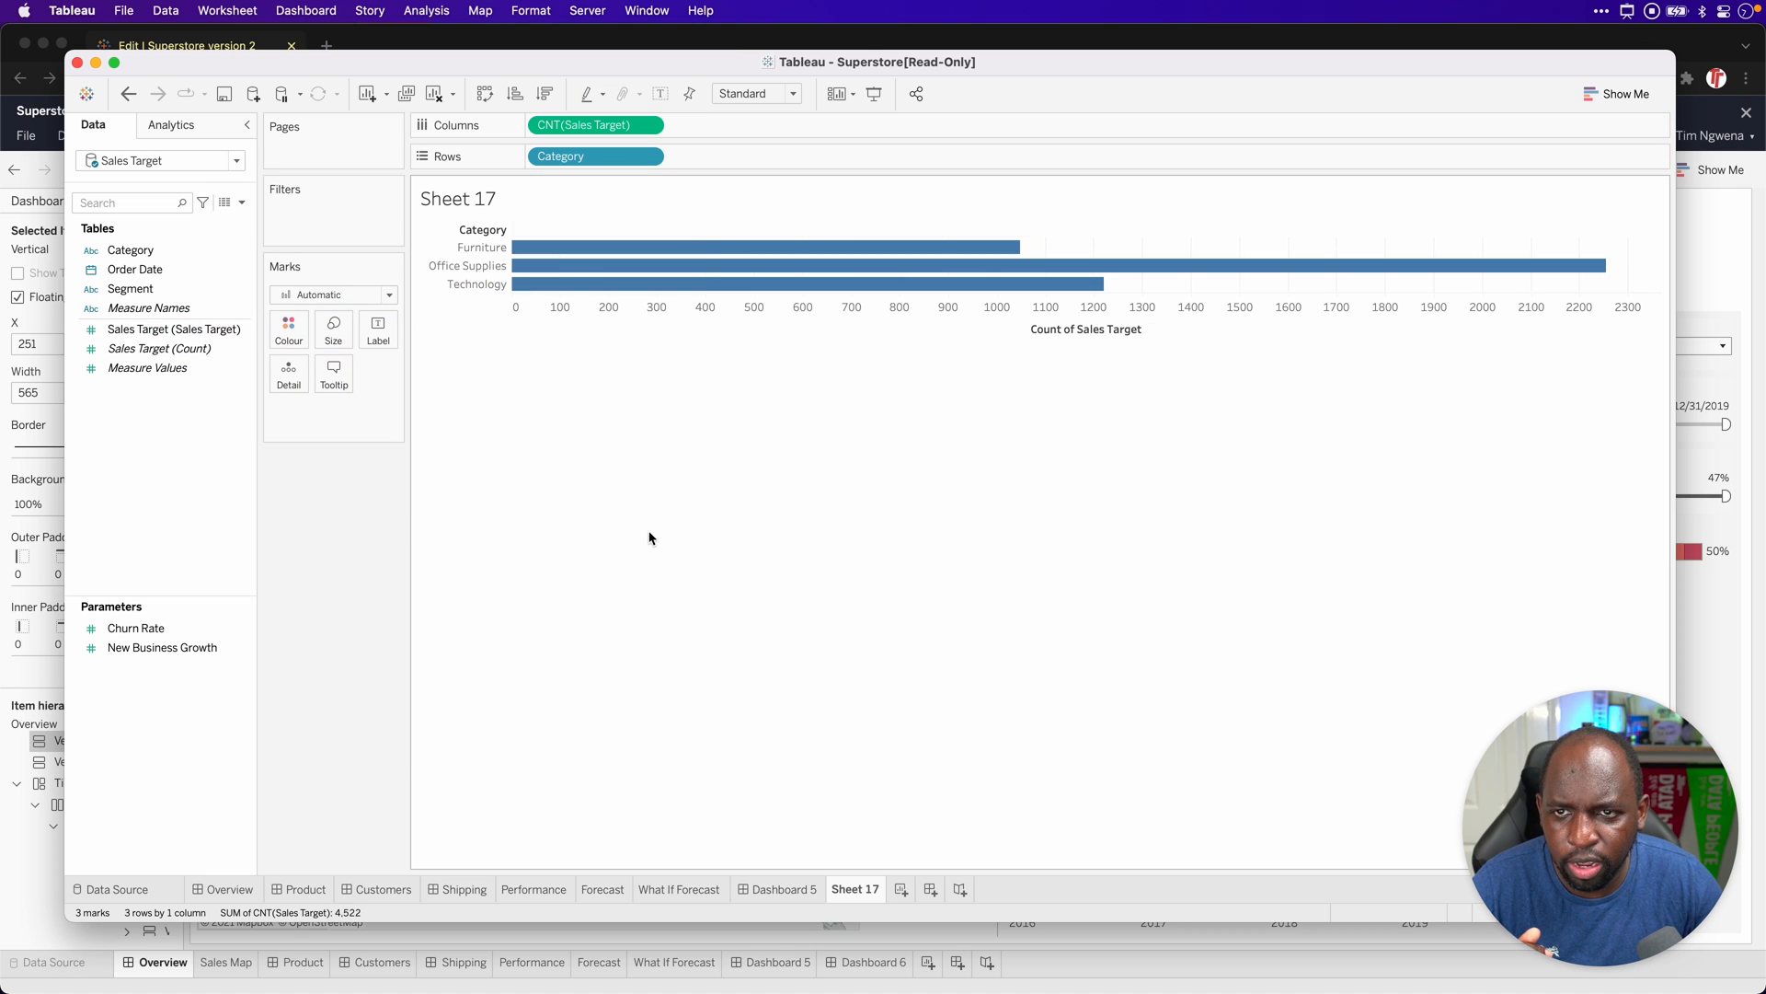
mouse_move(773, 530)
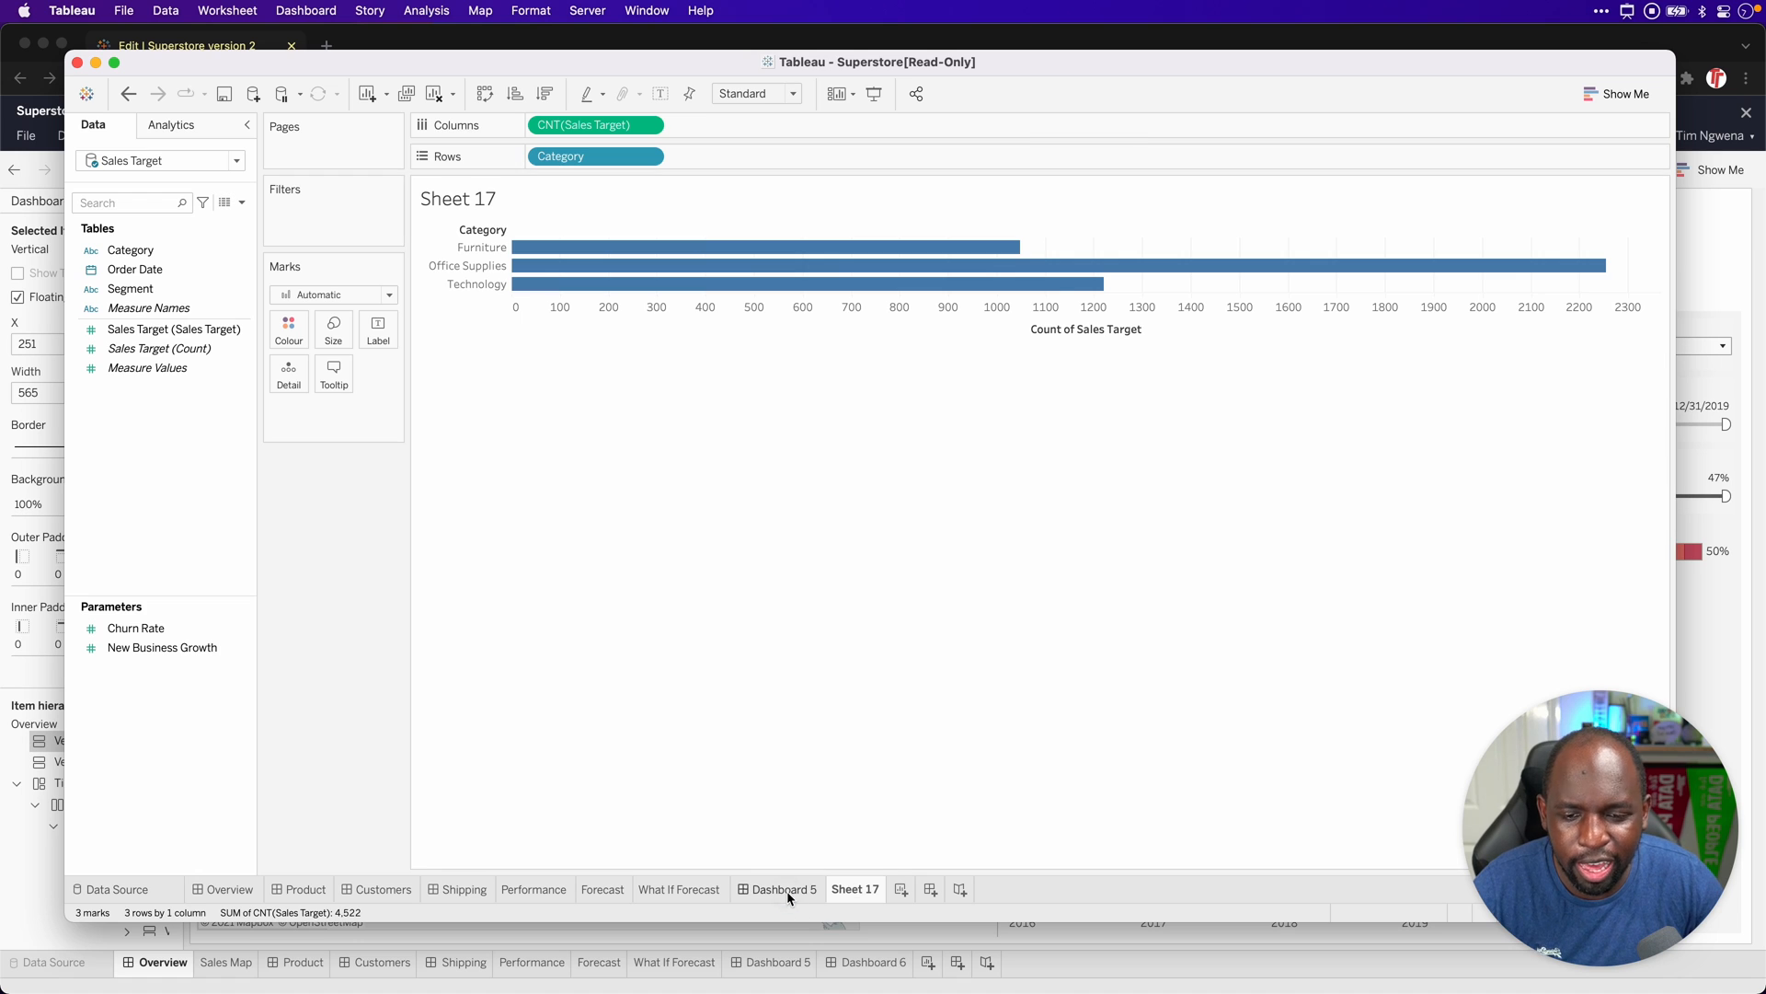
Step: Fit the Sheet 17 chart to Entire View inside the red container and show the container's options
left_click(784, 888)
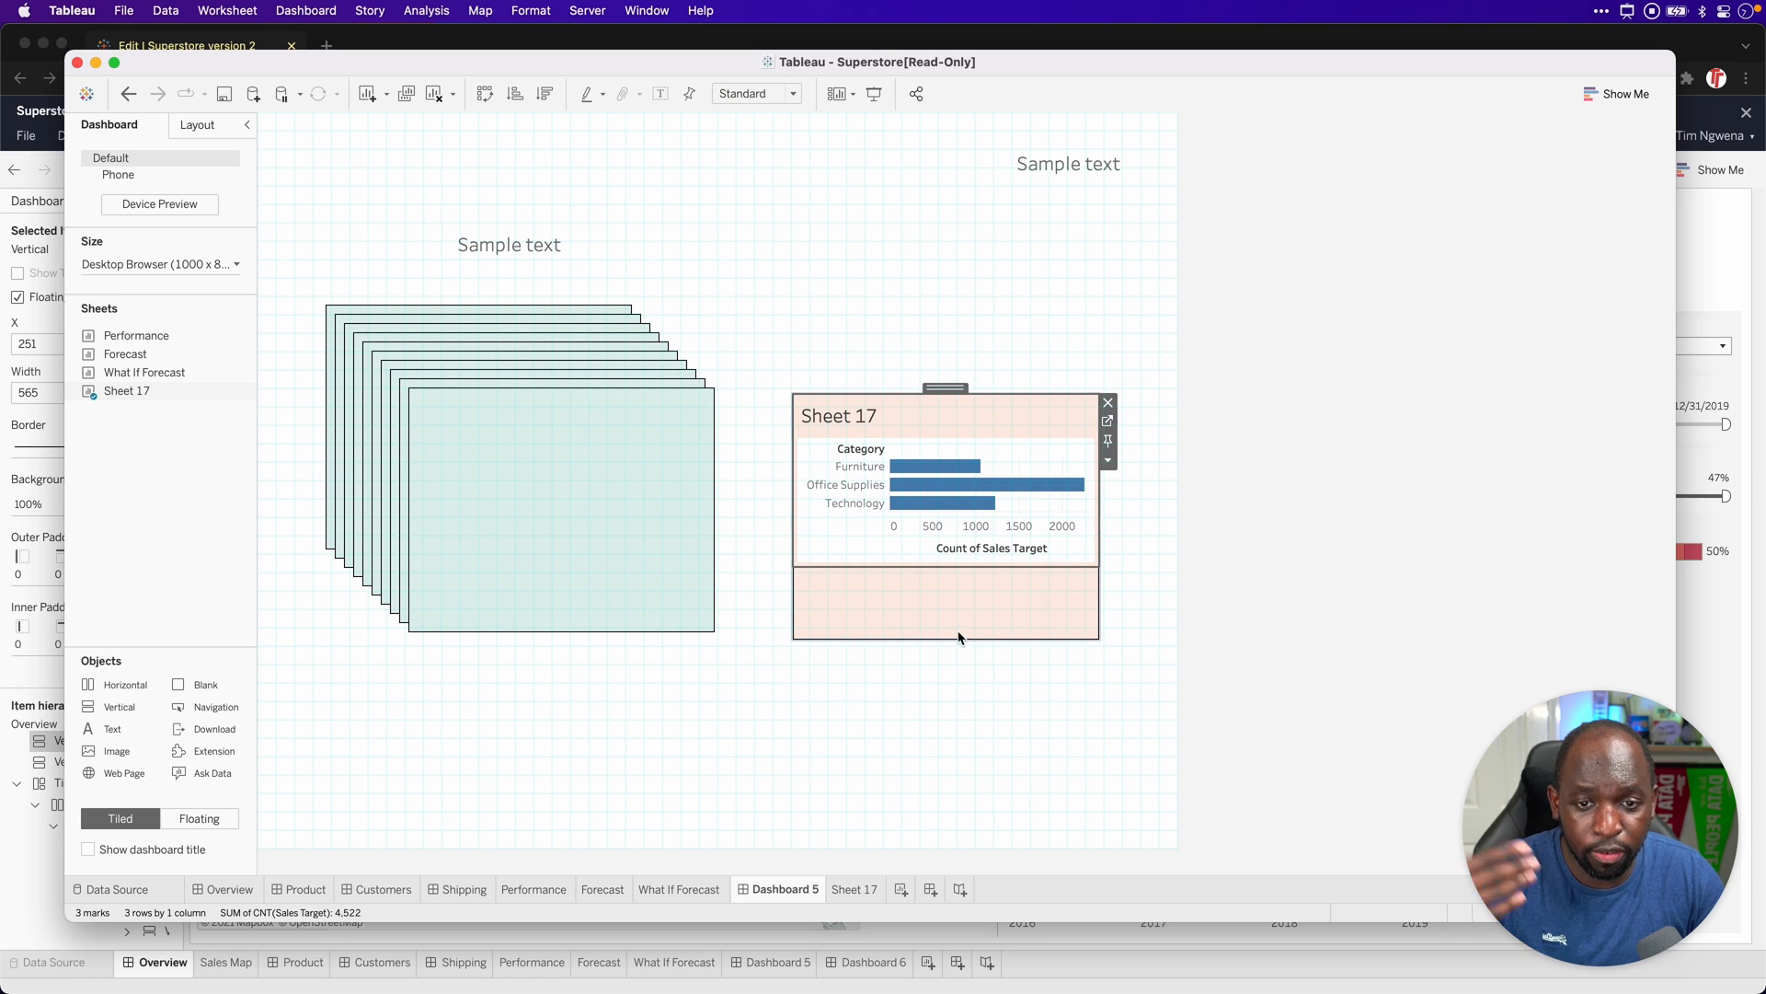
left_click(794, 94)
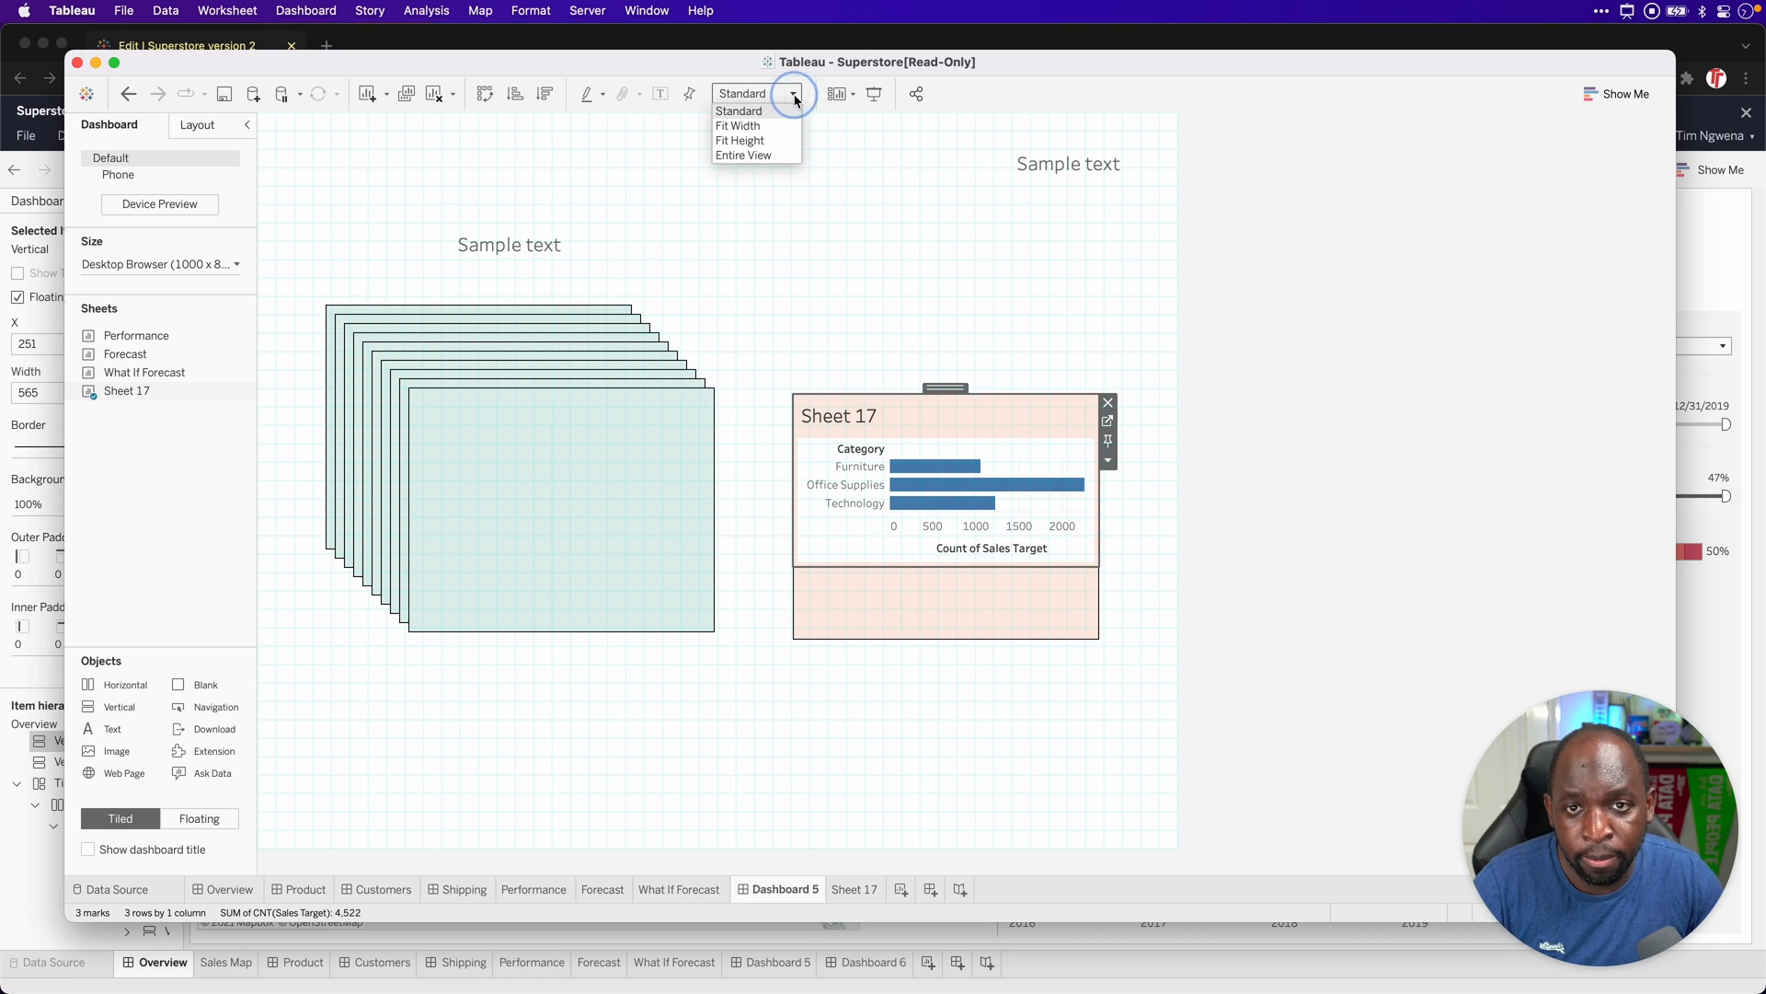
left_click(743, 154)
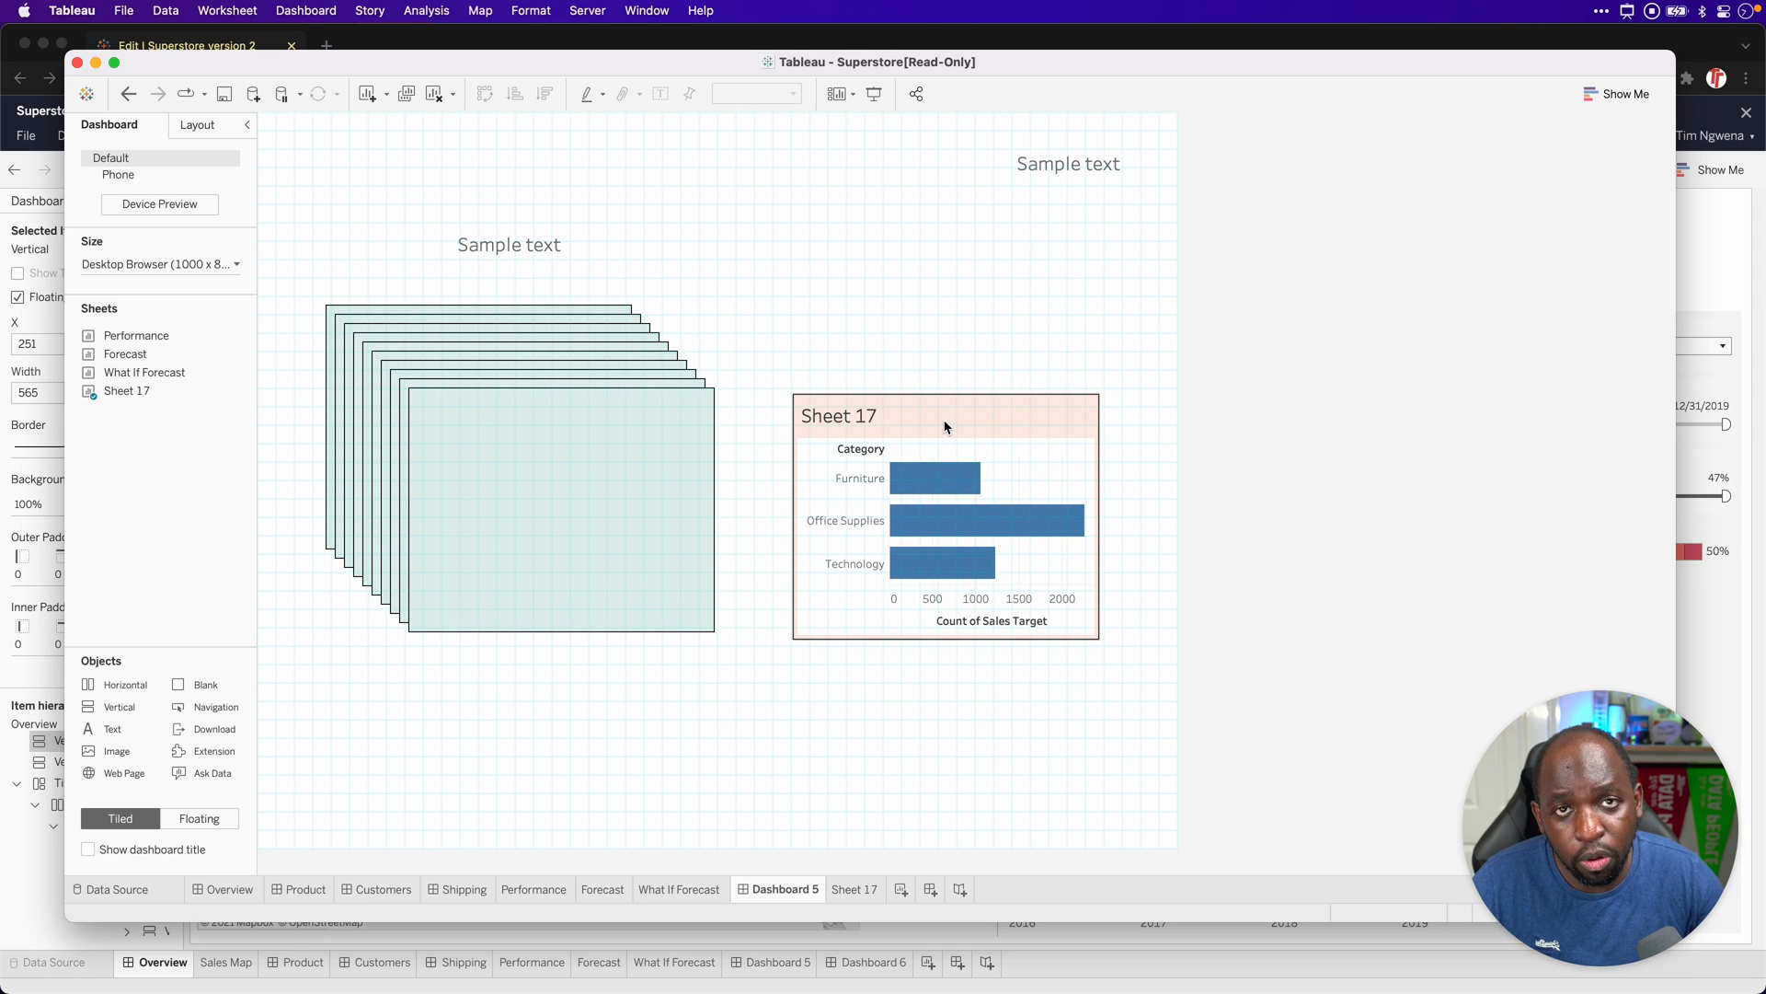
left_click(946, 427)
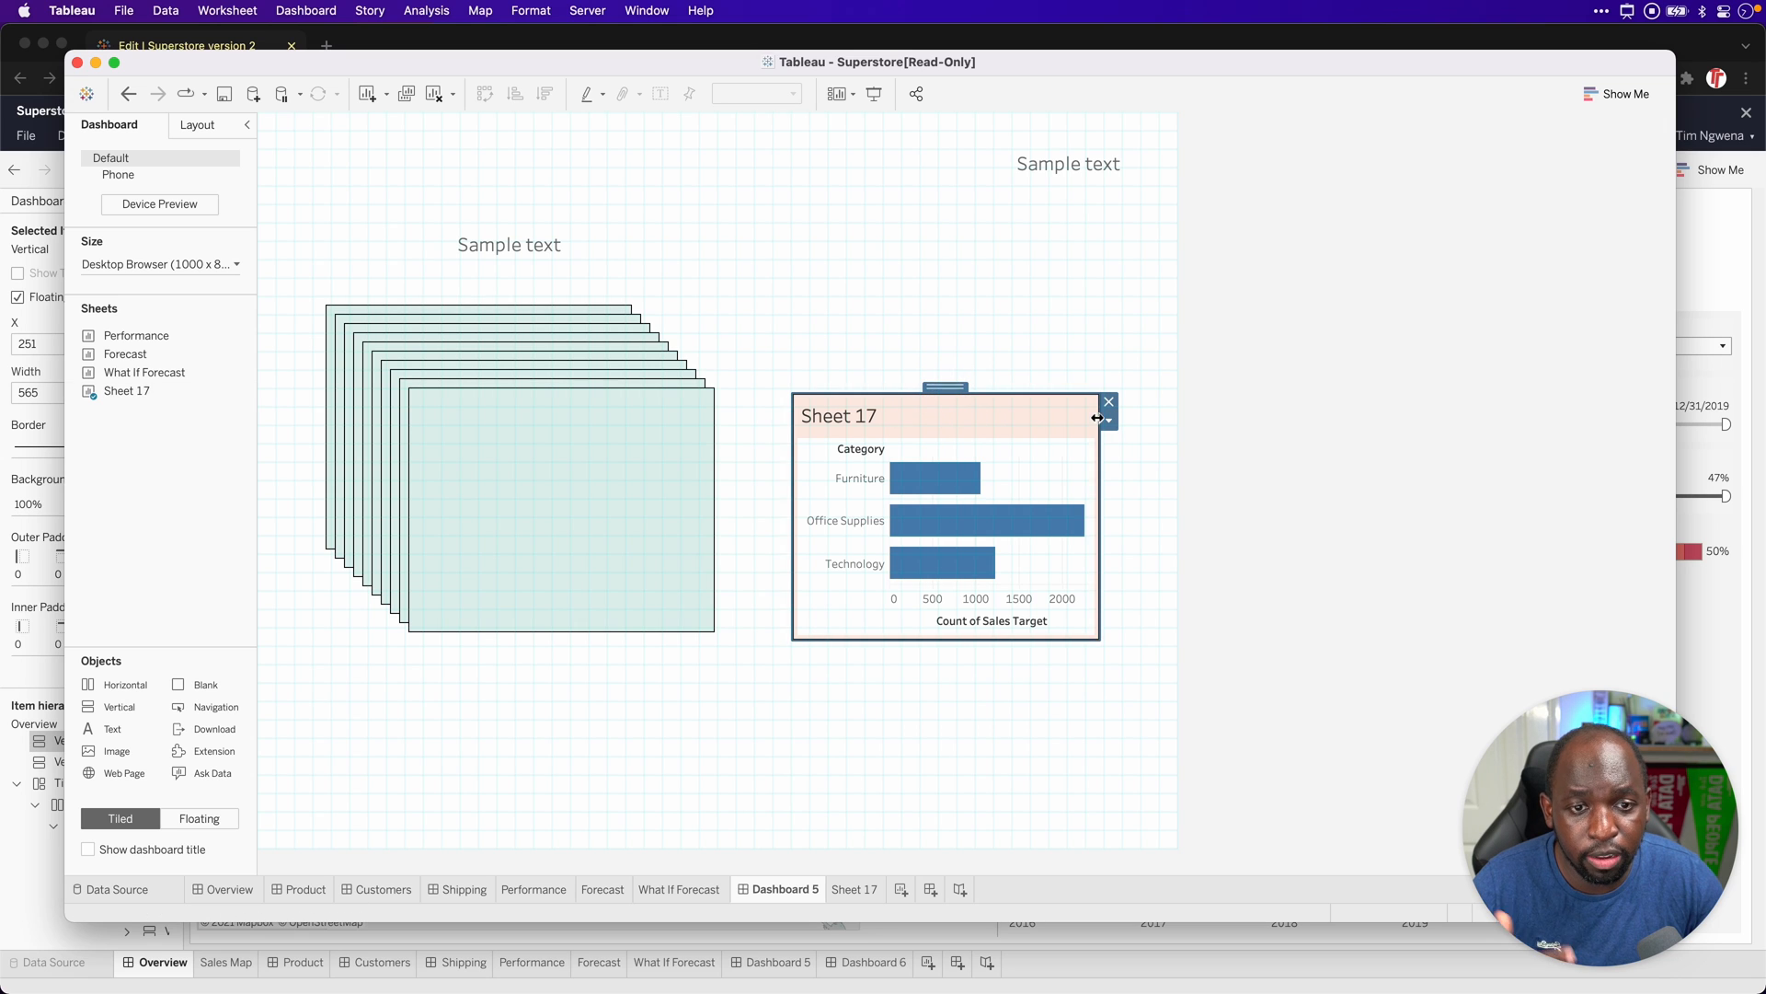
left_click(1108, 416)
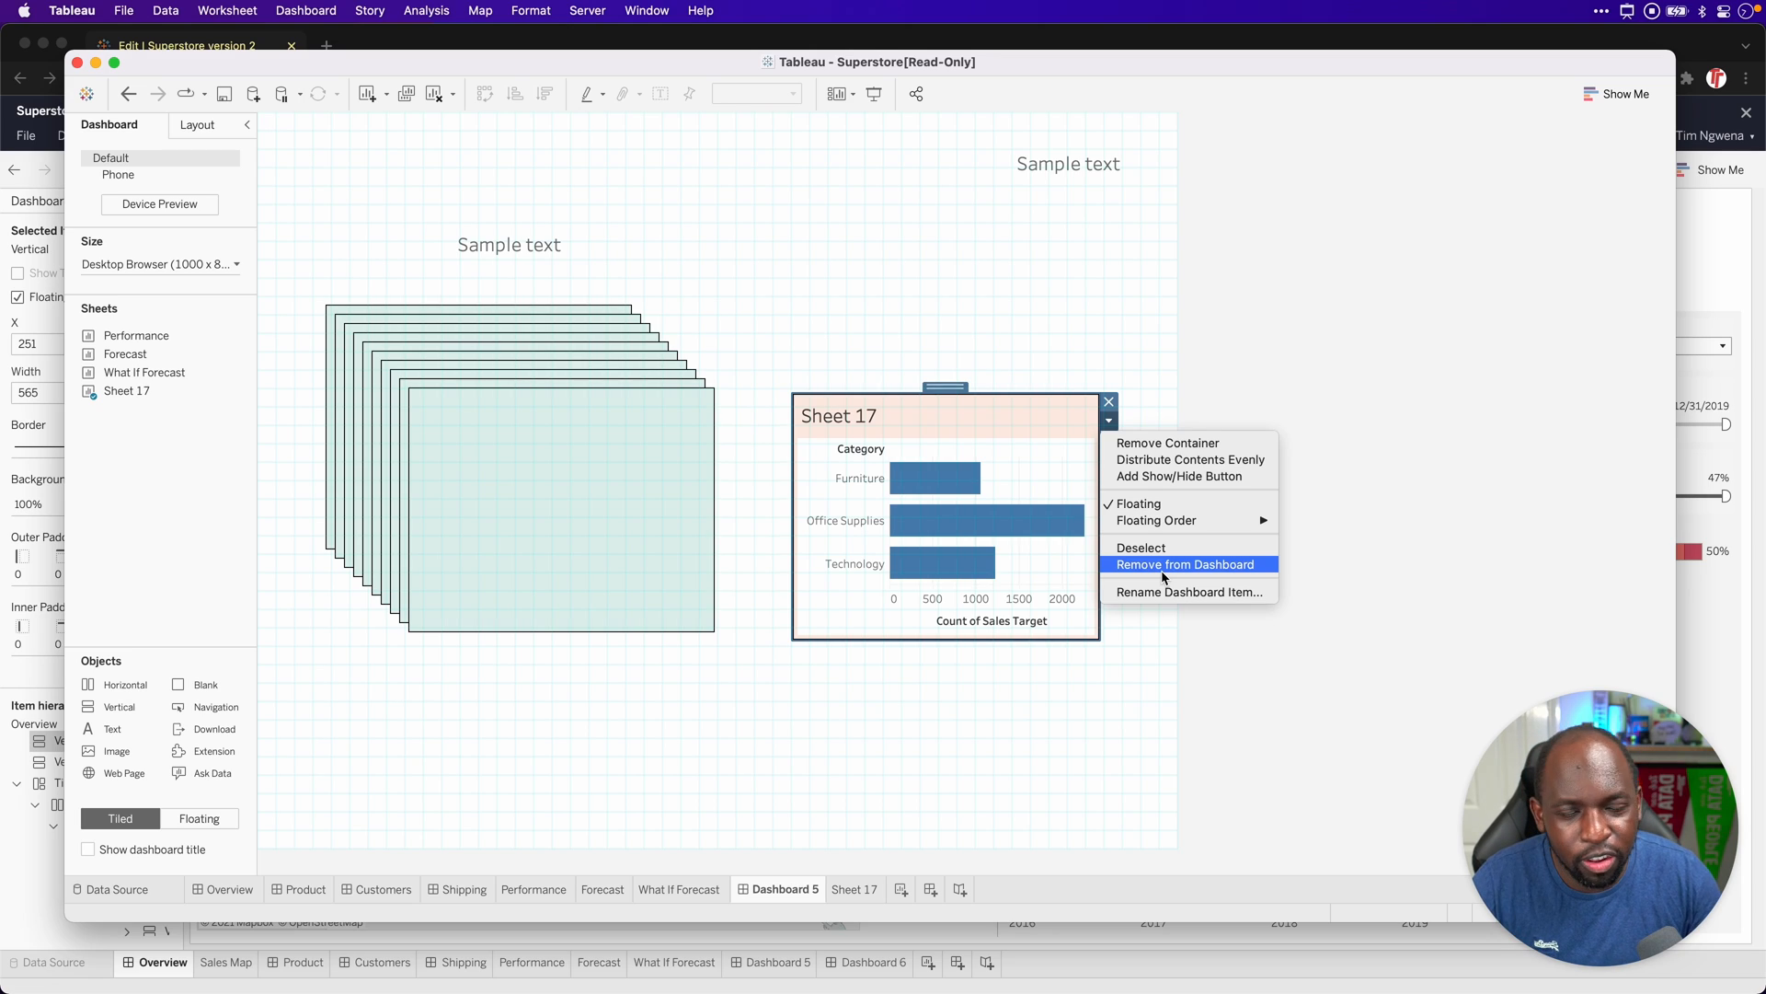
mouse_move(1137, 391)
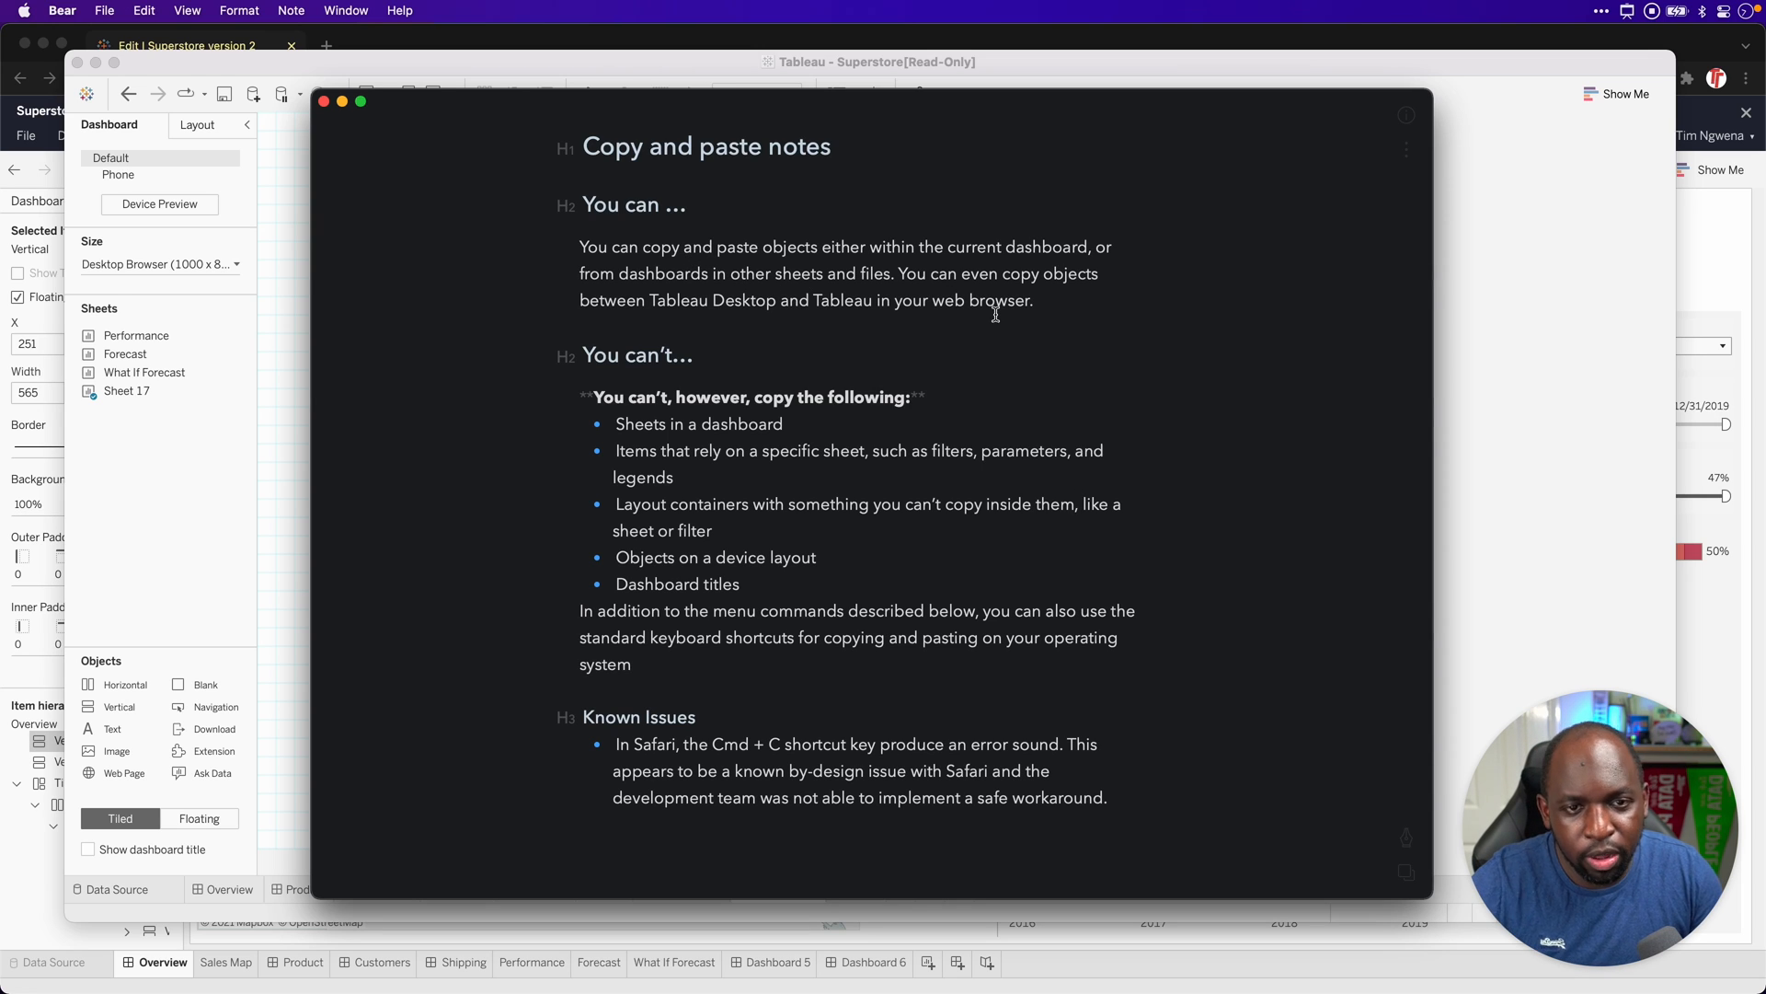
mouse_move(994, 322)
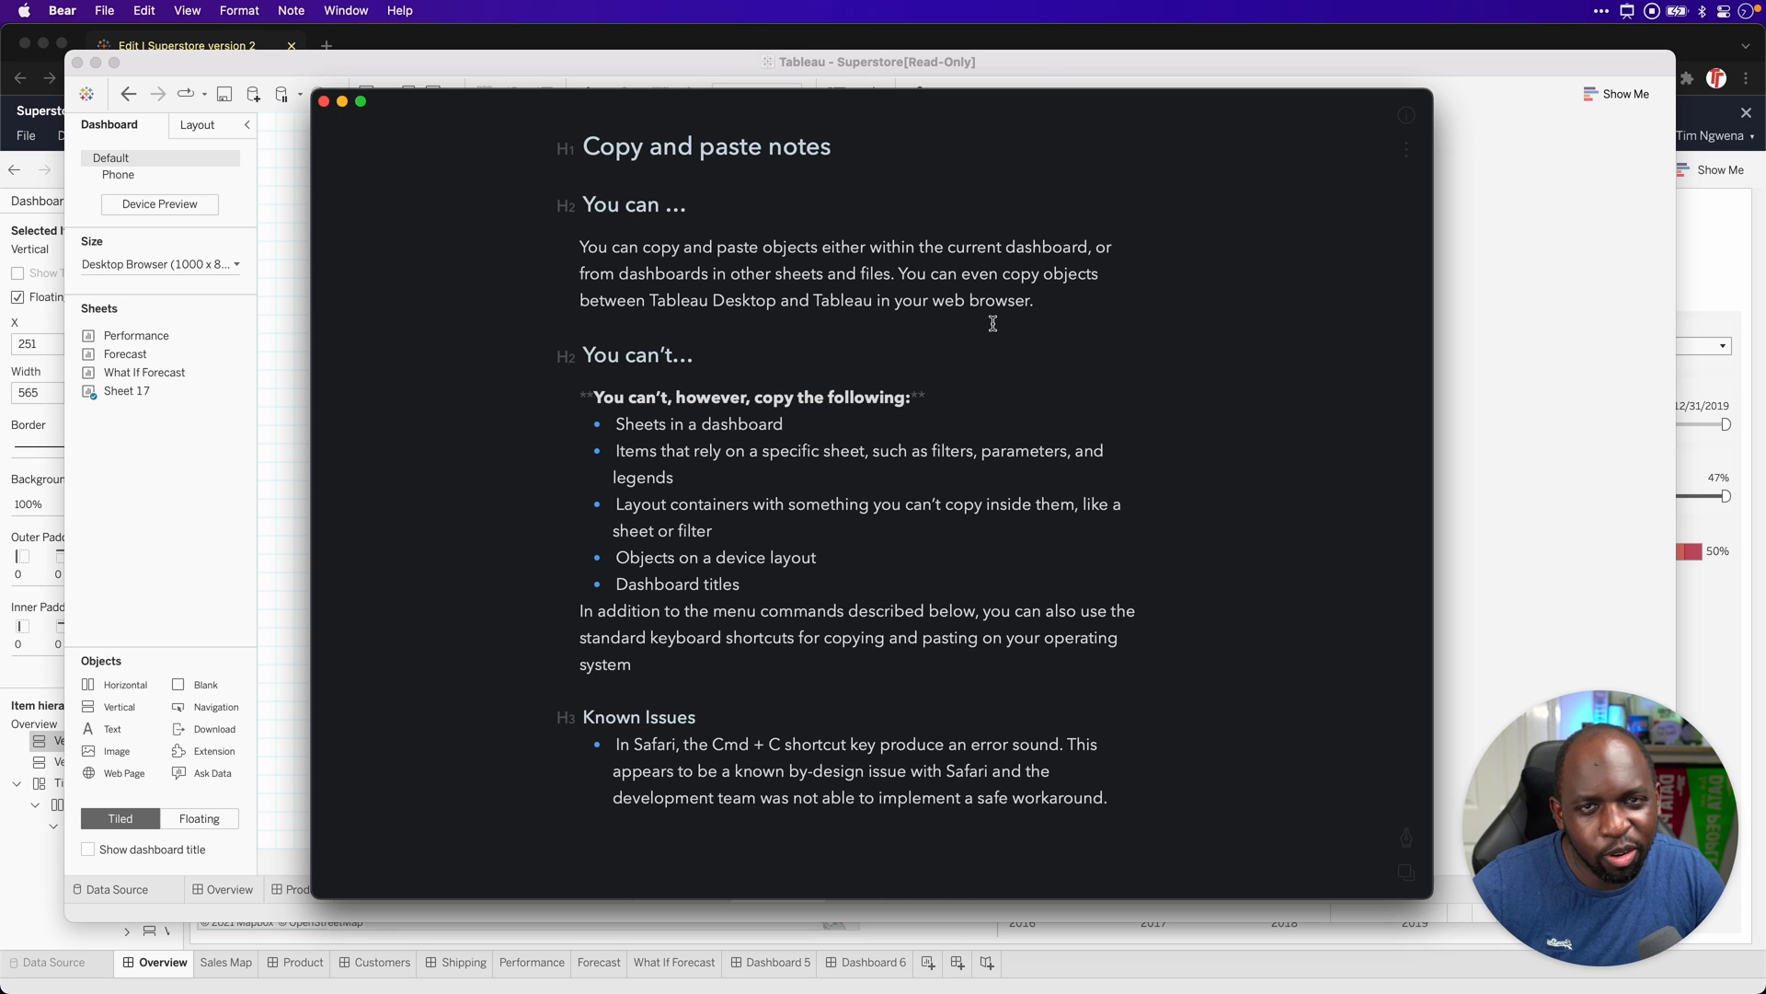
mouse_move(937, 372)
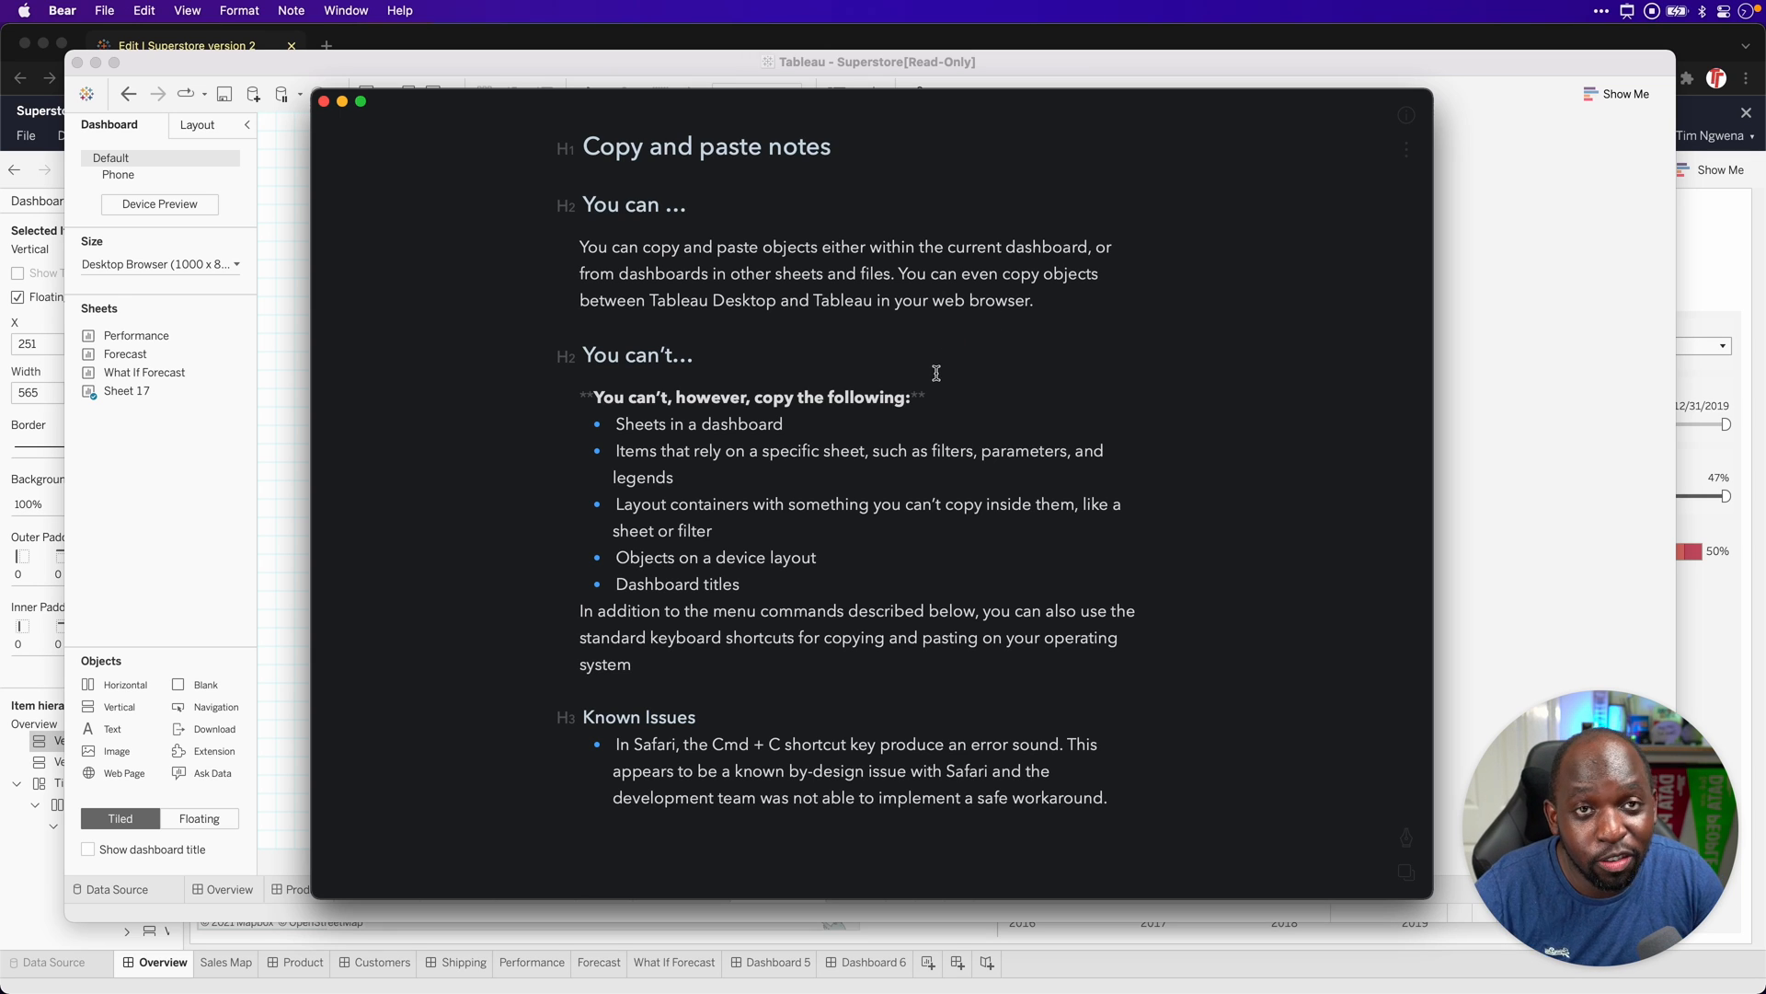
mouse_move(850, 430)
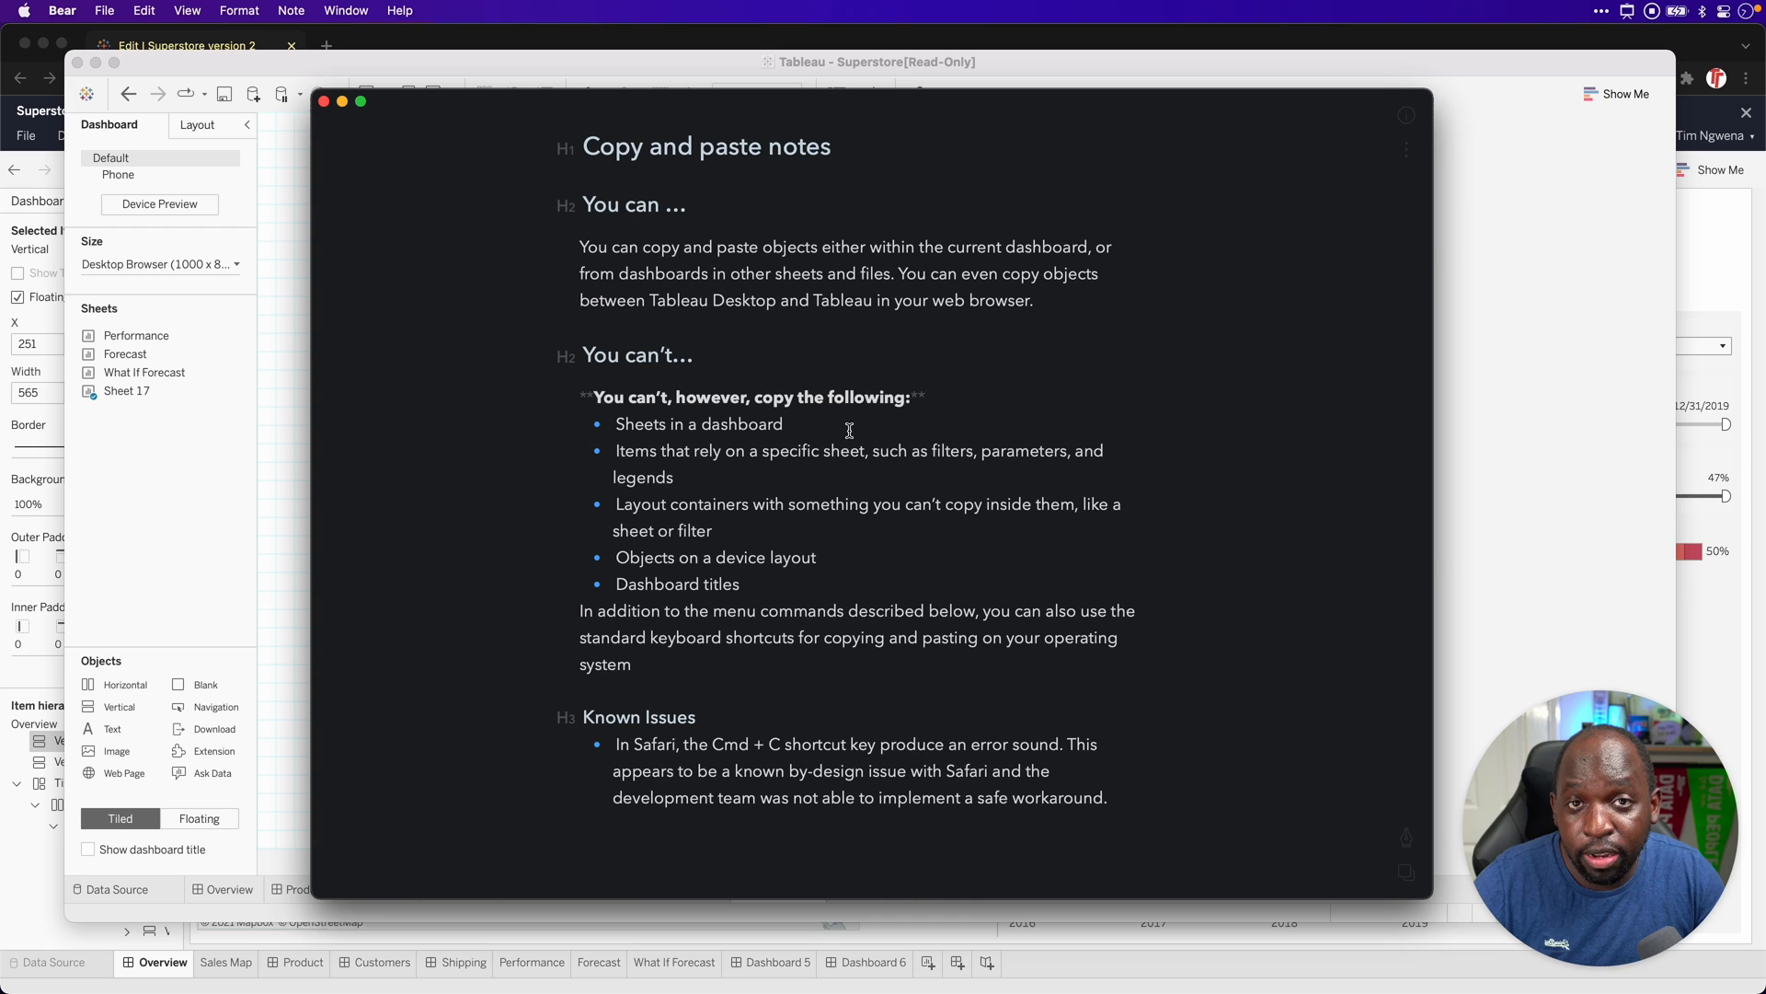
mouse_move(785, 525)
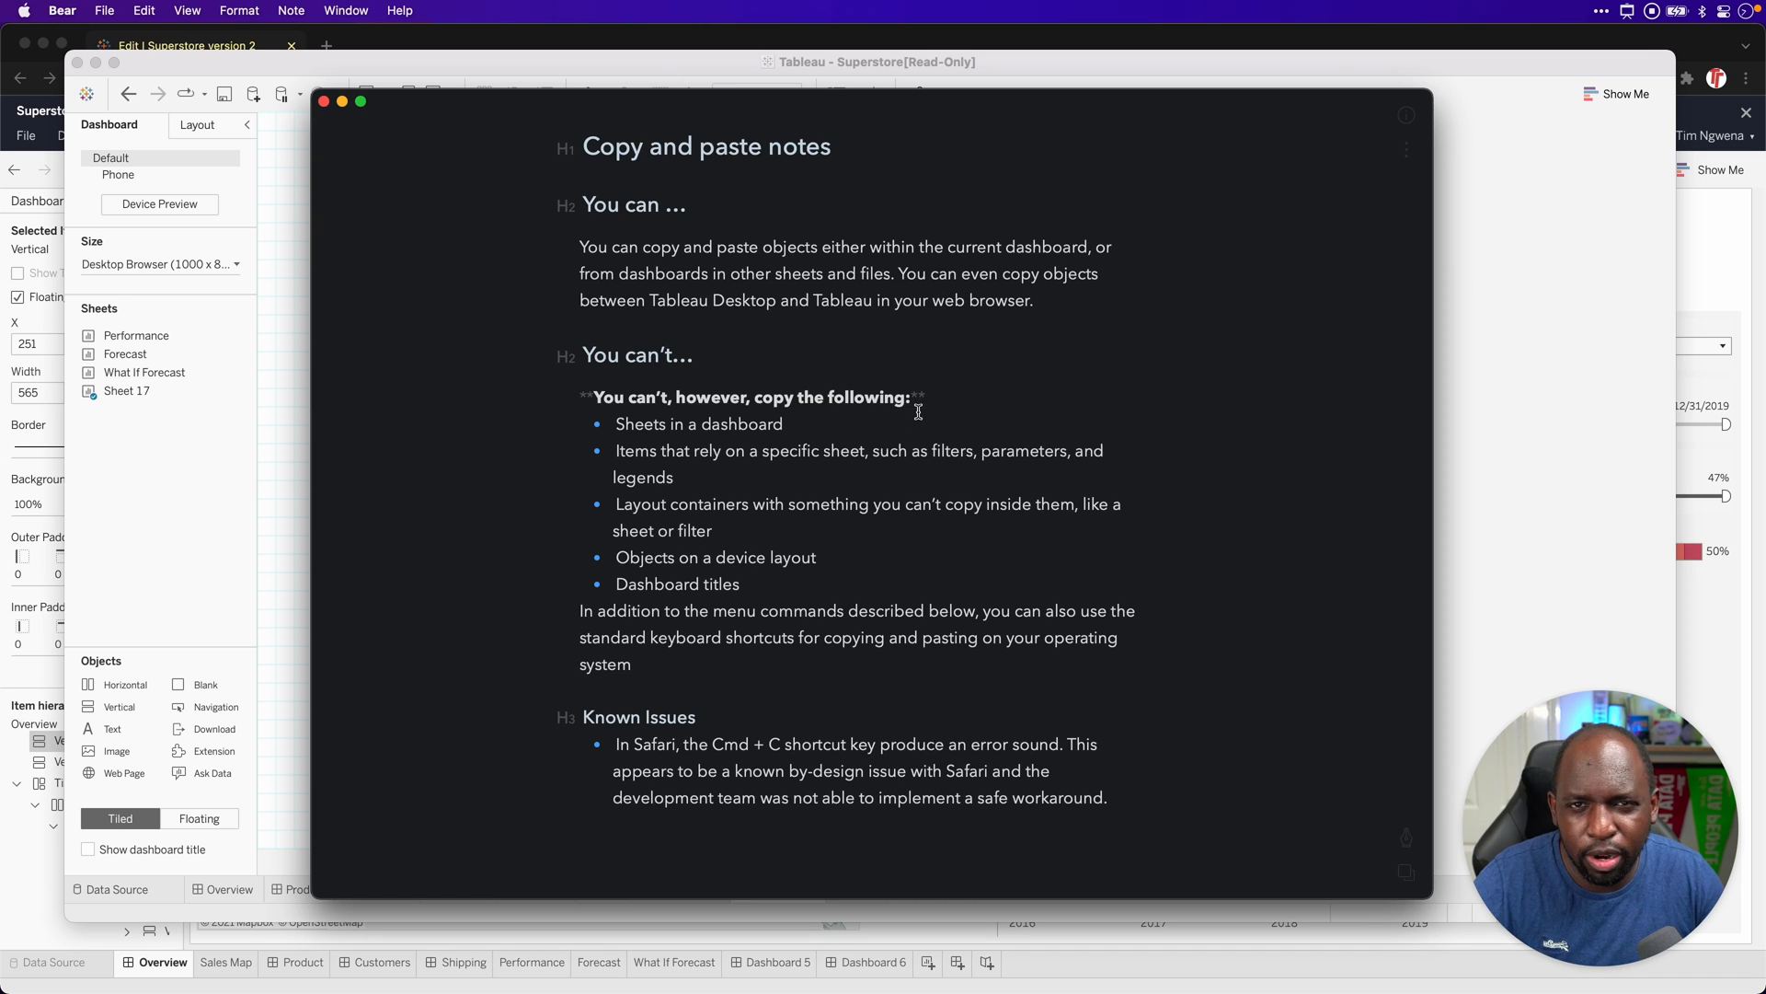
mouse_move(1430, 331)
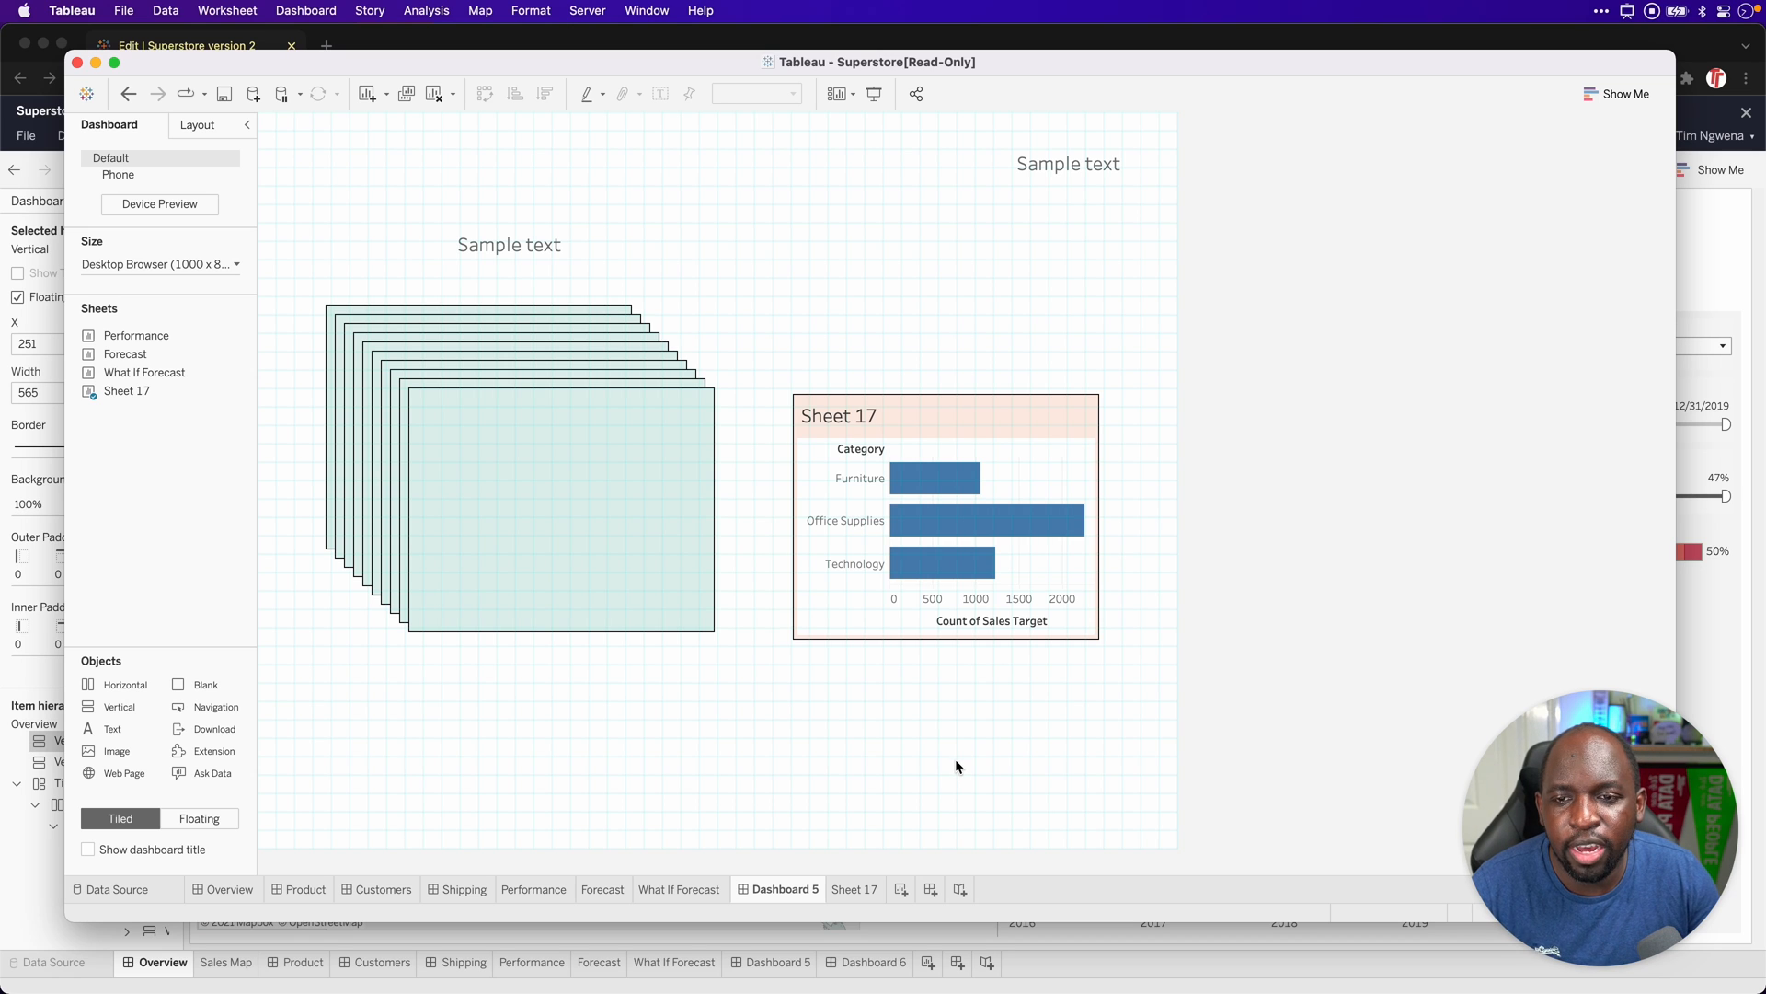
mouse_move(925, 689)
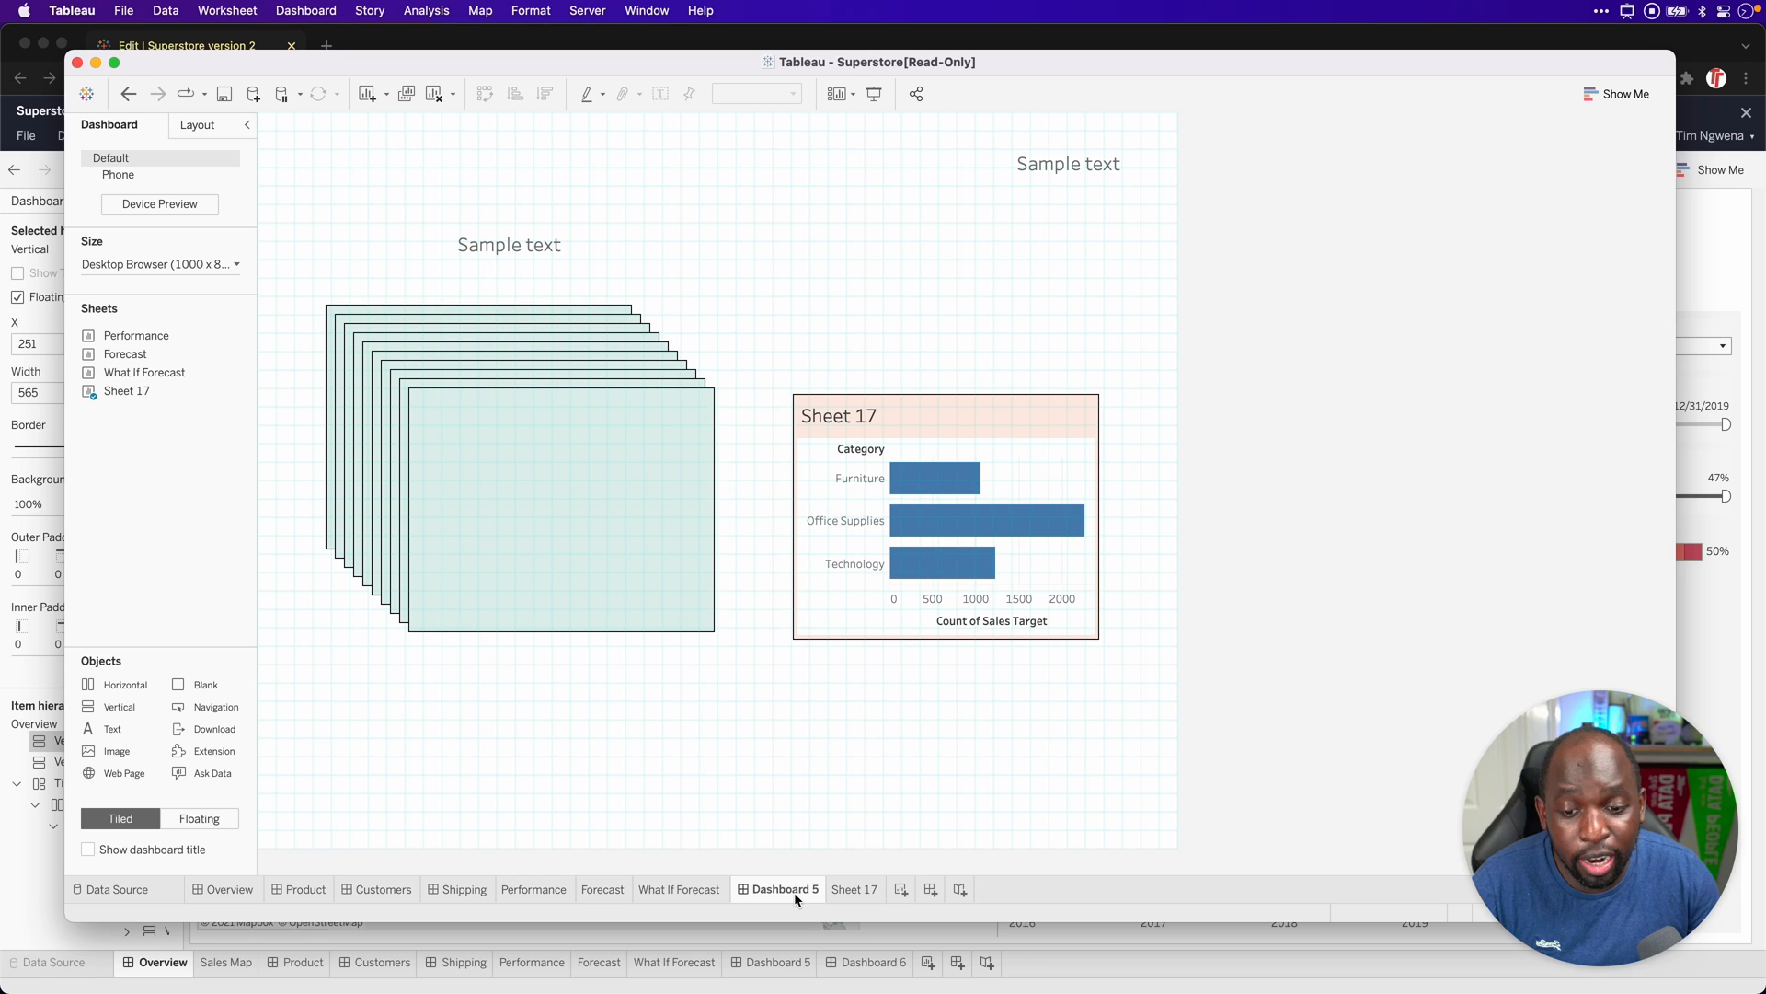
Step: Paste the copied red container with Cmd+V, yielding an empty peach container over the green stack
key("cmd+v")
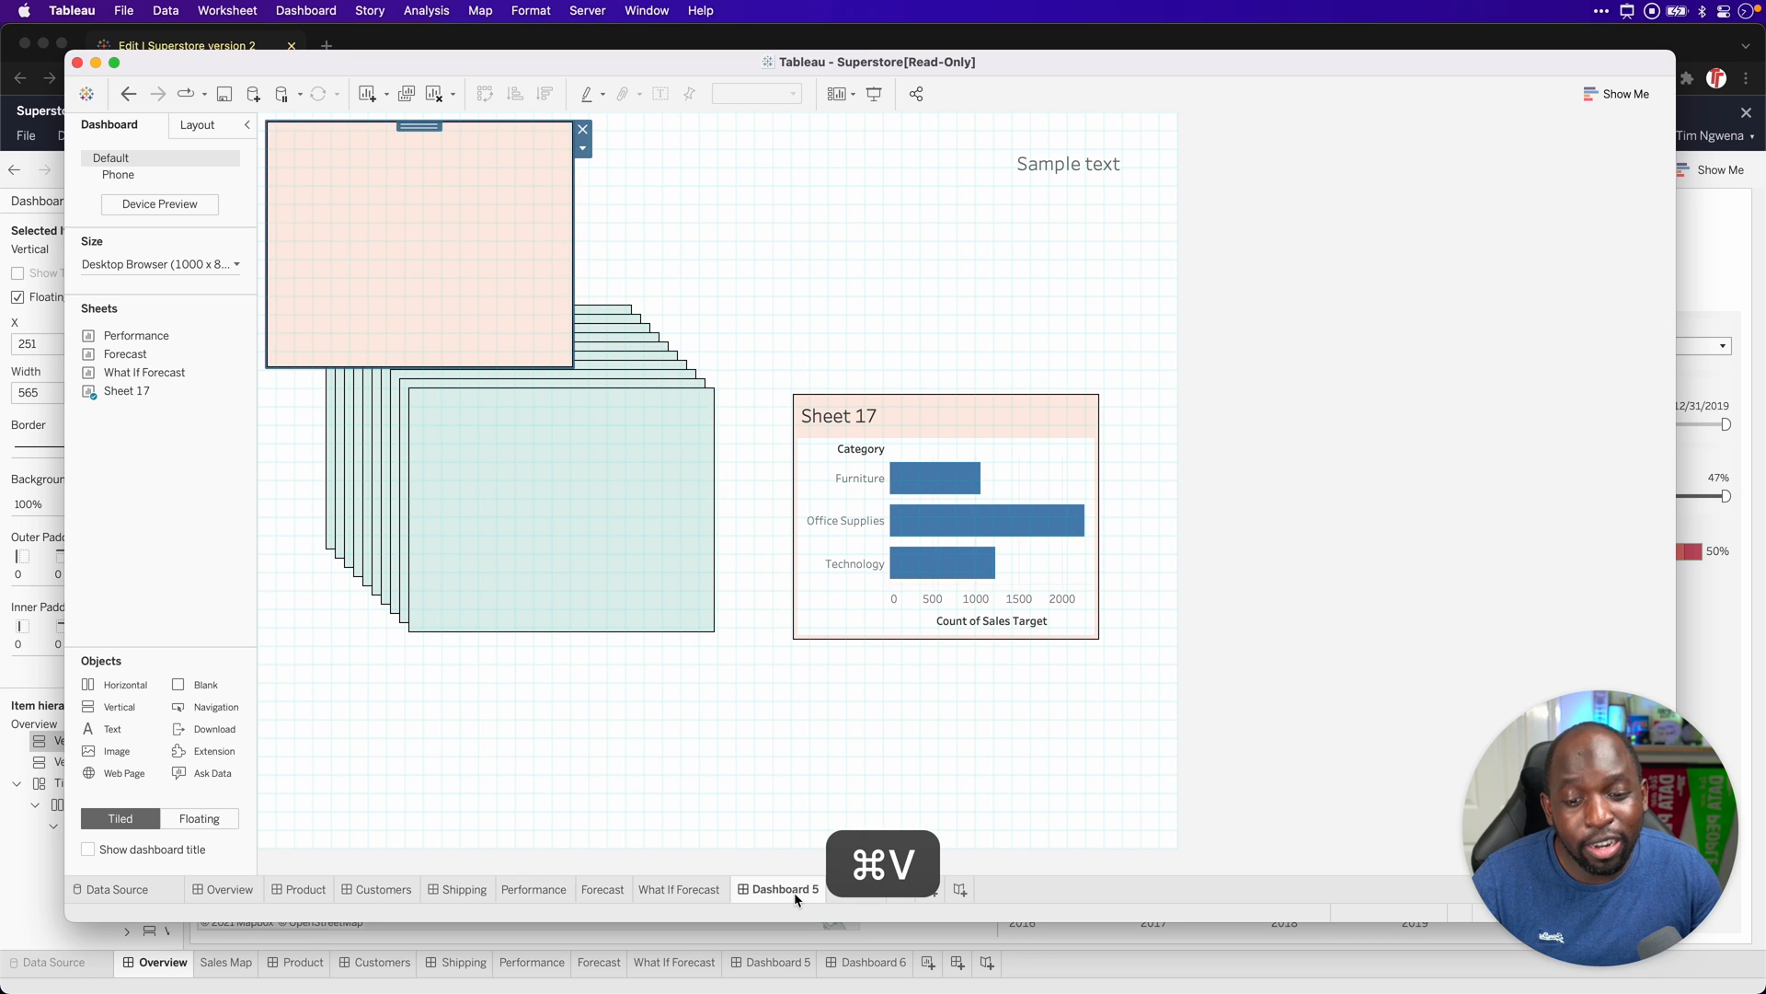
right_click(777, 888)
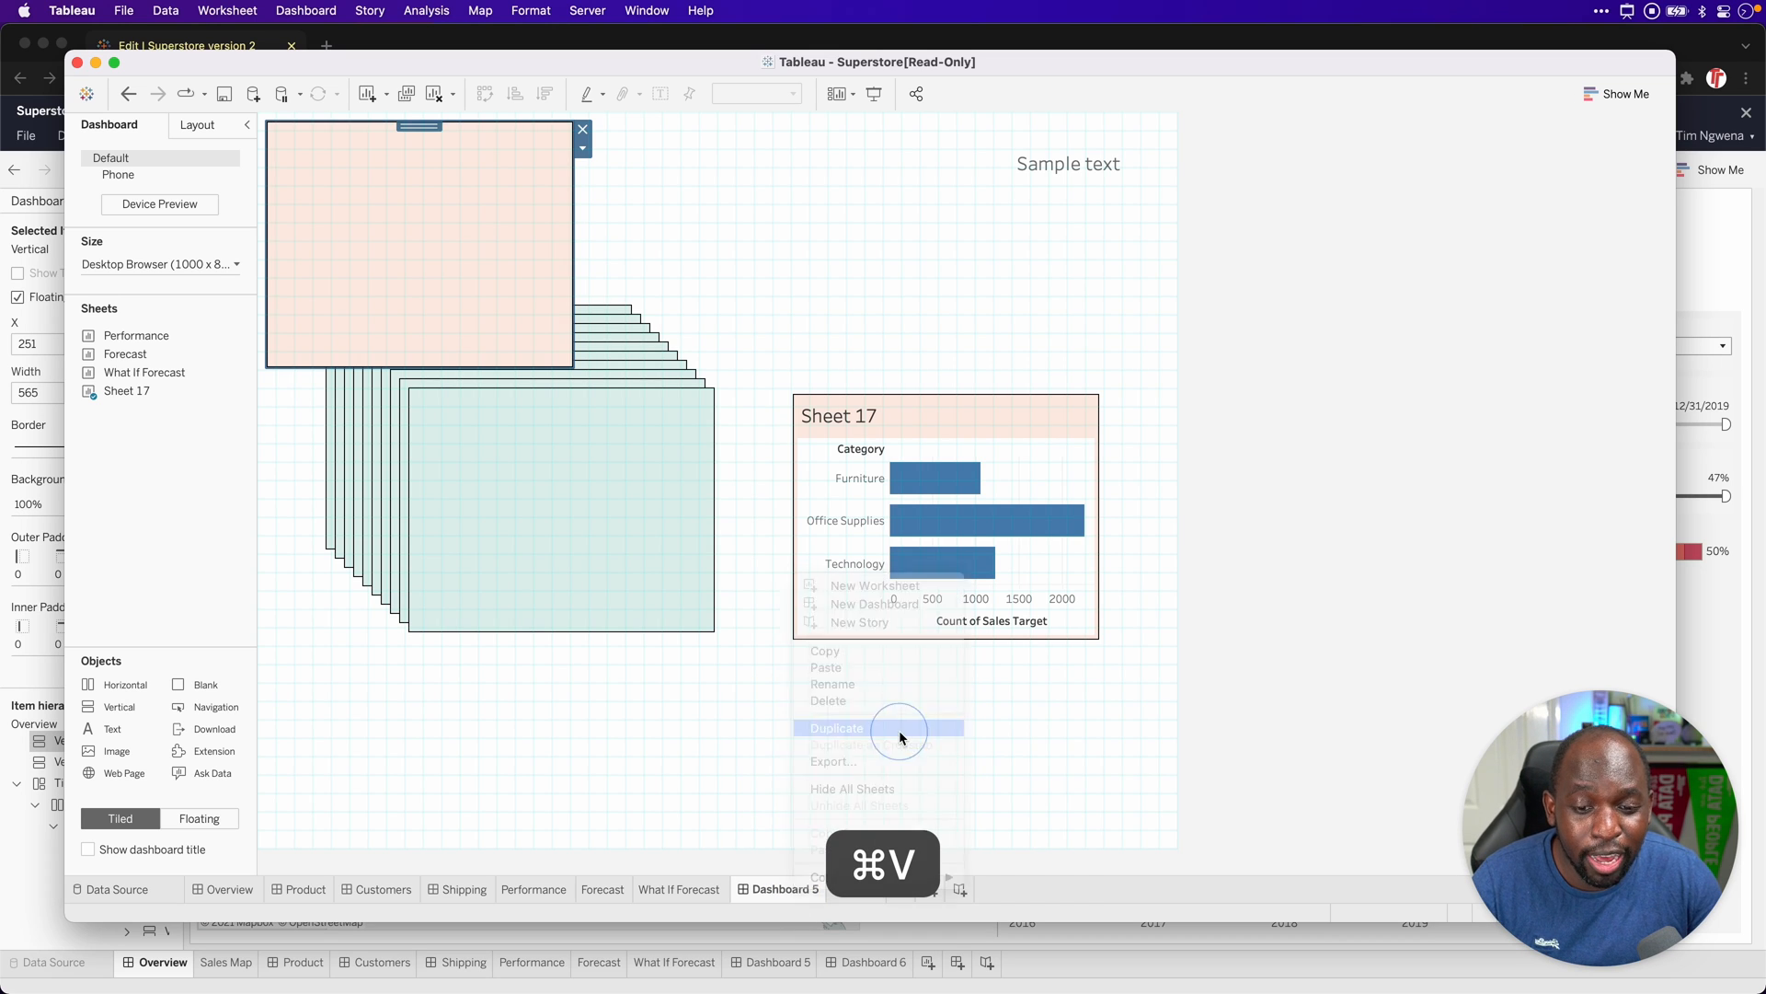
left_click(835, 728)
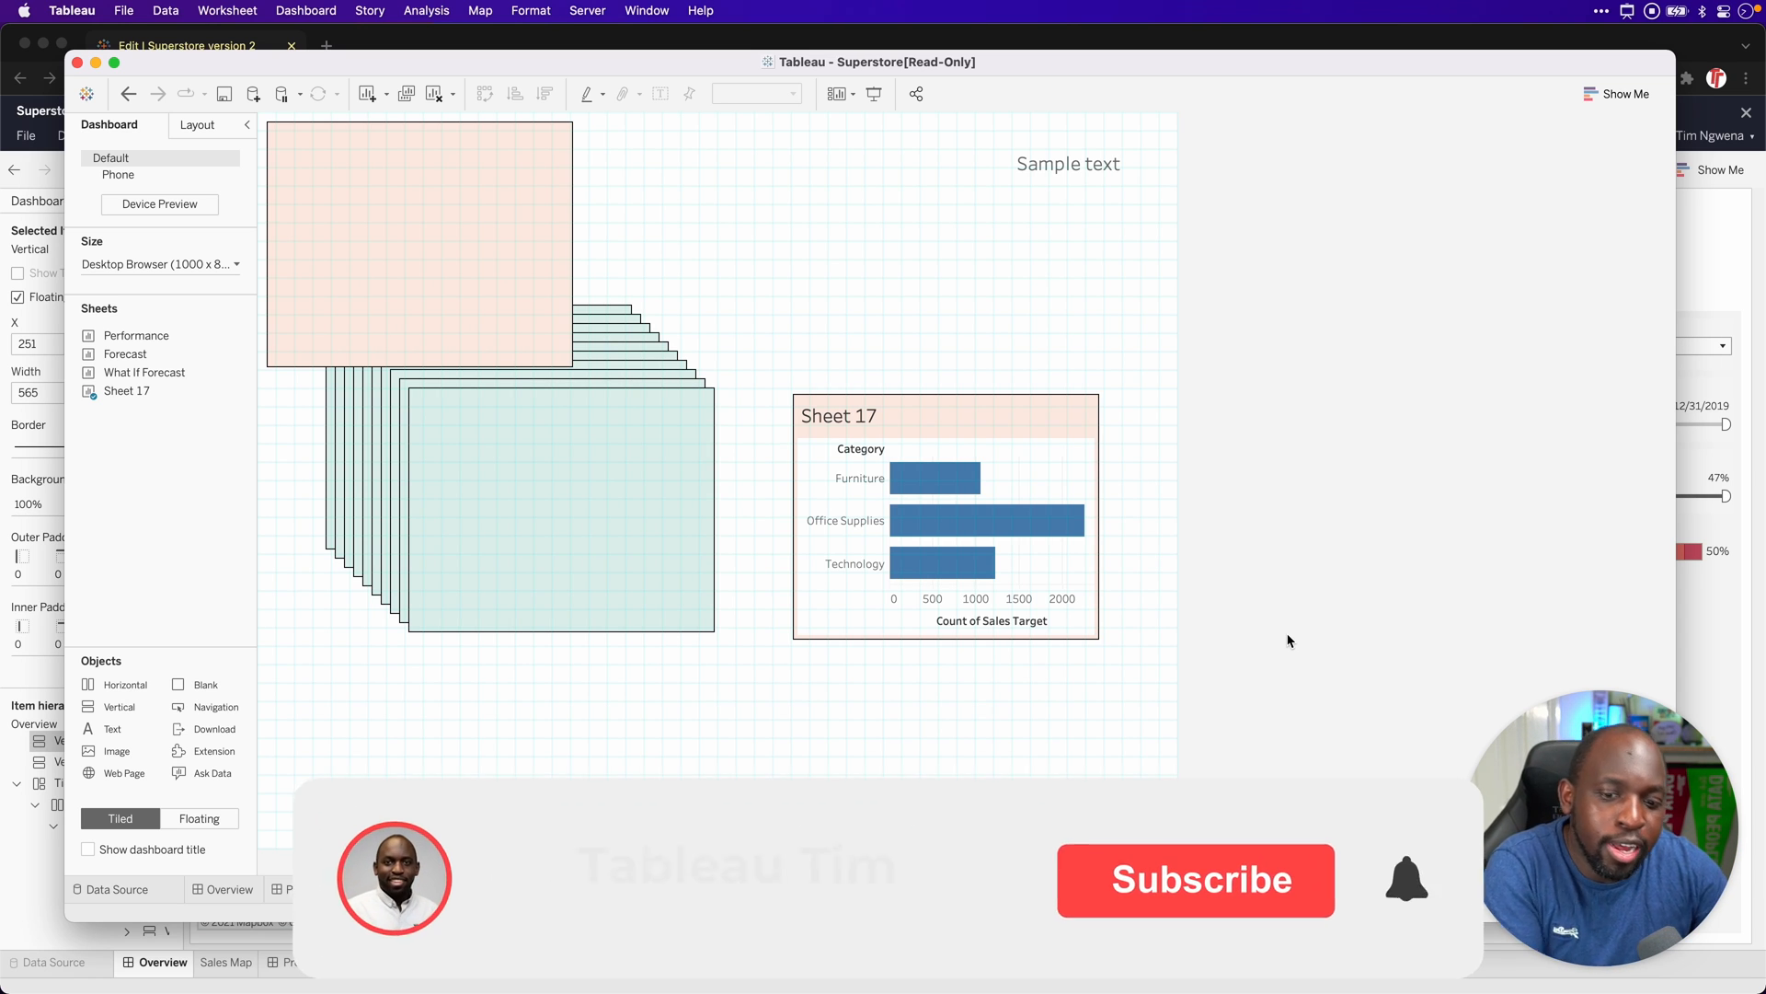
left_click(1196, 879)
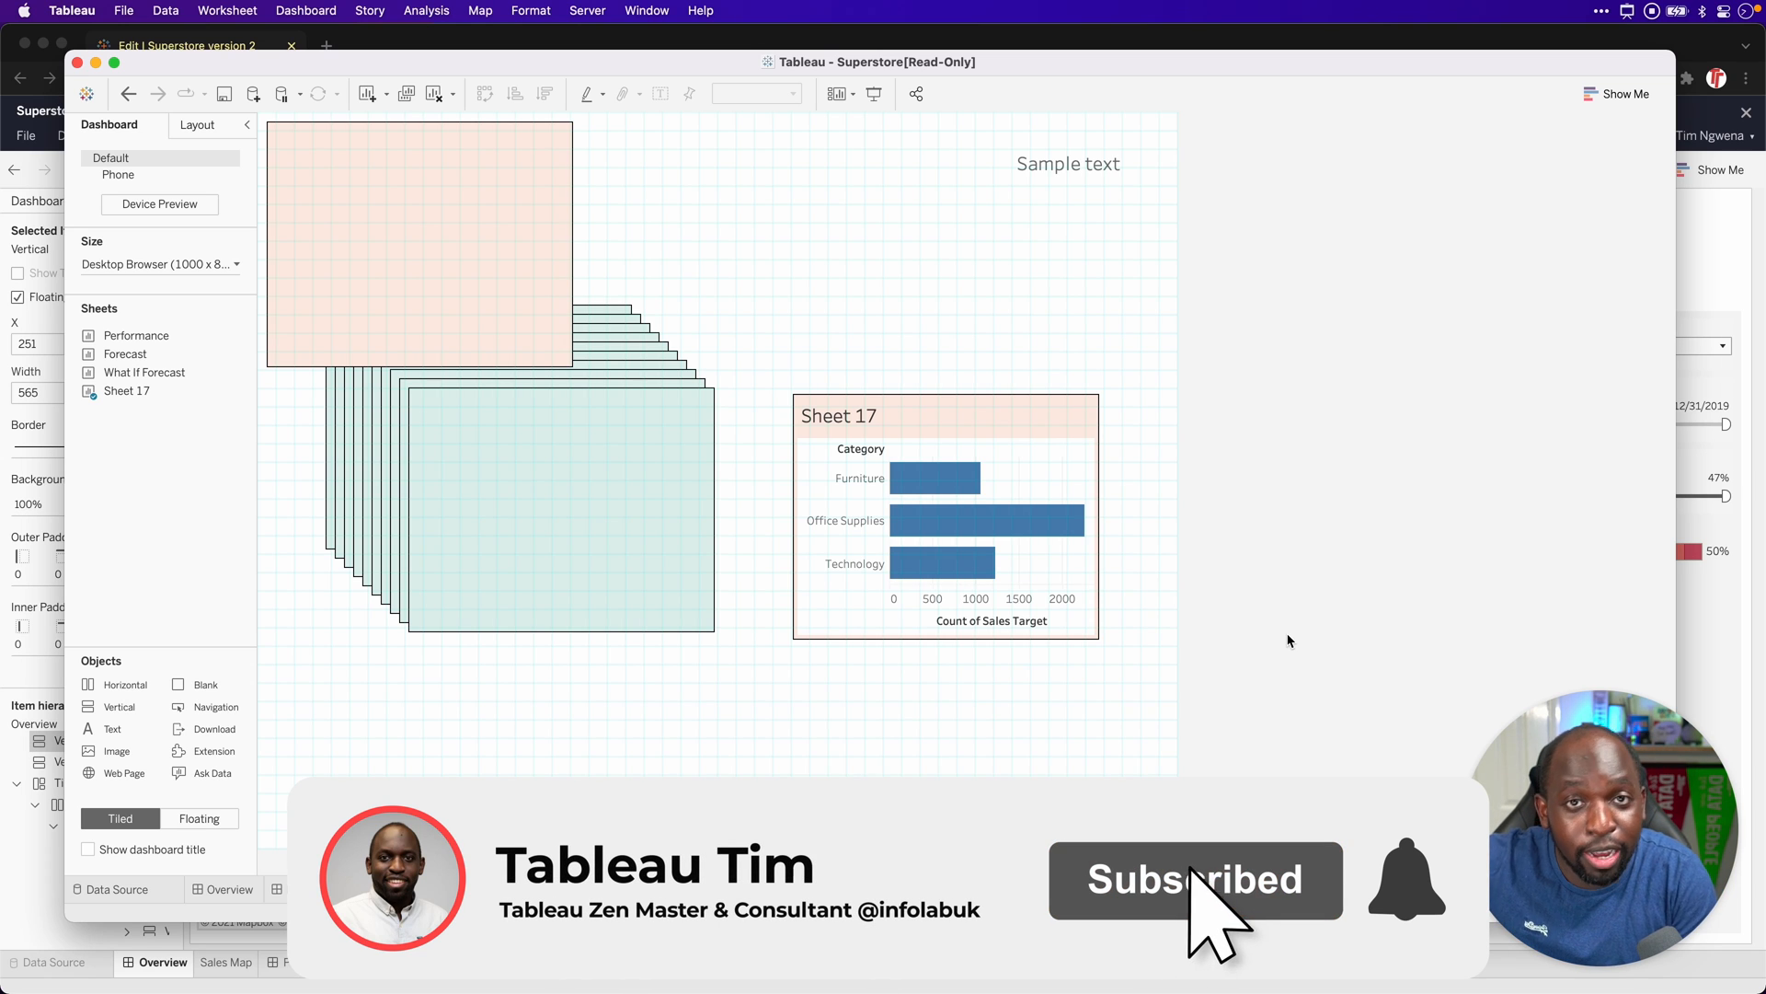